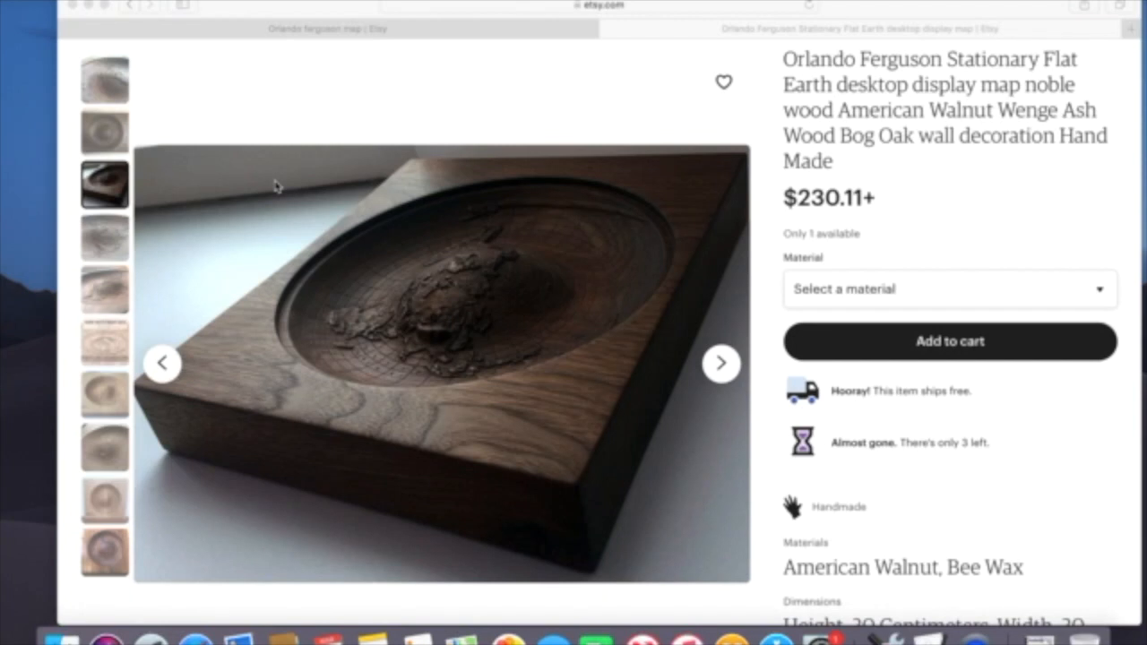
mouse_move(176, 158)
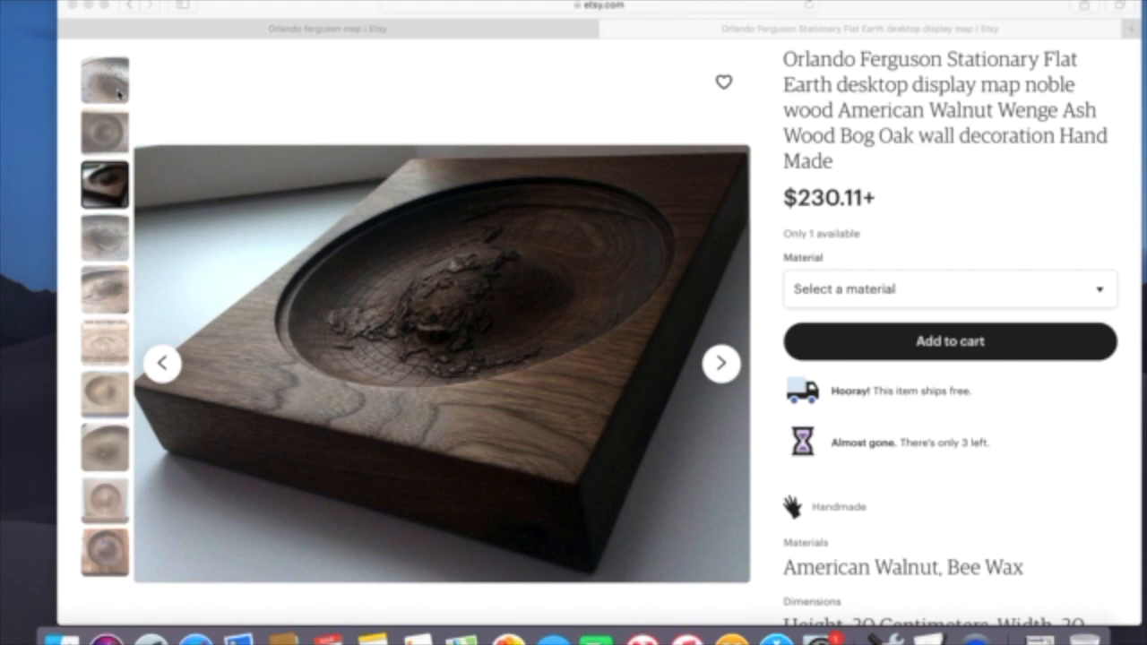
Step through the carved map listing's photos from the close-up to the reddish walnut panel
left_click(104, 79)
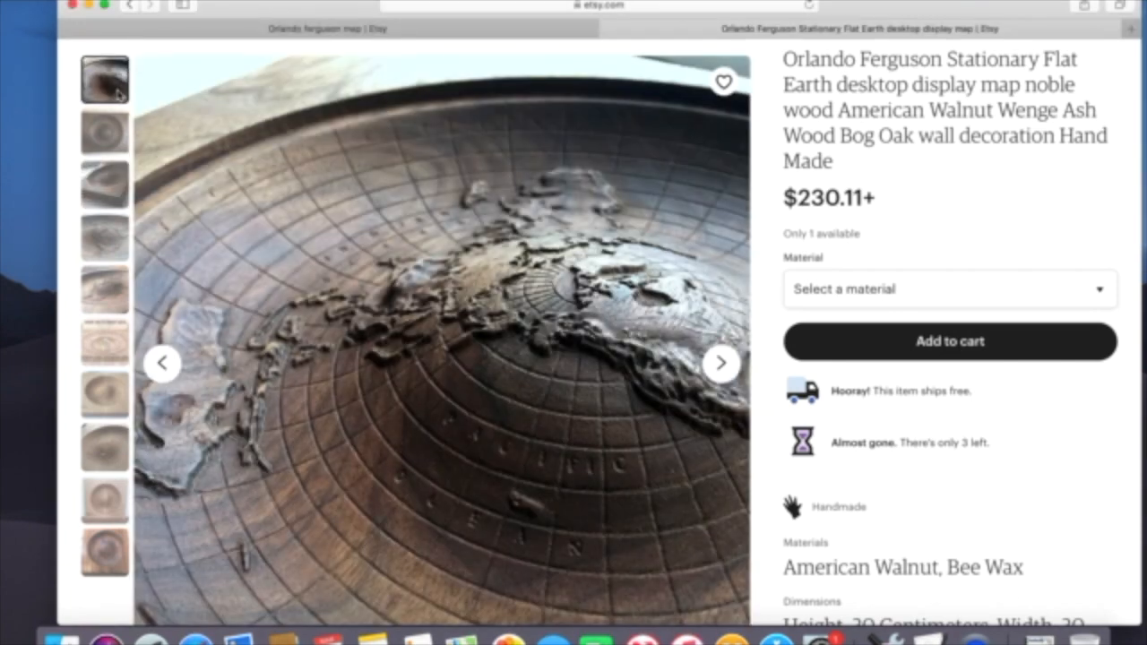
left_click(104, 131)
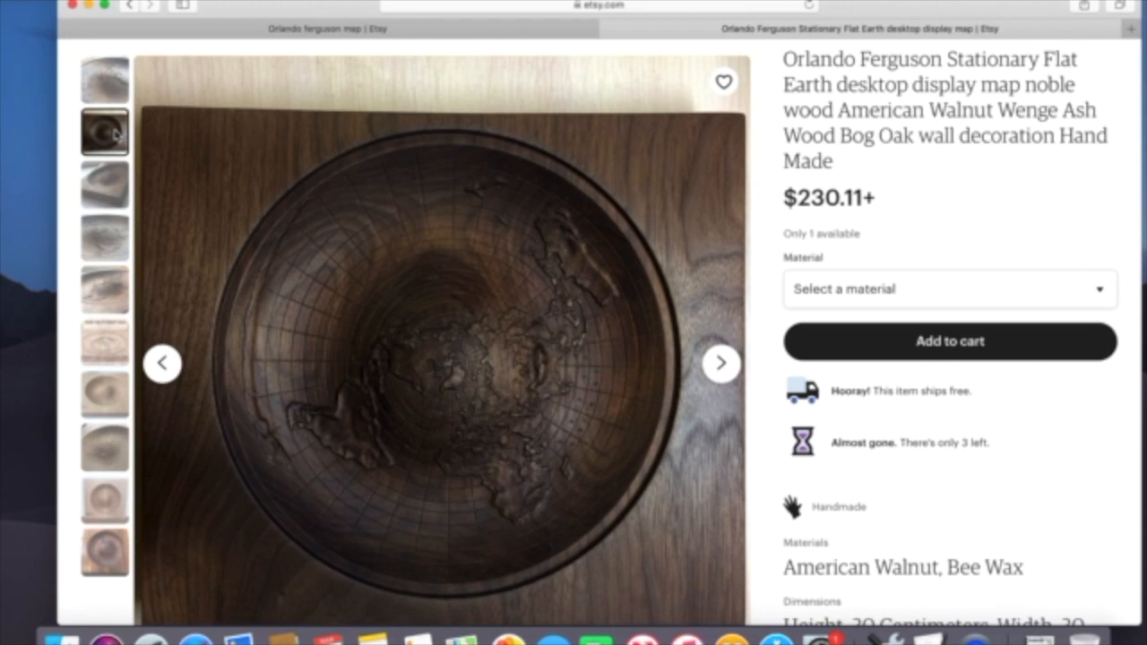
left_click(104, 183)
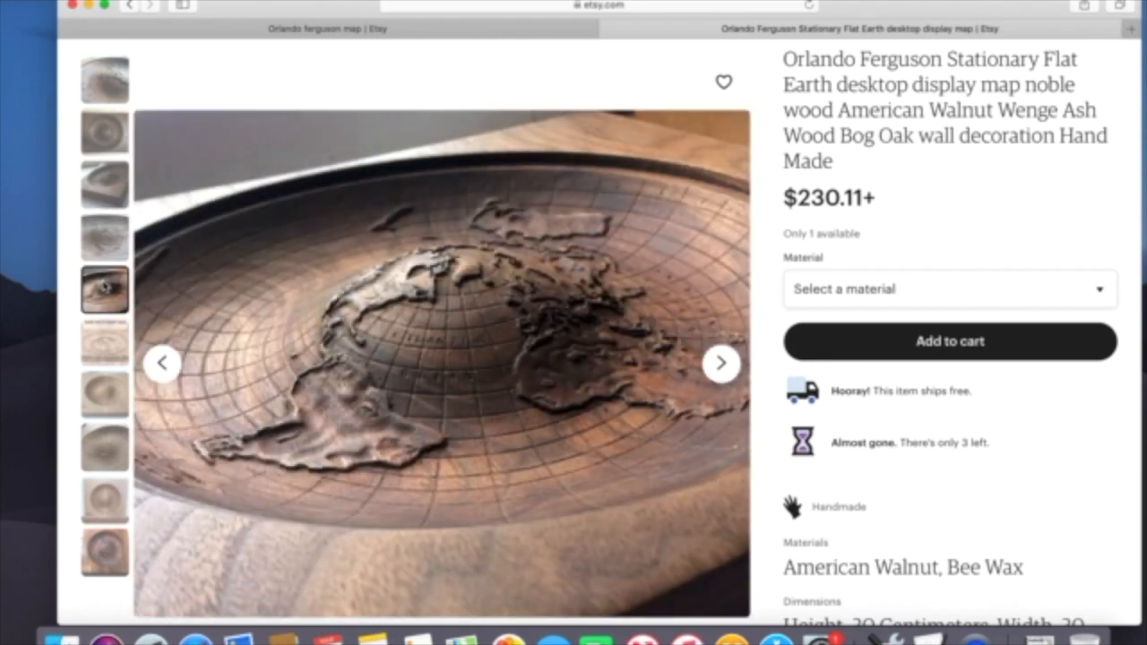
left_click(104, 340)
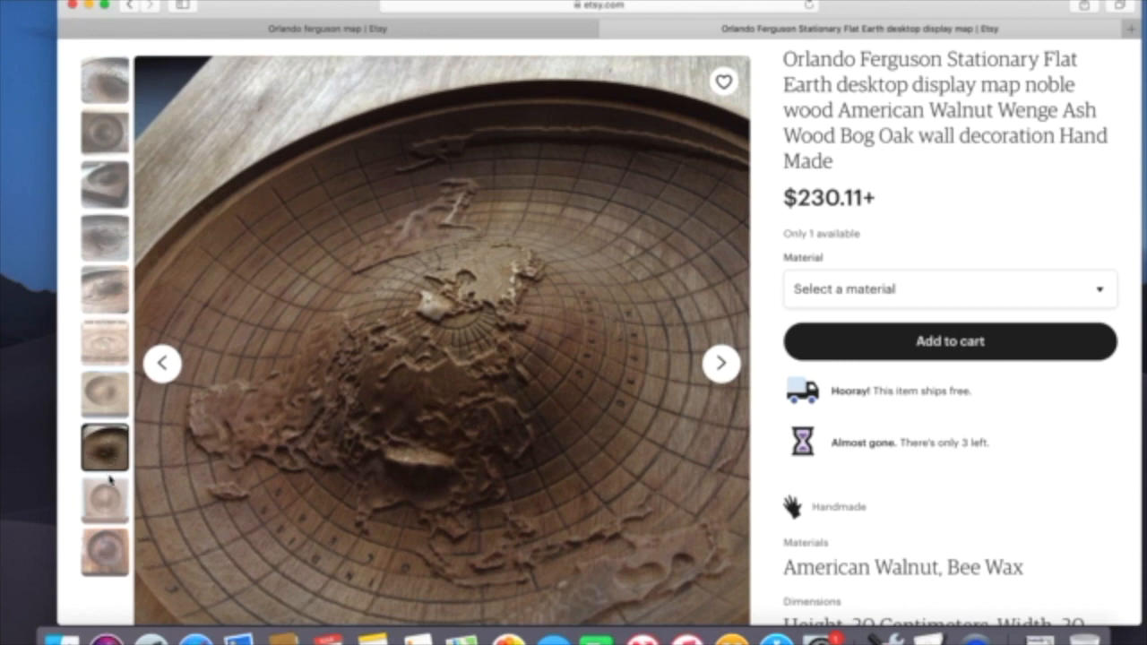
left_click(104, 499)
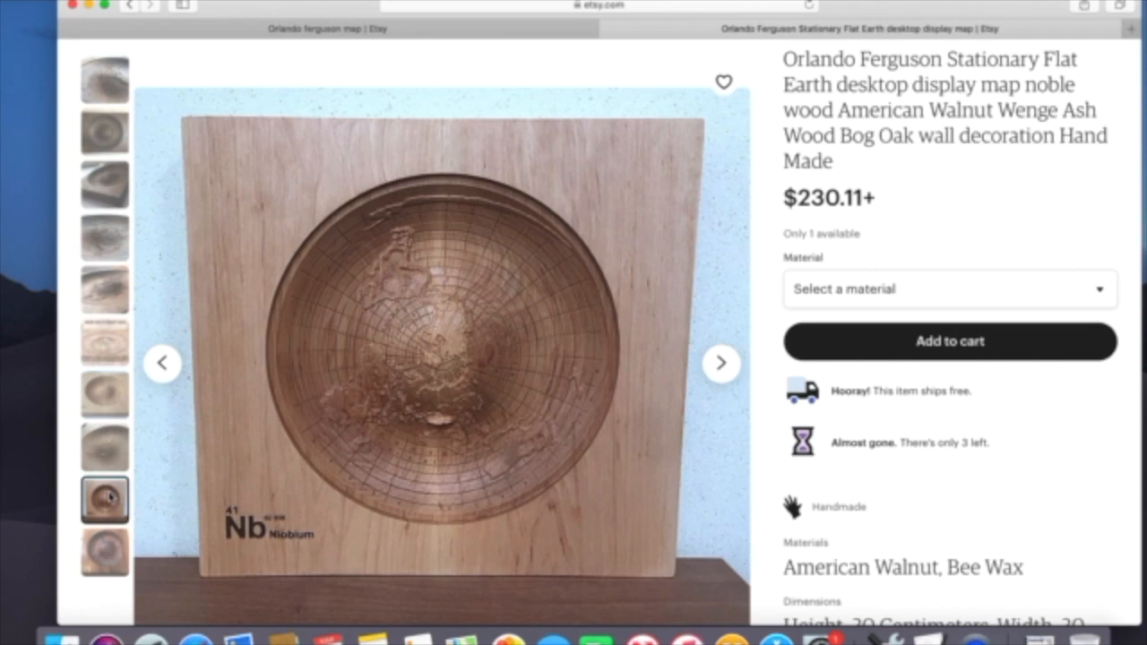
left_click(104, 552)
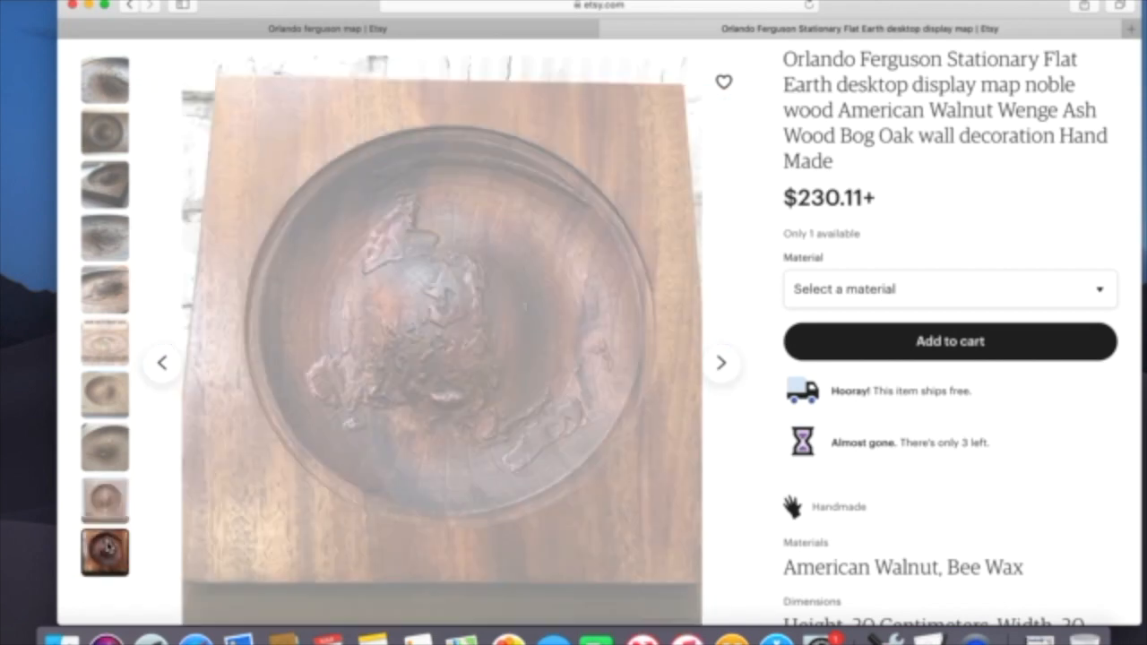
left_click(104, 552)
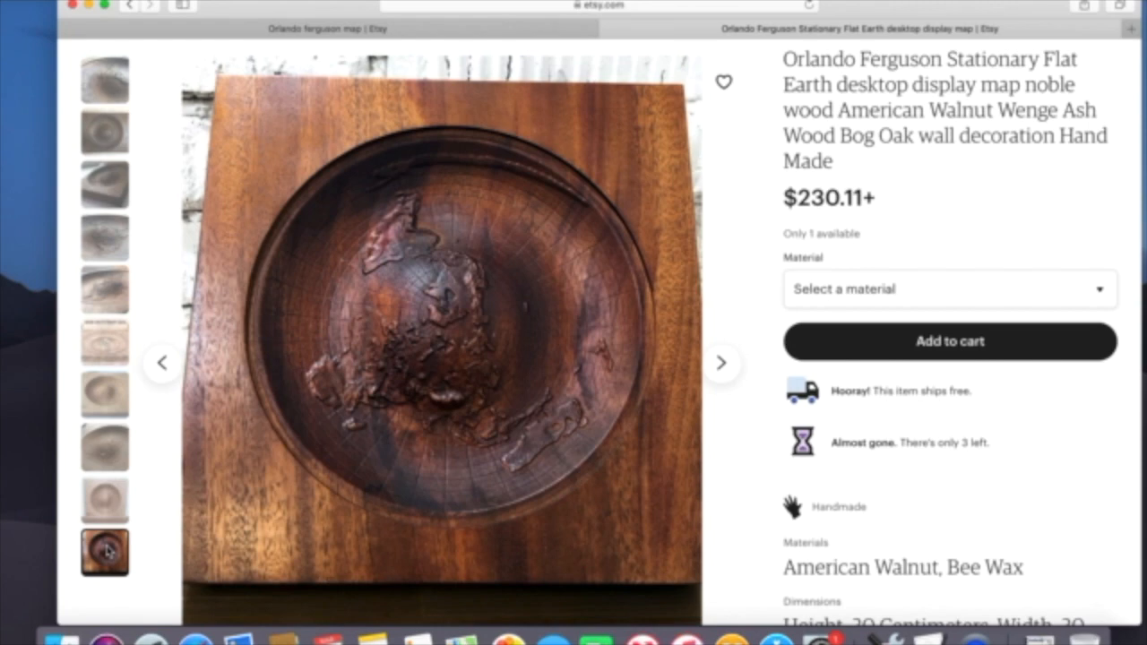
mouse_move(107, 552)
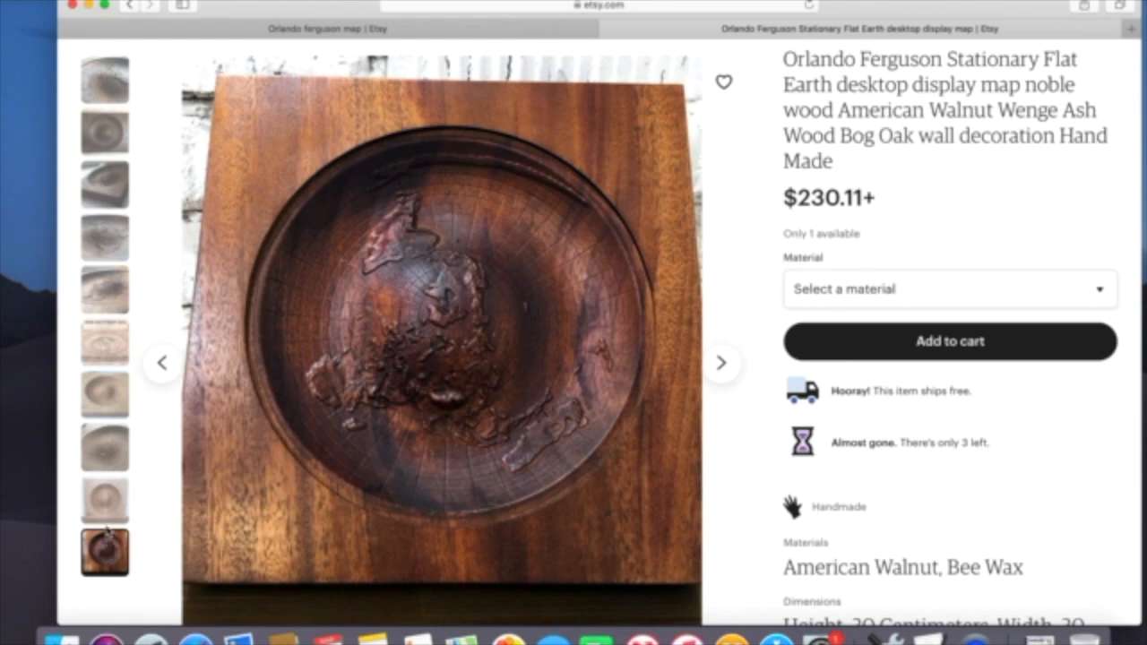
View the large 'Square and Stationary Earth' map picture, then leave the Etsy listing
left_click(104, 342)
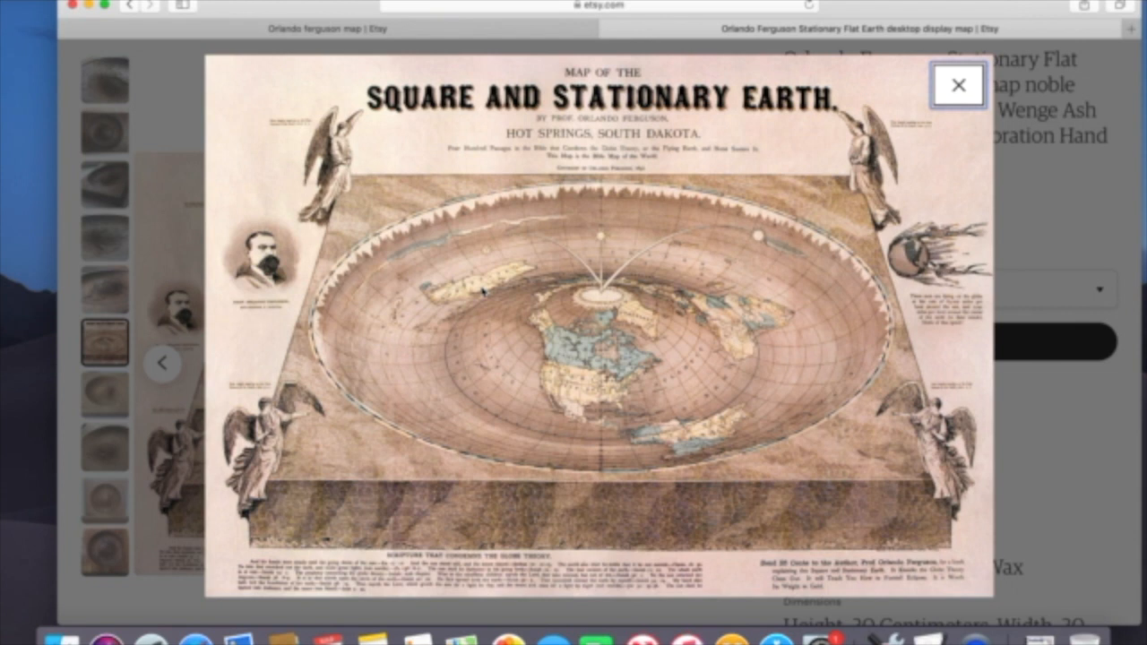
mouse_move(285, 147)
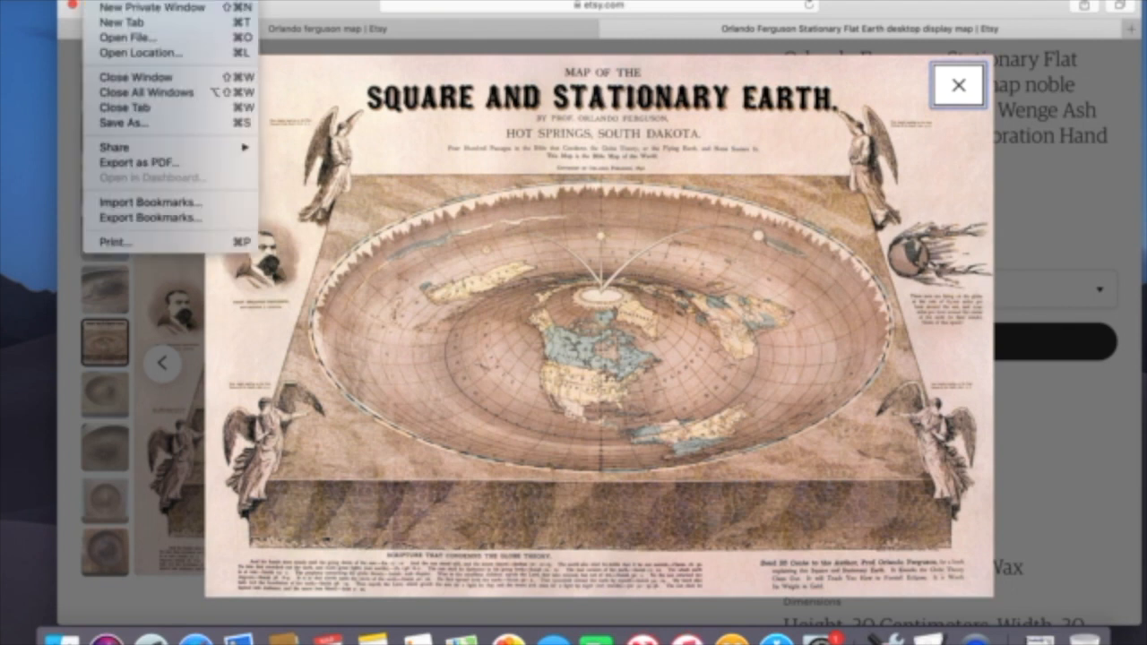
left_click(40, 7)
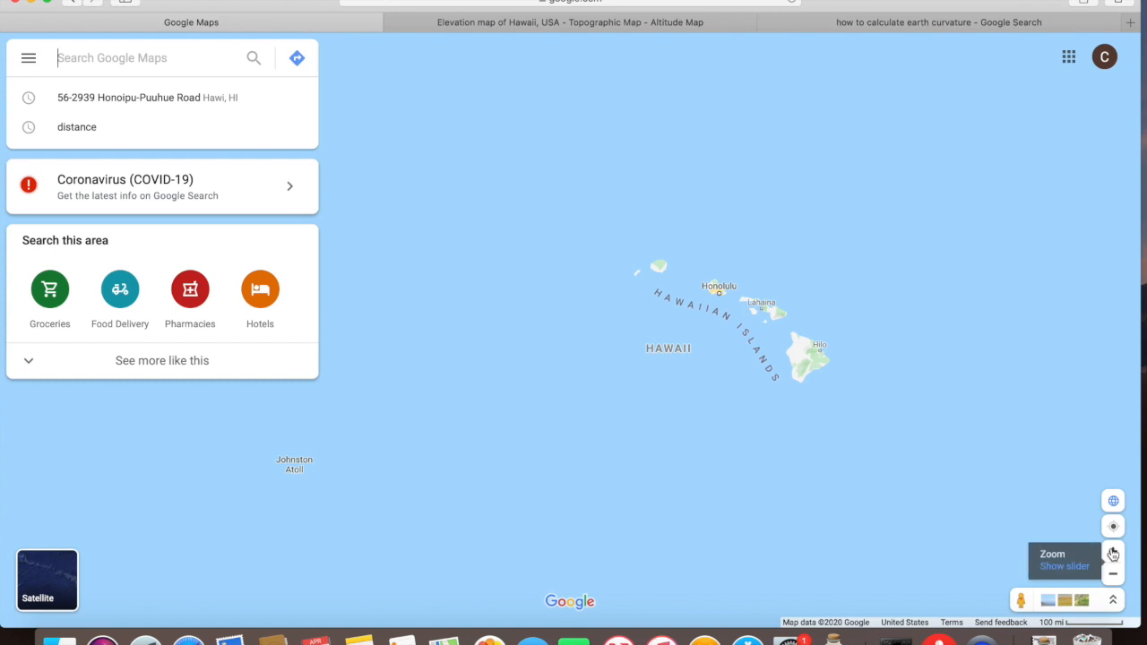
mouse_move(819, 377)
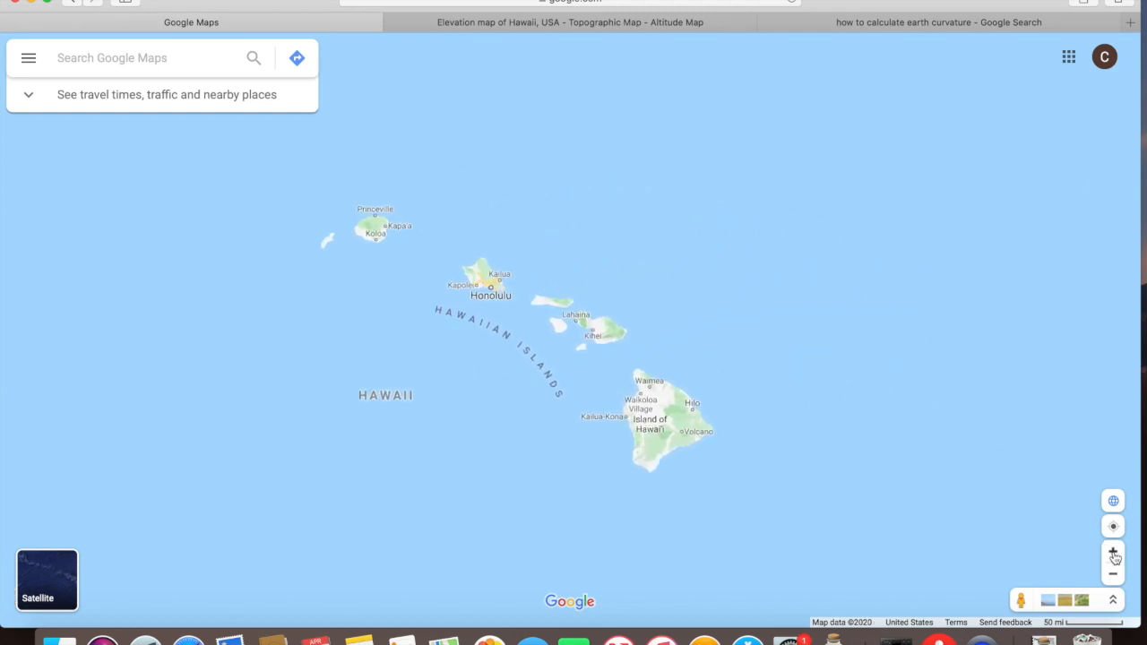
Zoom into the Maui Channel and pan up Maui's southeast coast to frame Hana
left_click(1111, 552)
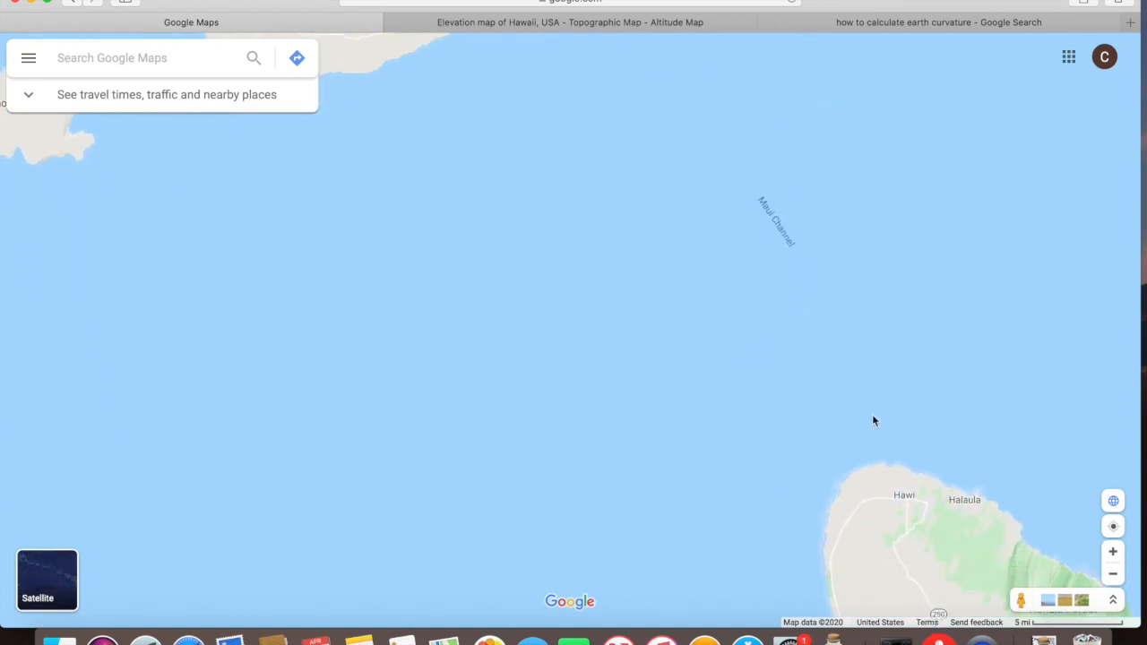
mouse_move(649, 262)
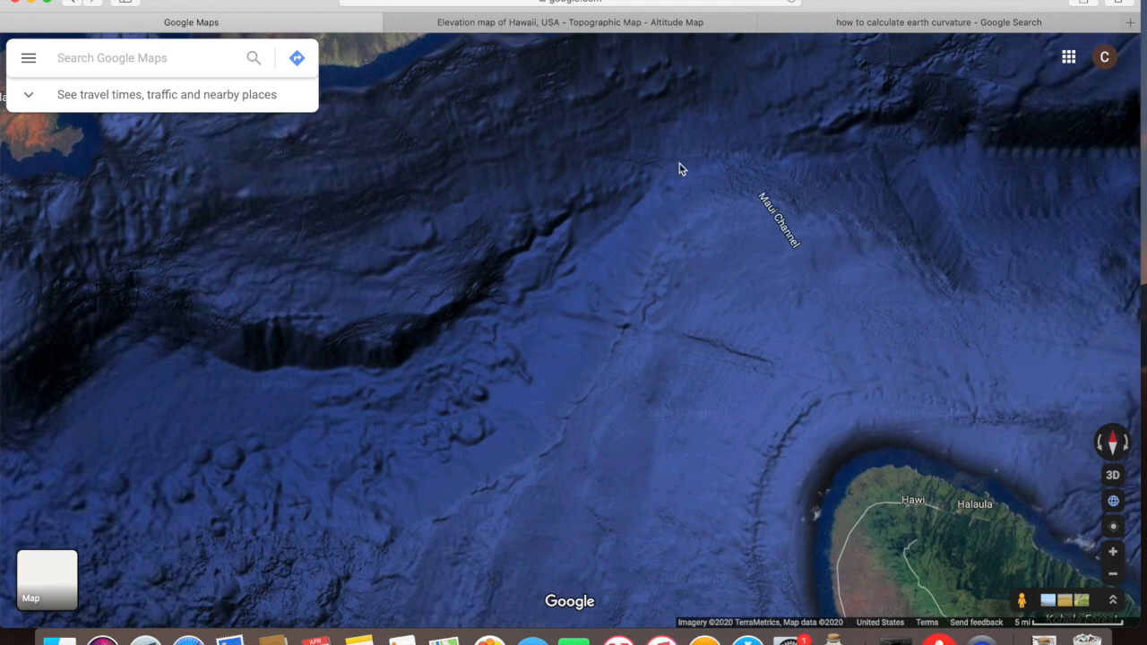
left_click_drag(681, 169, 828, 129)
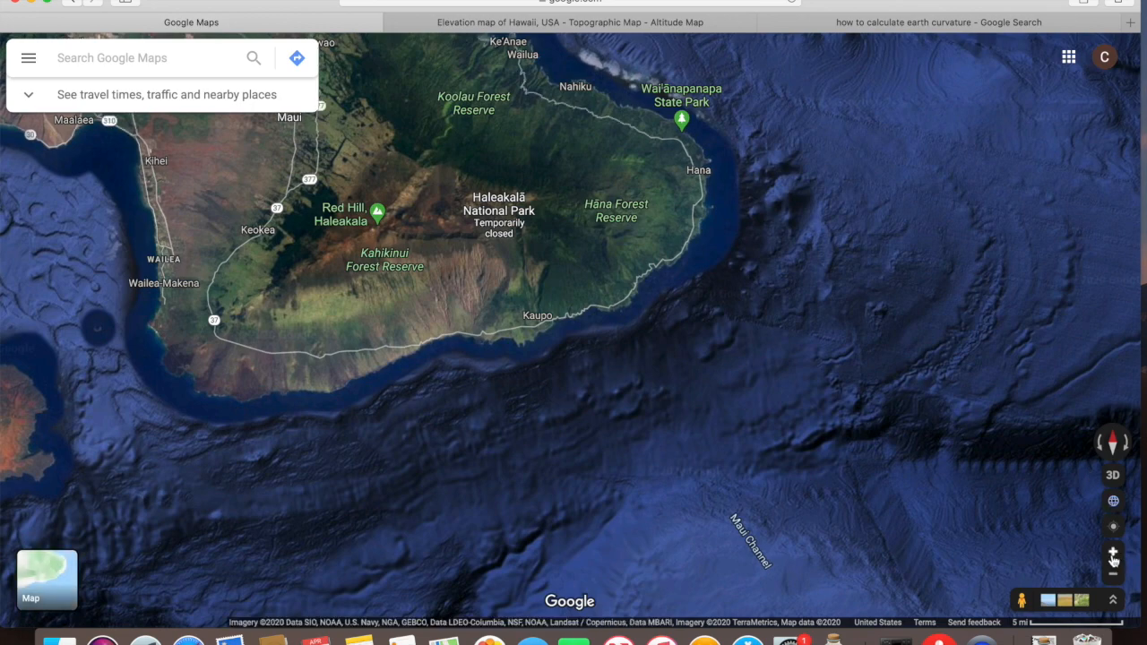
left_click(1112, 552)
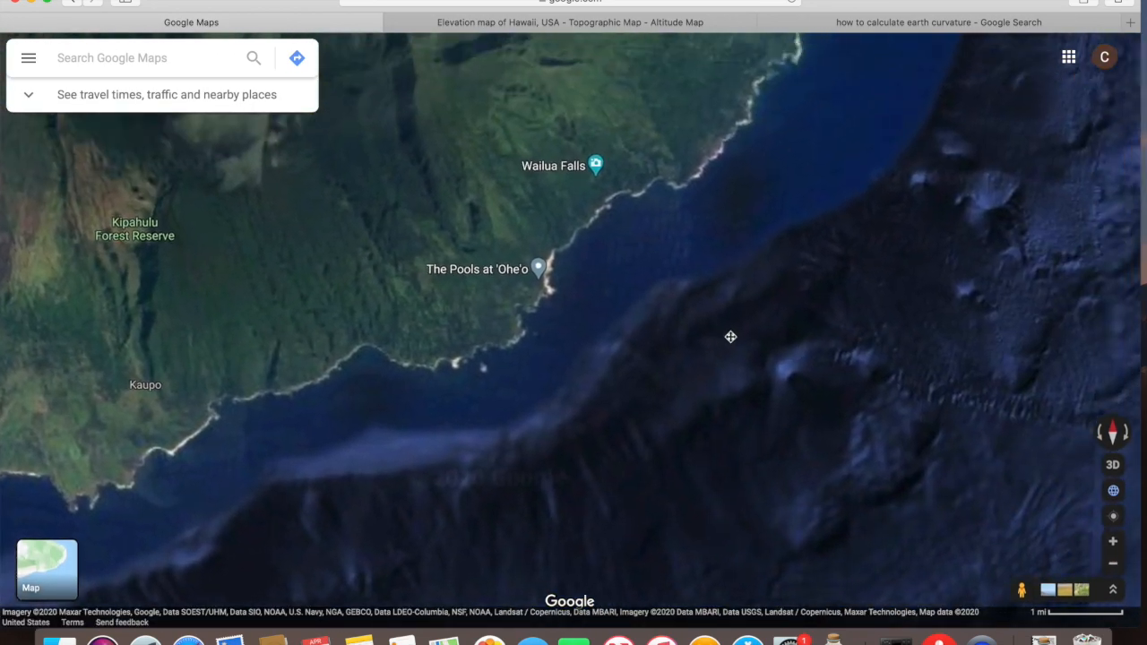
left_click_drag(731, 337, 670, 380)
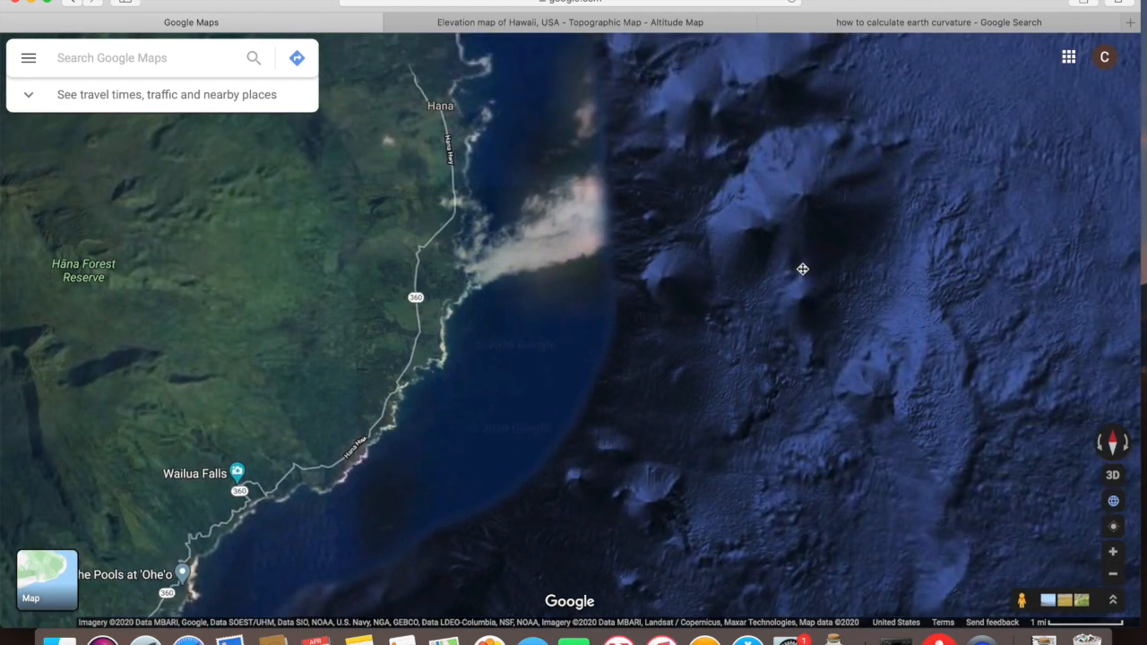
left_click_drag(803, 269, 893, 350)
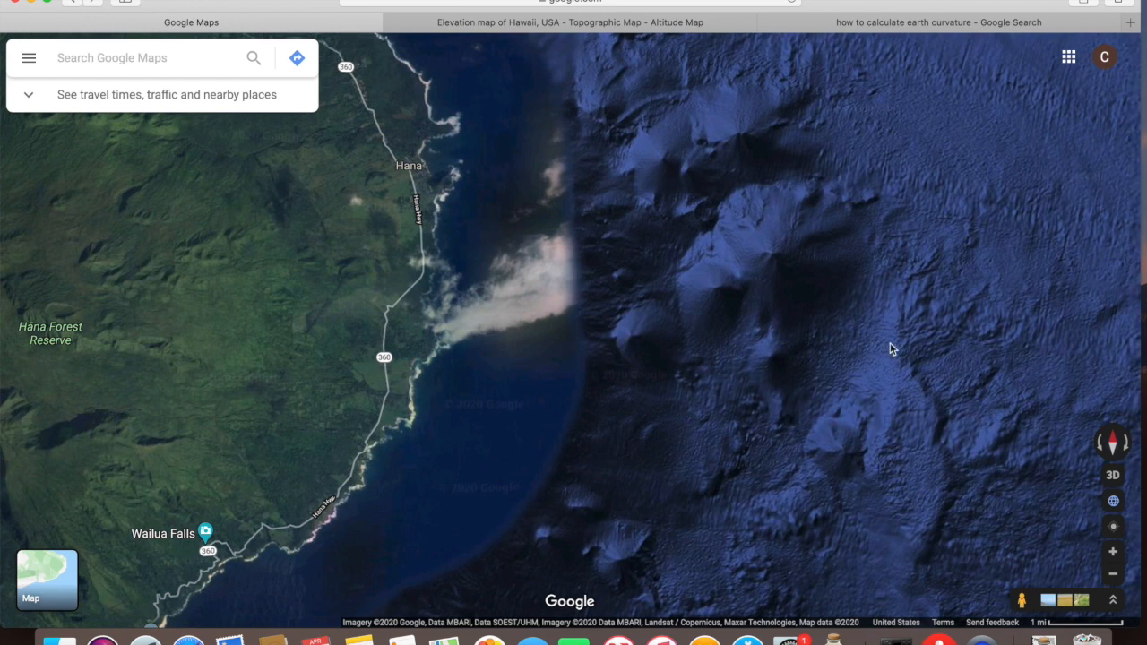
mouse_move(1113, 477)
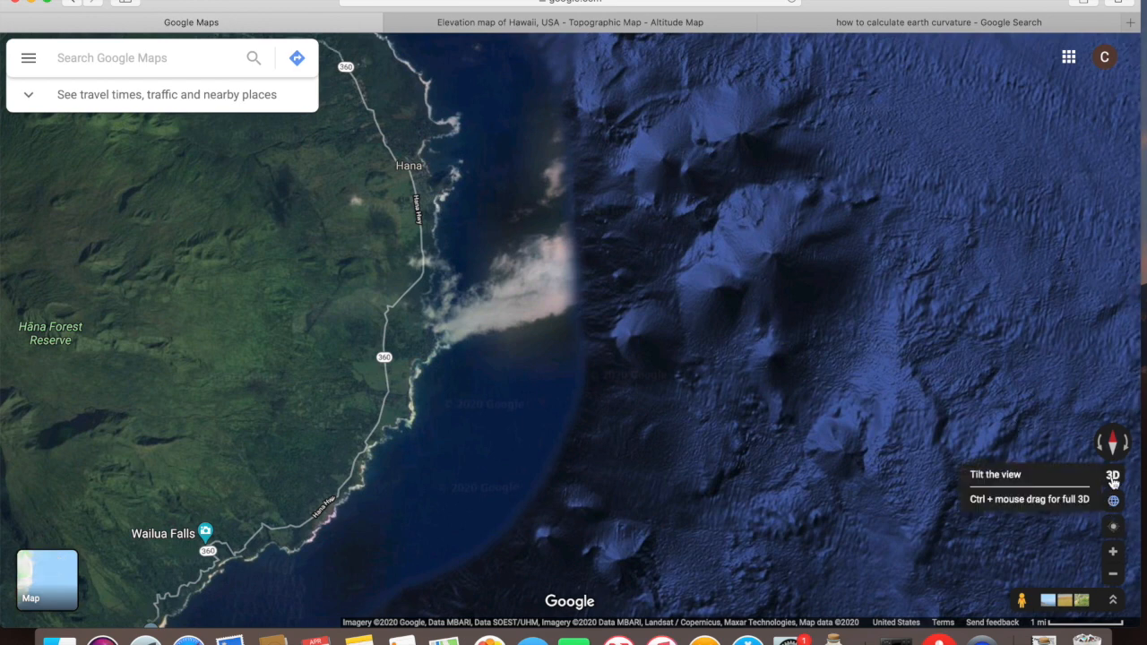
Tilt into 3D near Kaihalulu Beach, sweep over the wider Hana coast, and zoom back out
left_click(1112, 475)
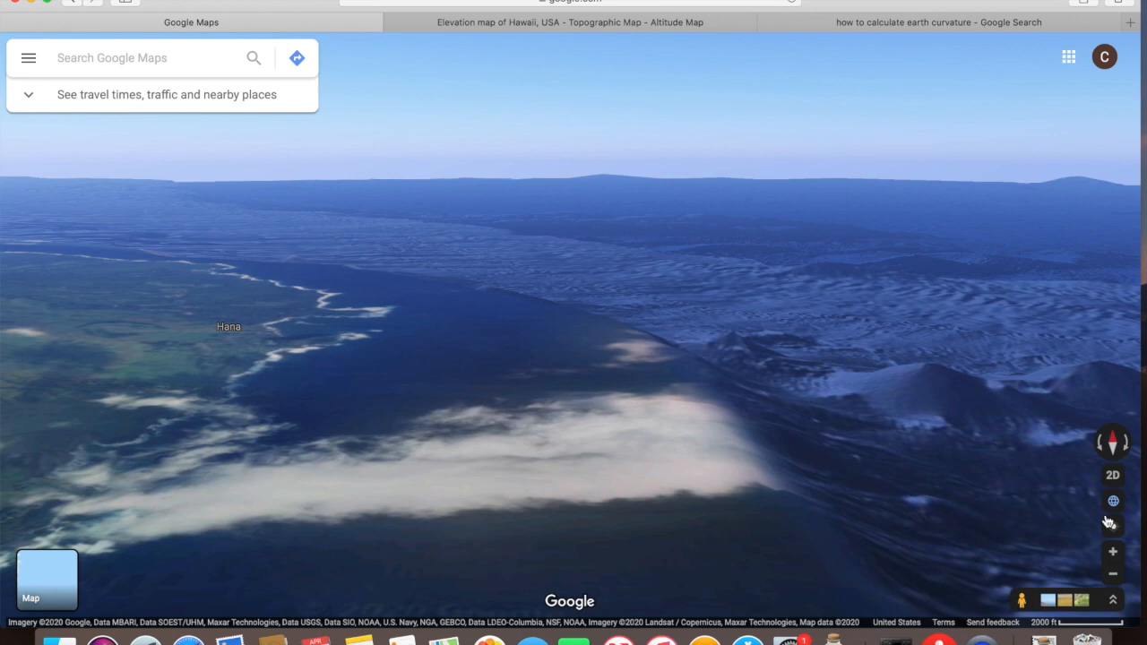
left_click(1114, 552)
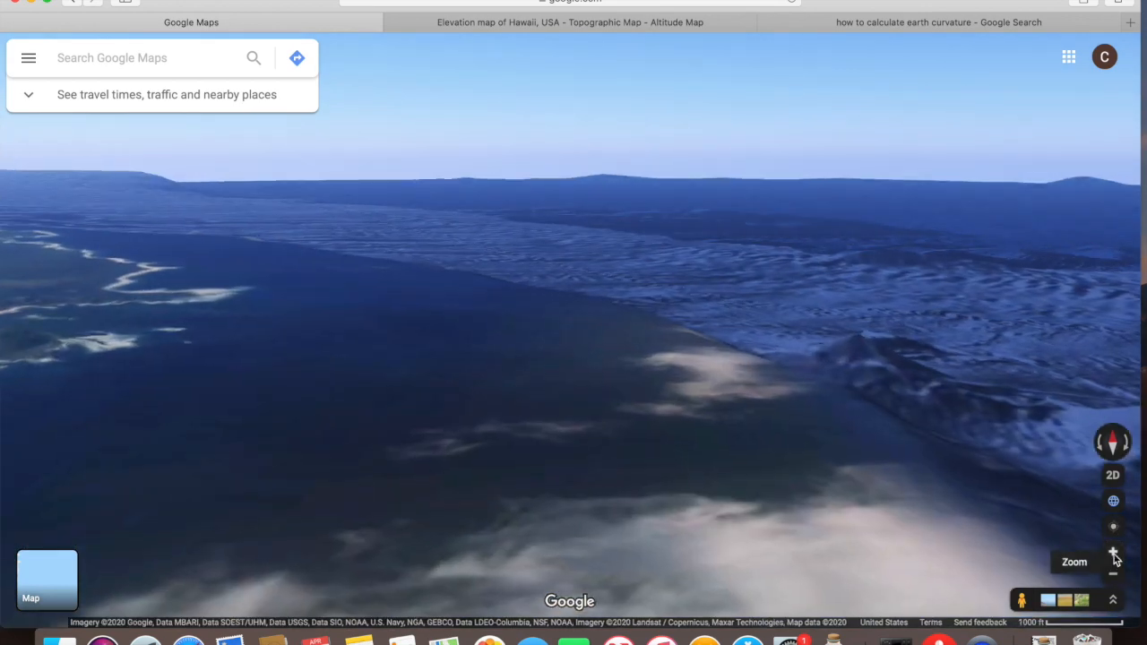
left_click(1114, 552)
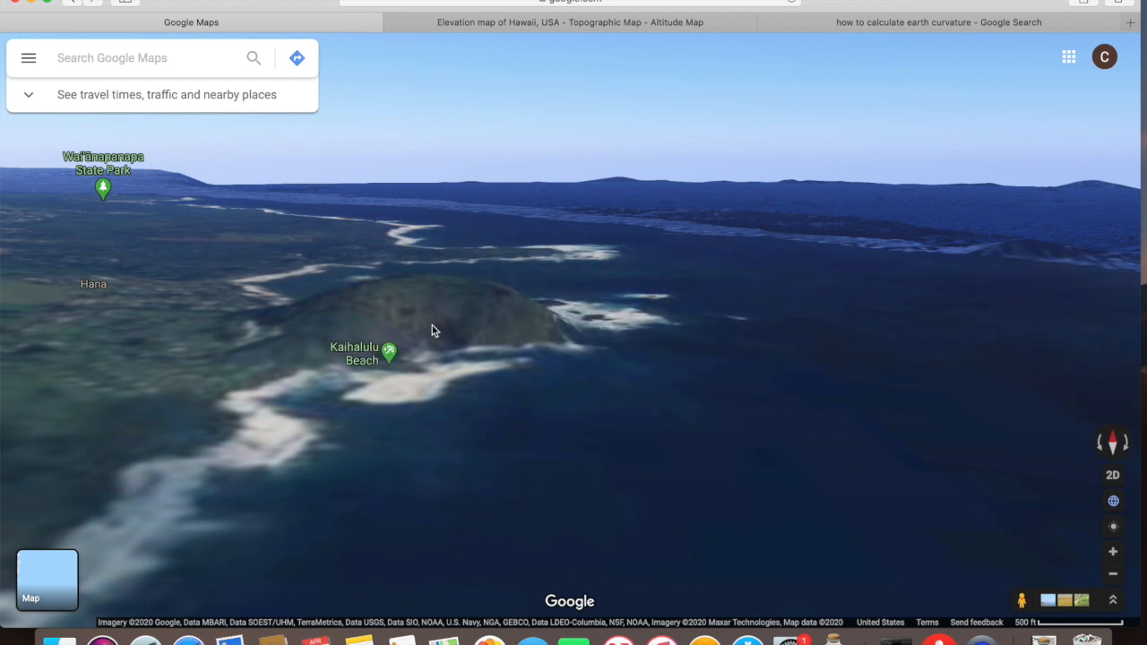
left_click_drag(433, 330, 594, 319)
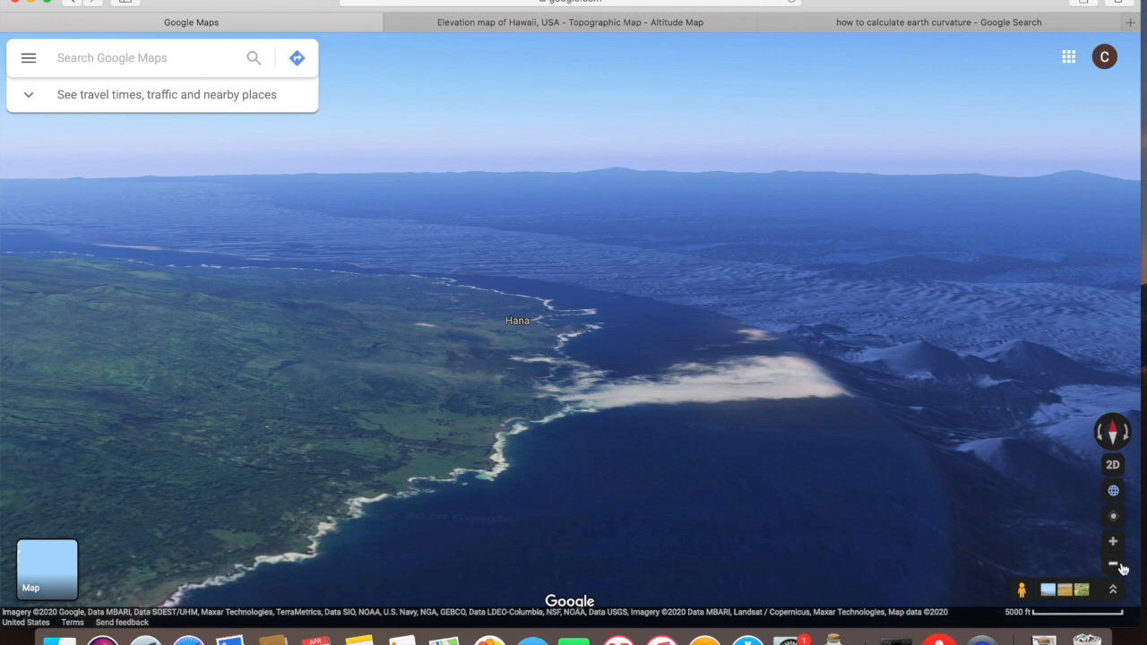
left_click(1114, 563)
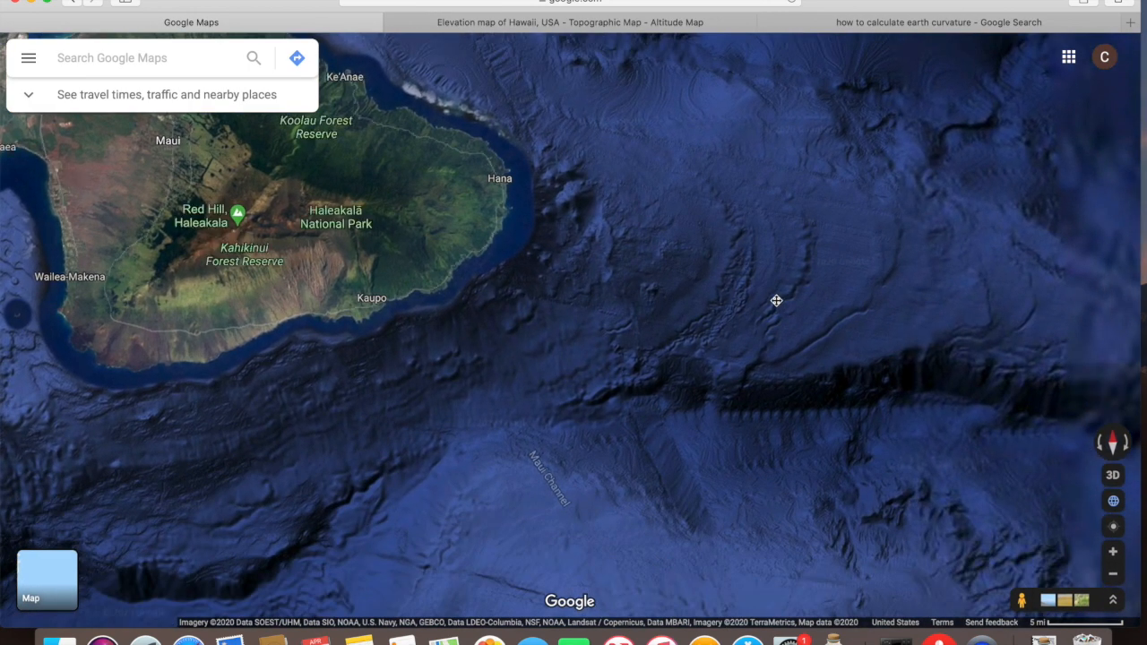
Start a Measure distance line from Hana across the channel toward the Big Island (35.21 mi)
left_click_drag(776, 301, 848, 208)
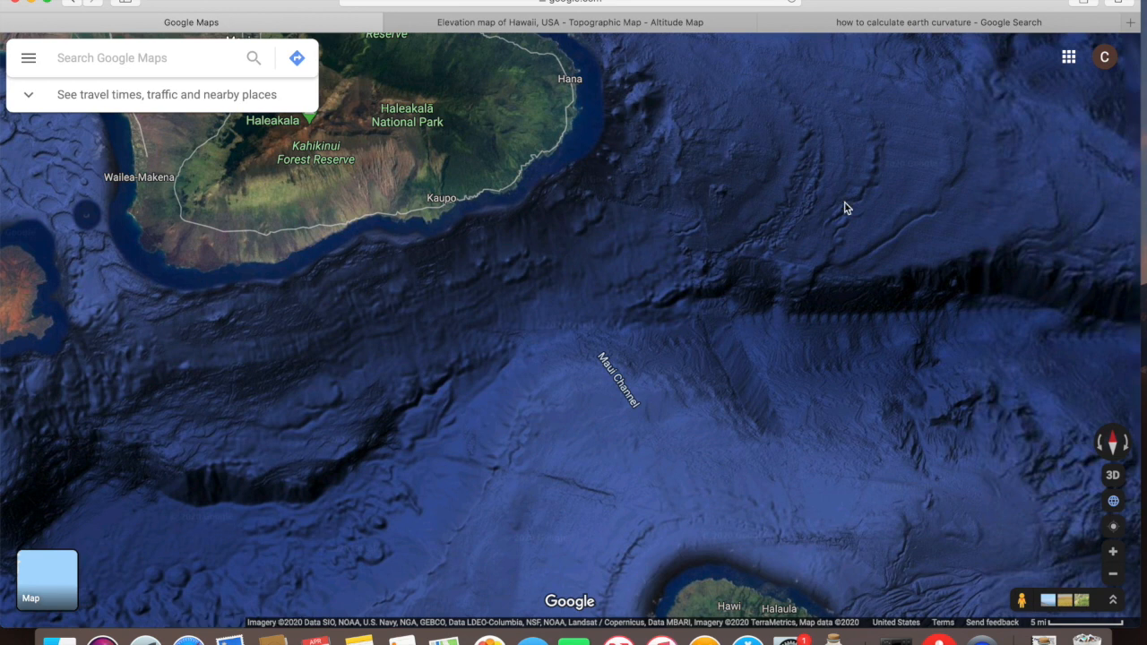
mouse_move(707, 558)
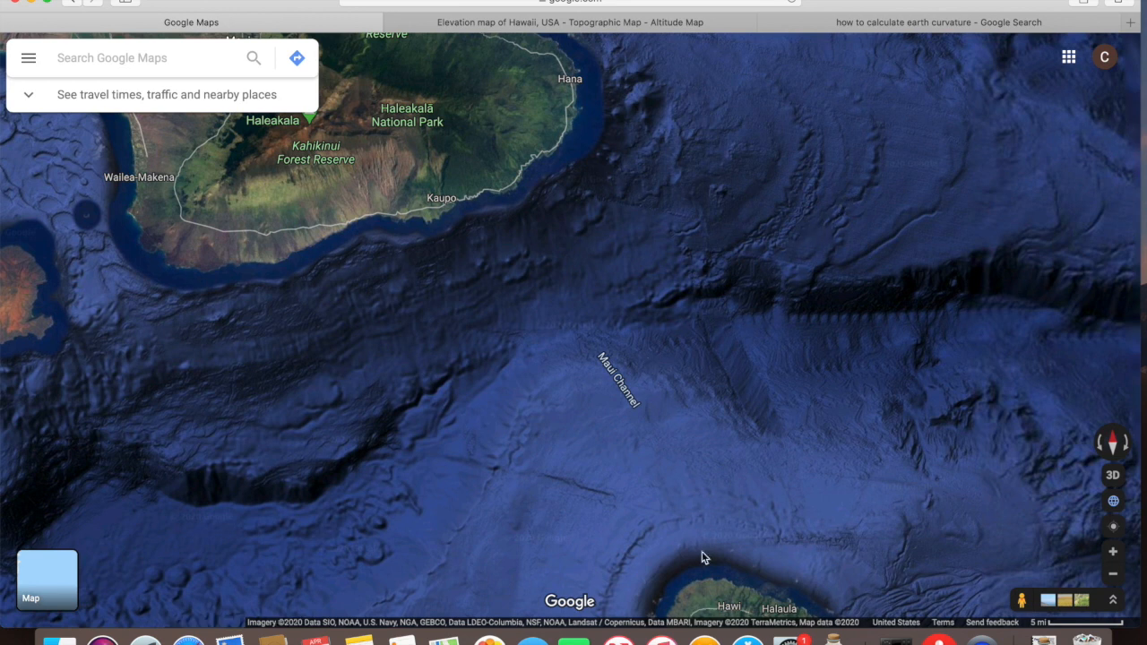
mouse_move(703, 590)
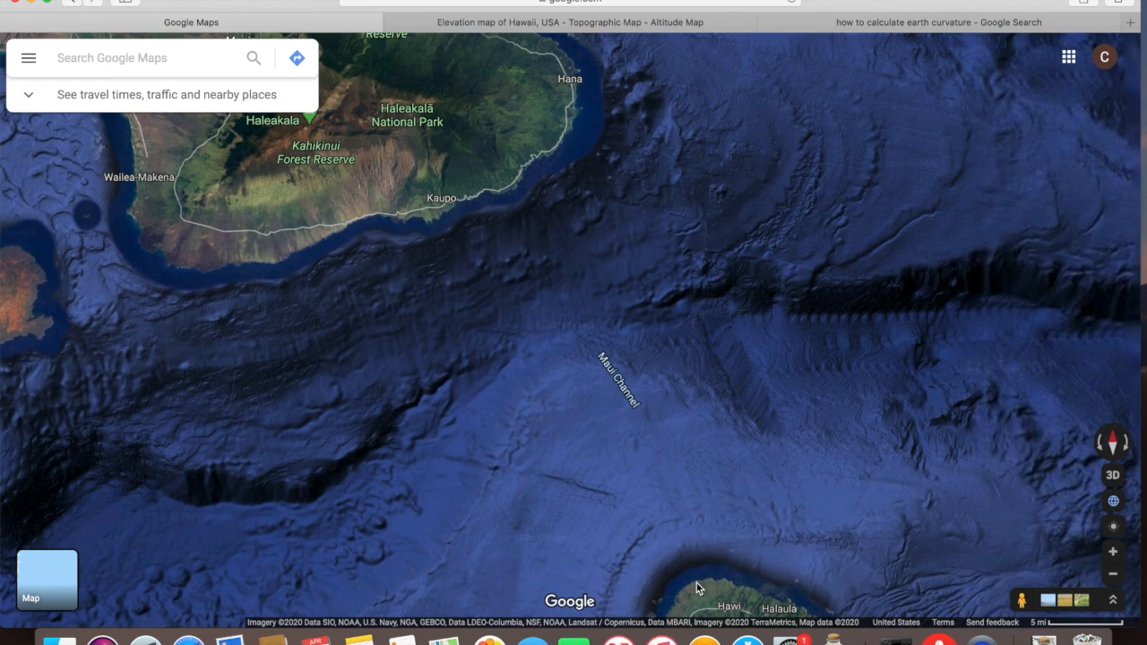
right_click(699, 588)
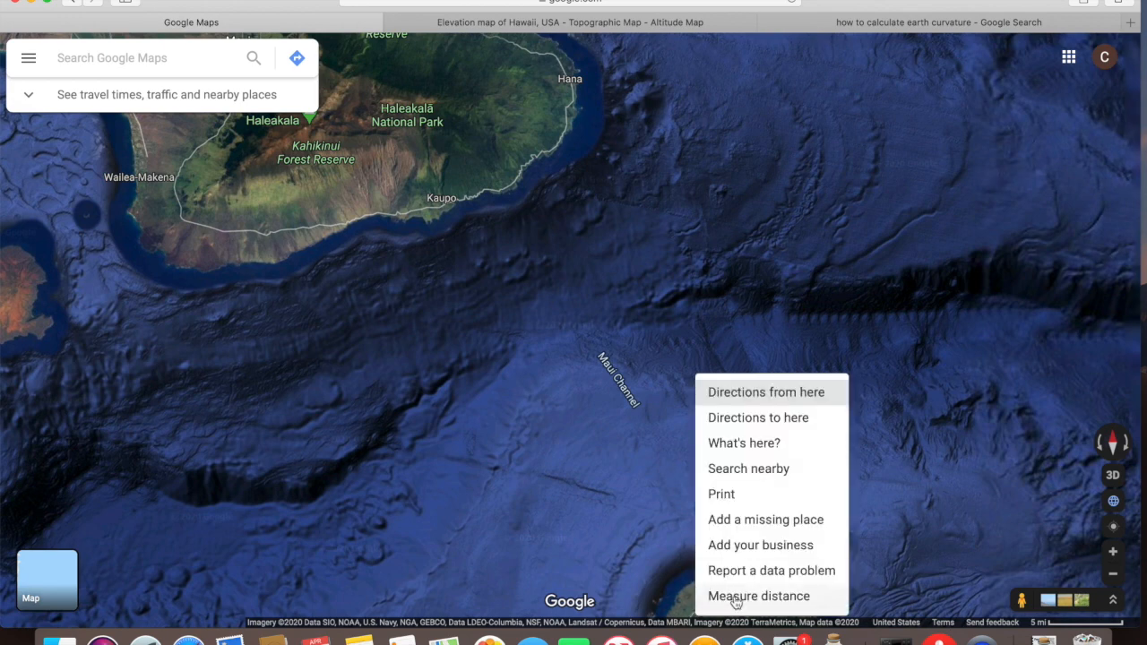
left_click(631, 247)
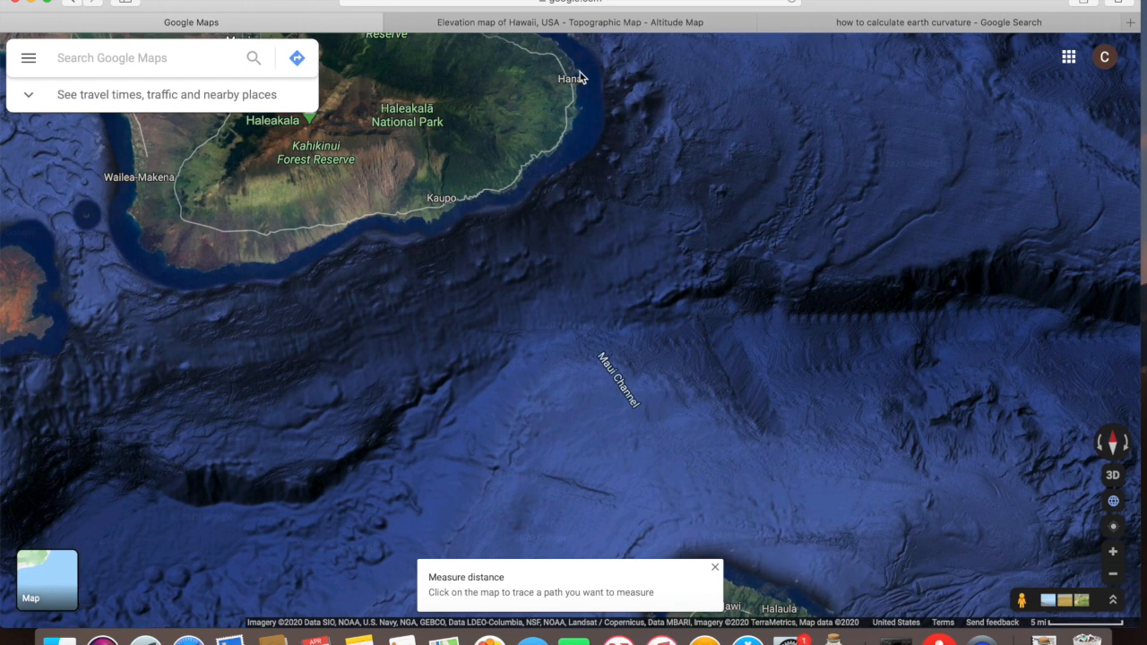
left_click(577, 73)
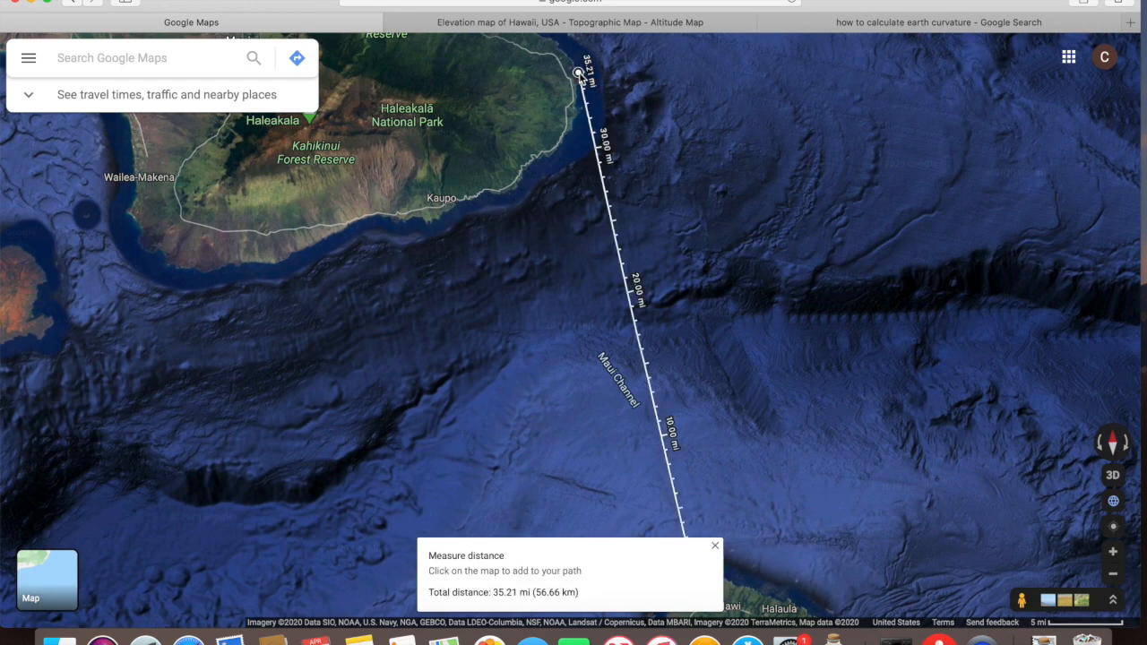
mouse_move(511, 566)
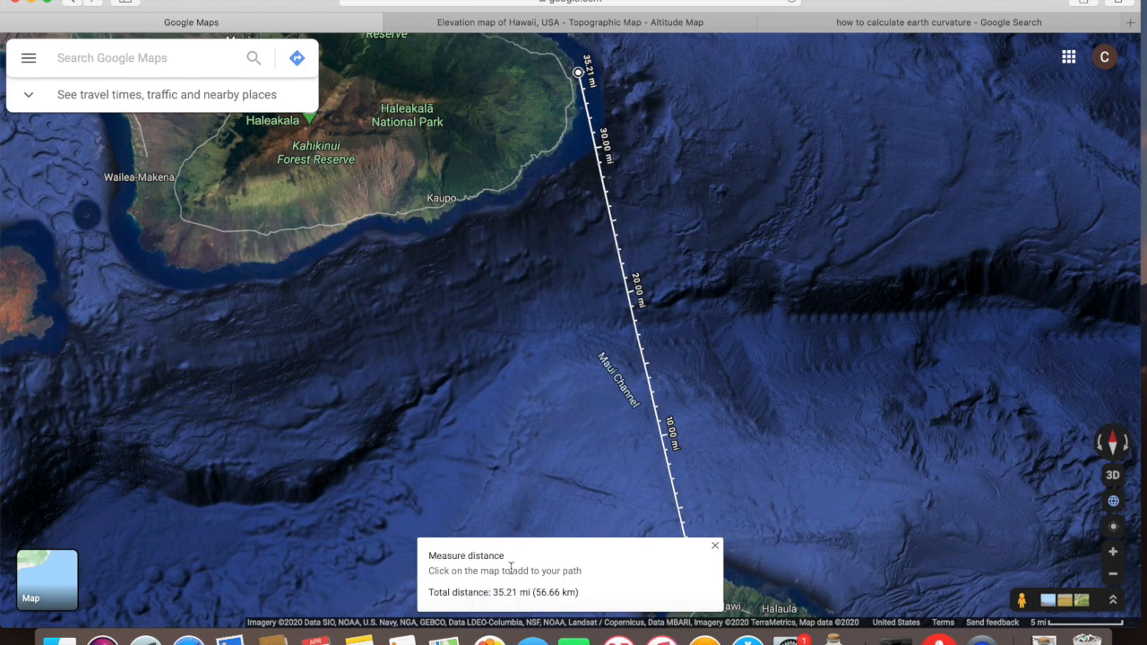
mouse_move(524, 570)
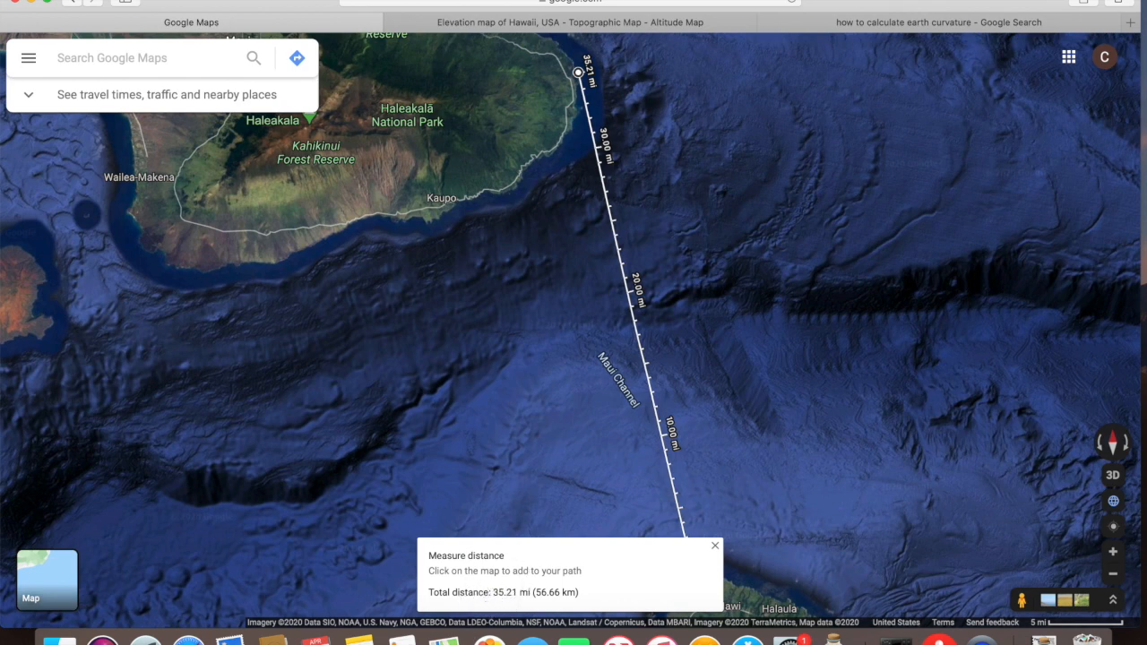
mouse_move(749, 240)
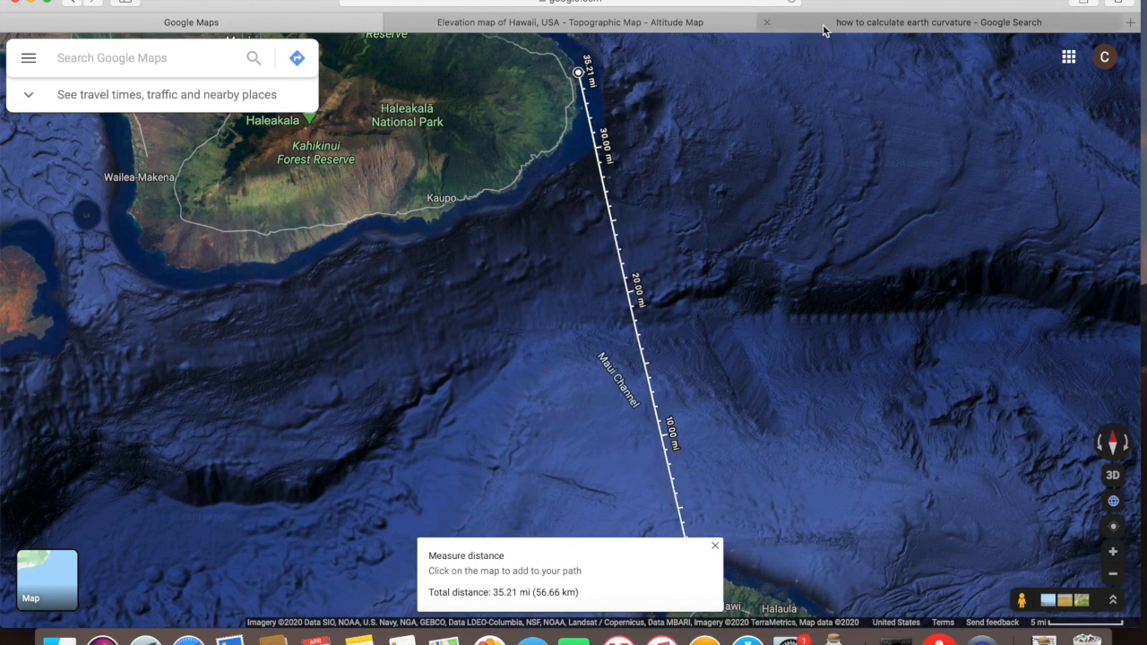
Switch to the 'how to calculate earth curvature' search results tab
left_click(938, 21)
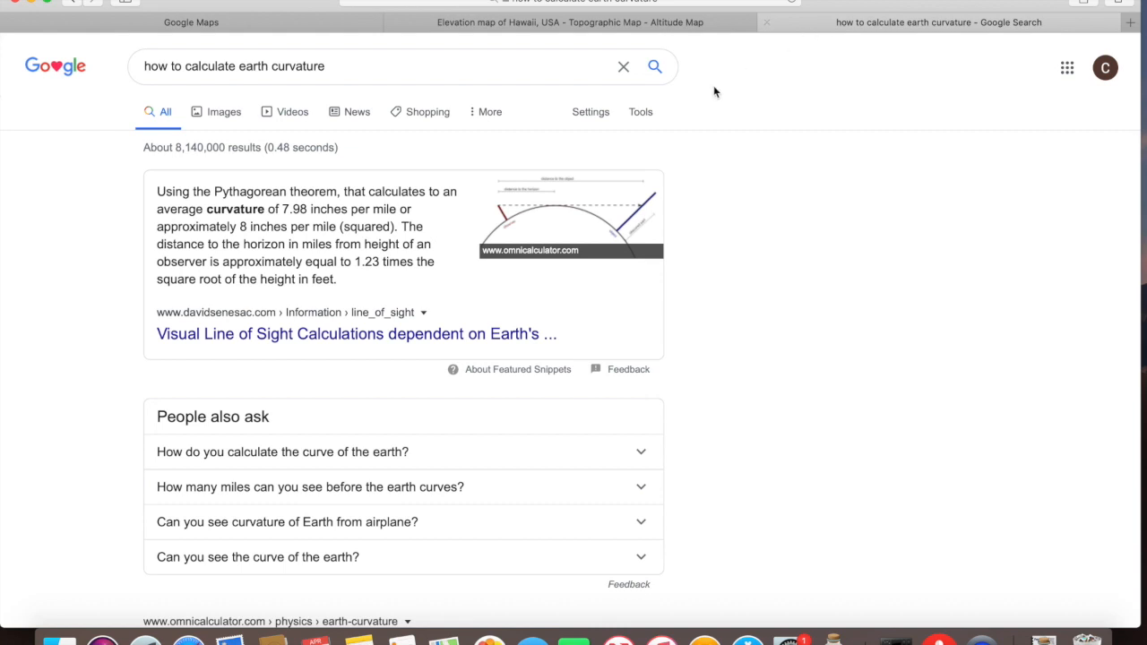
mouse_move(244, 344)
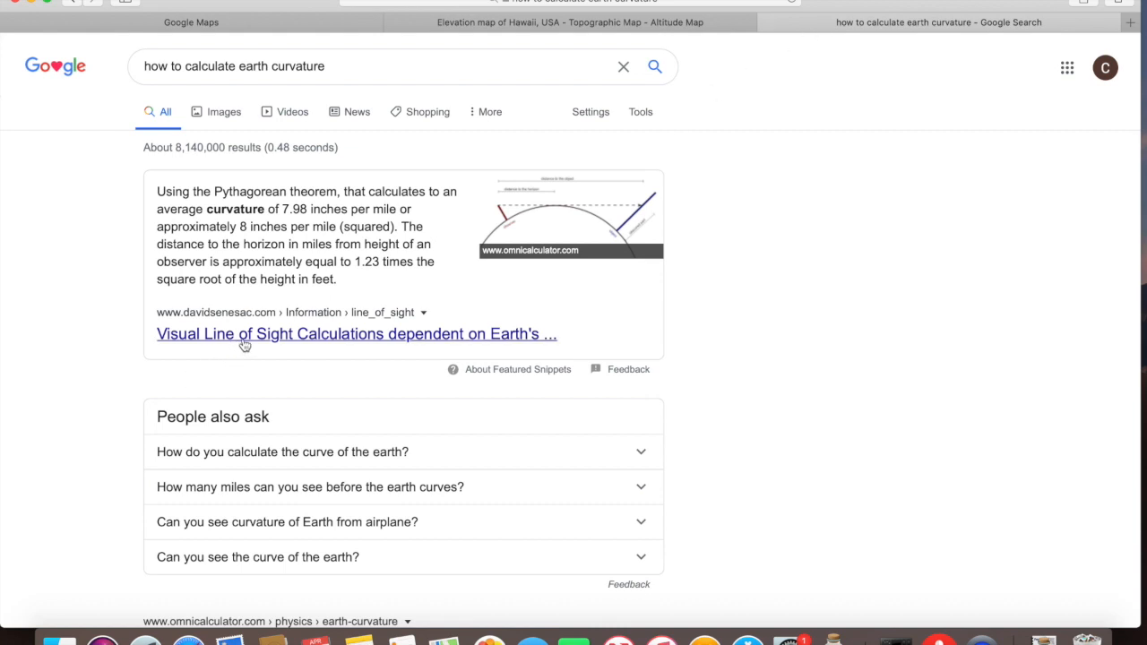
mouse_move(312, 236)
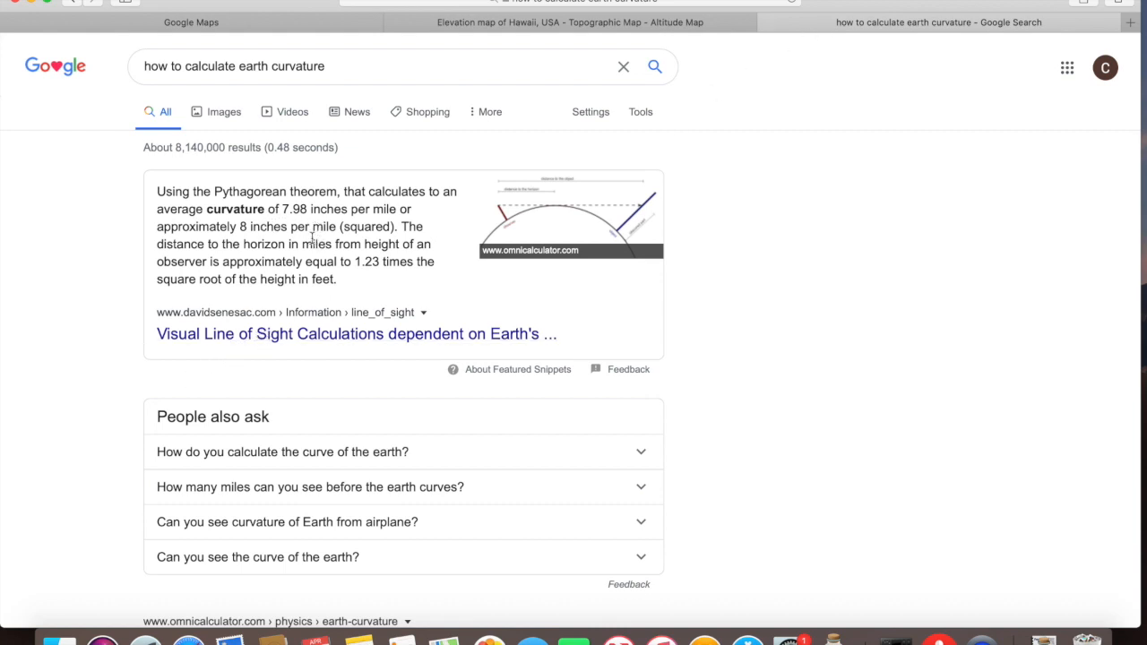
mouse_move(390, 244)
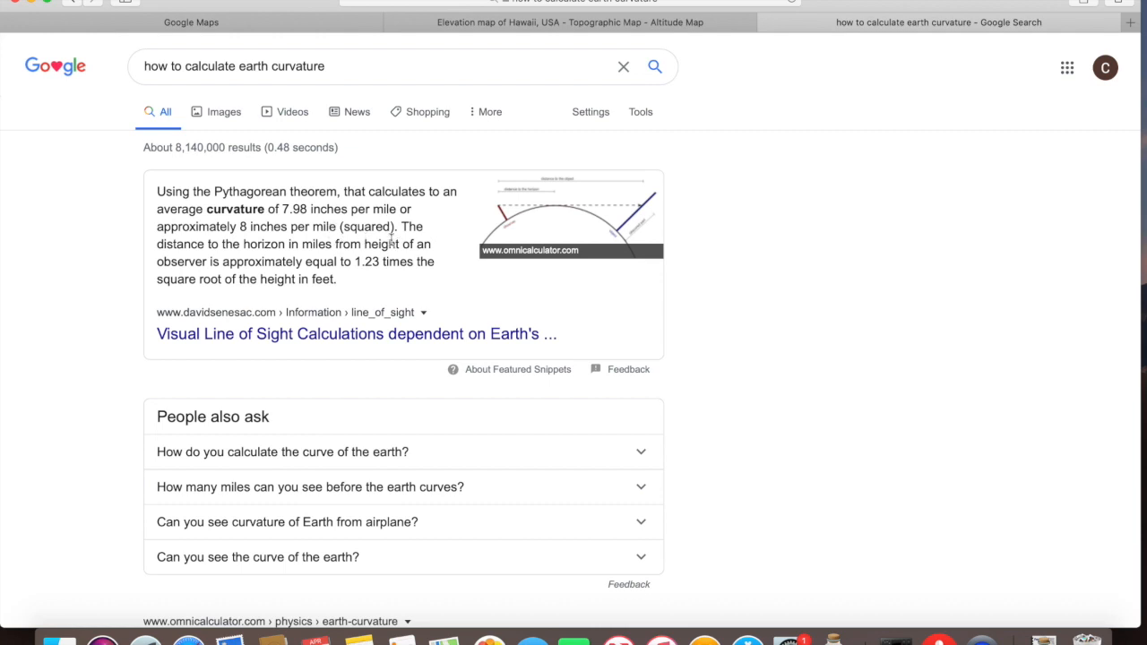
mouse_move(388, 298)
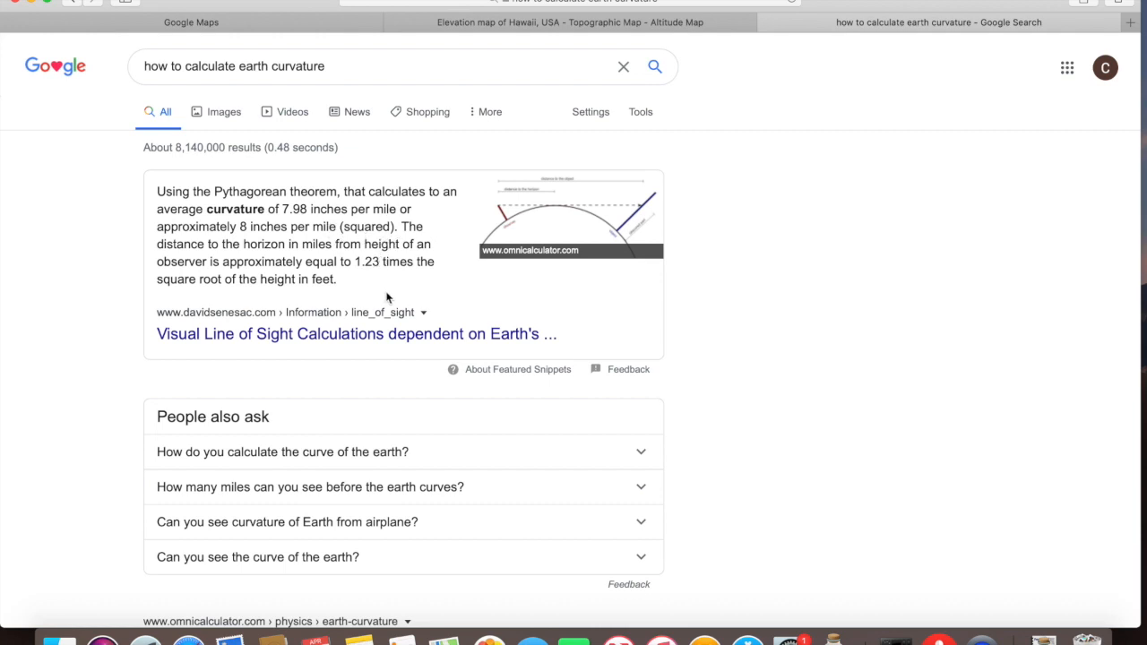
mouse_move(398, 459)
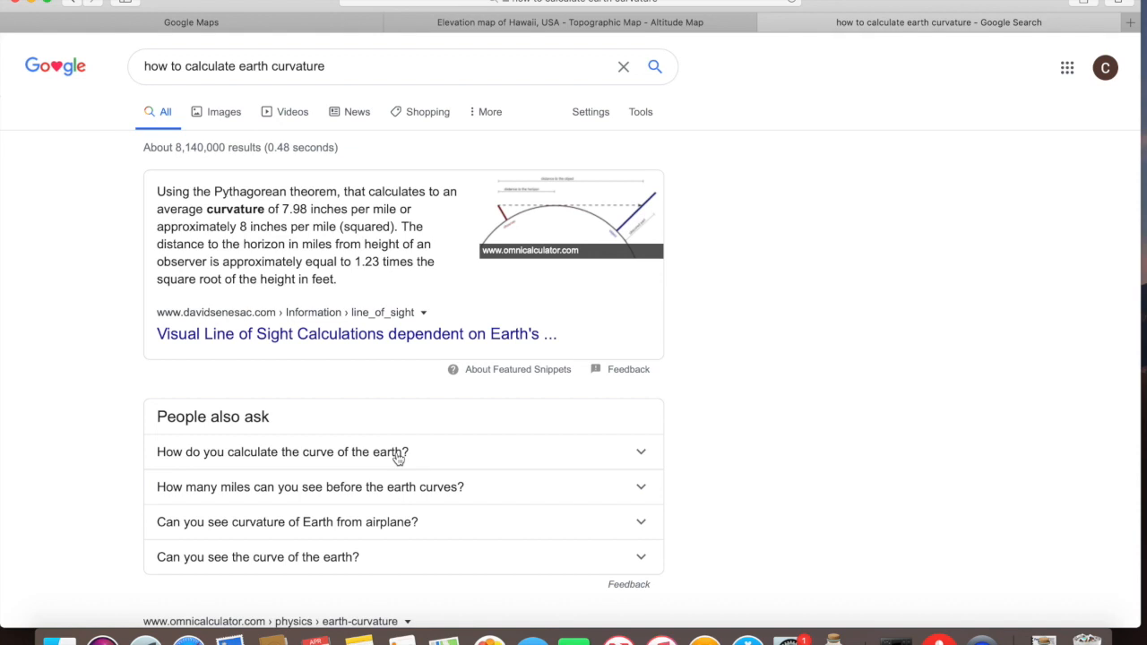
mouse_move(449, 453)
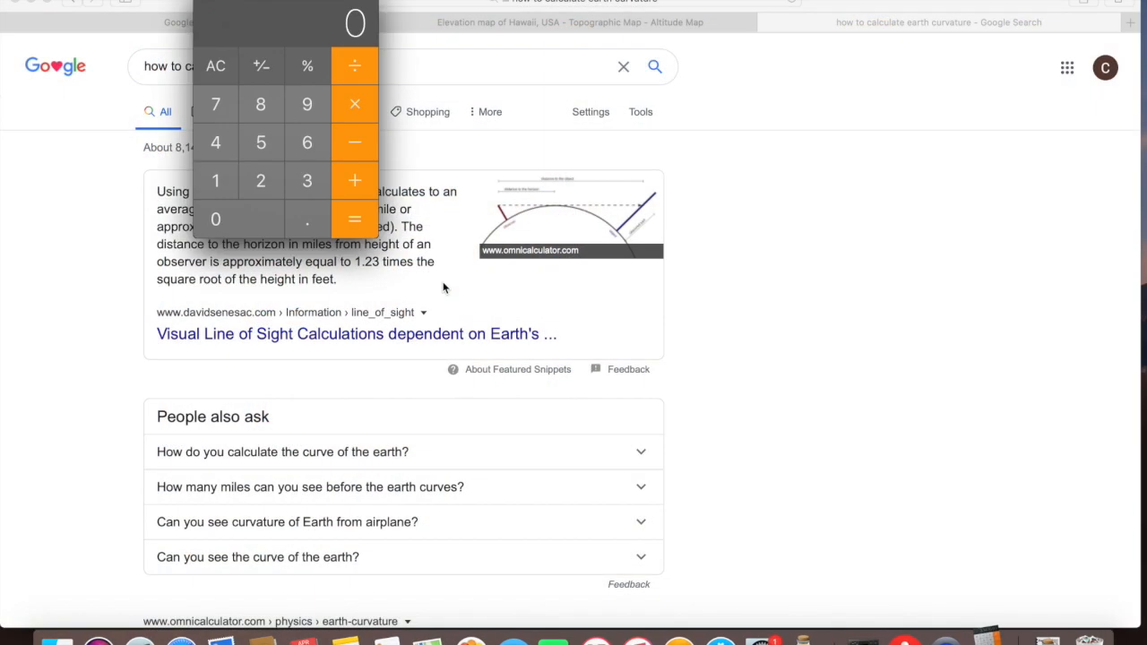
Compute 35 × 35 = 1225, then × 0.666666 = 816.66585
left_click(307, 179)
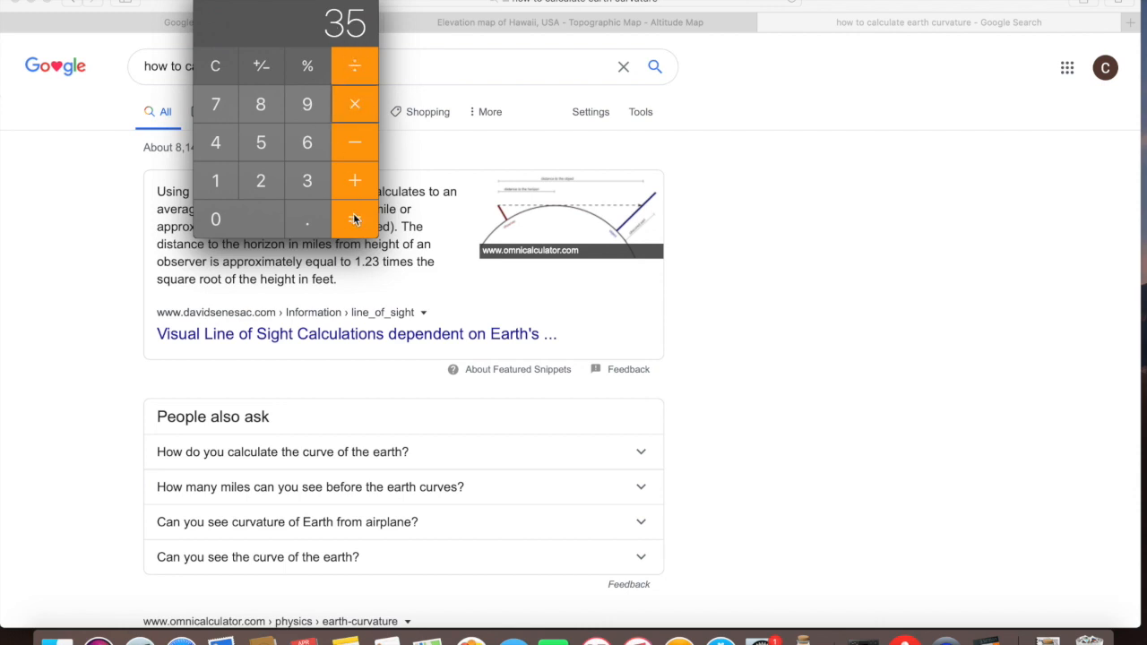
left_click(355, 219)
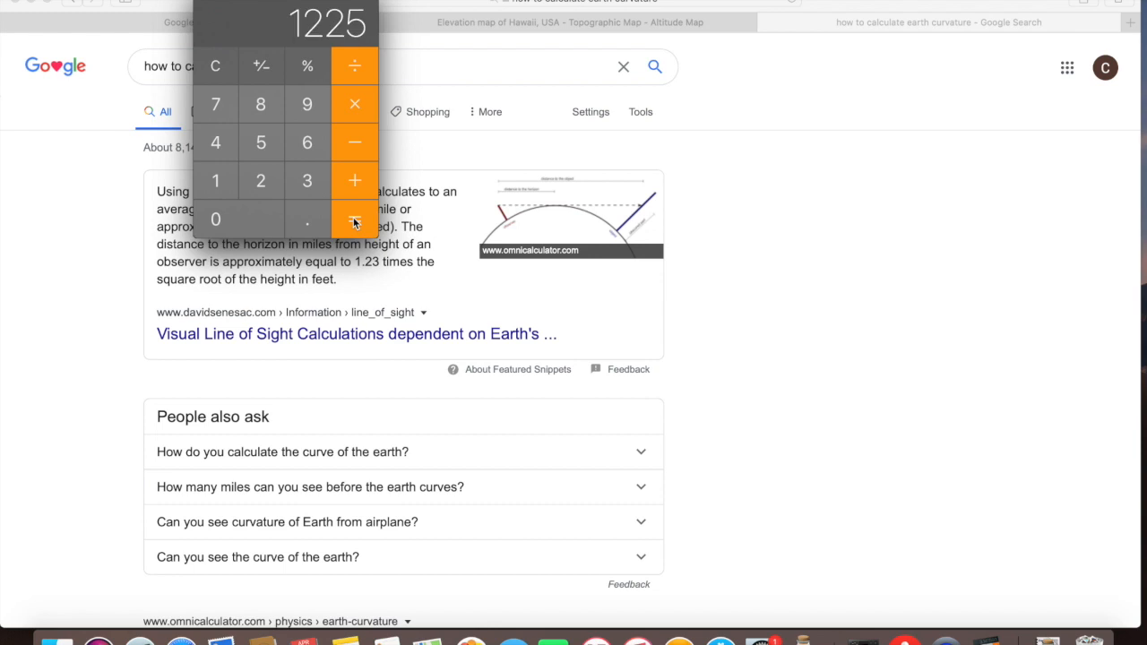
mouse_move(355, 104)
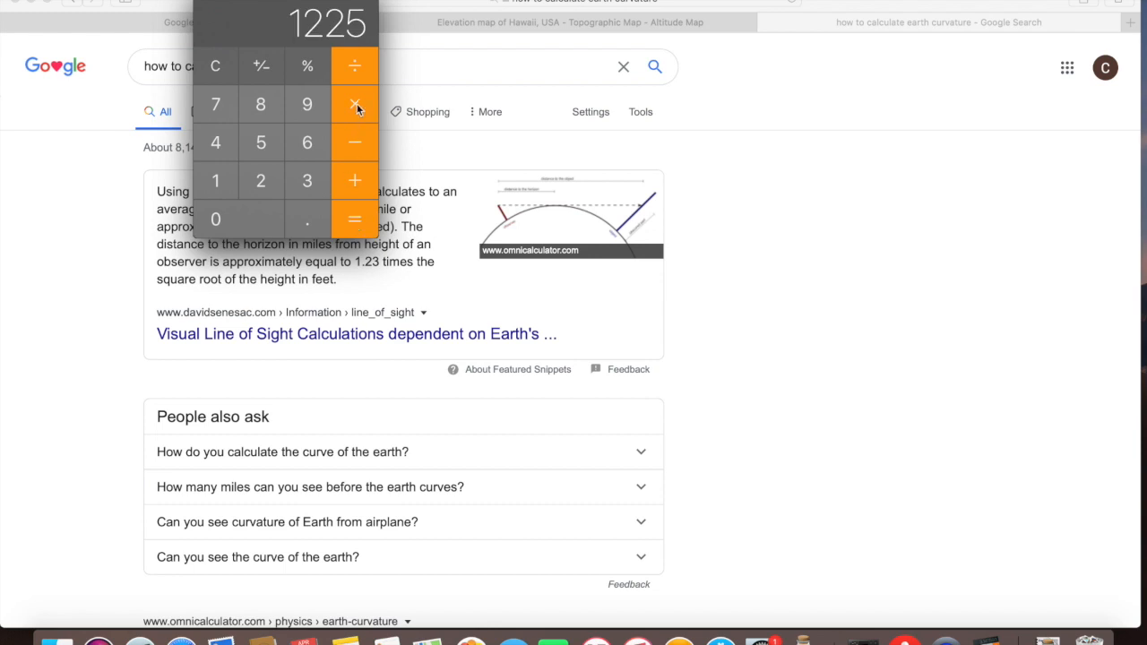
left_click(215, 65)
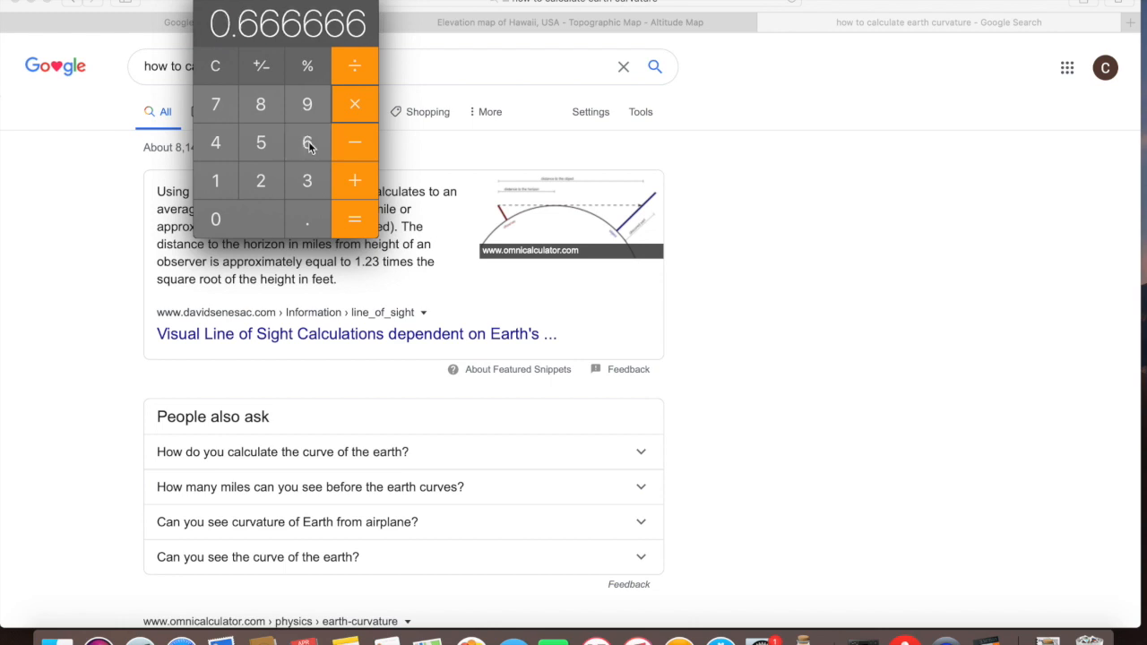
left_click(355, 219)
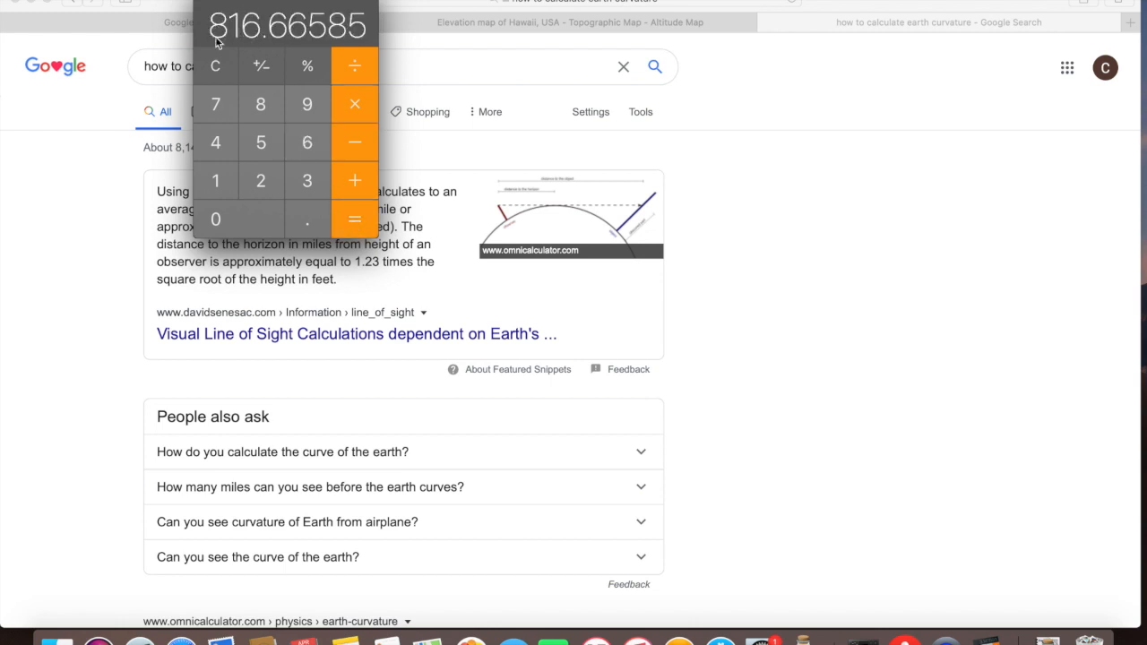
mouse_move(255, 50)
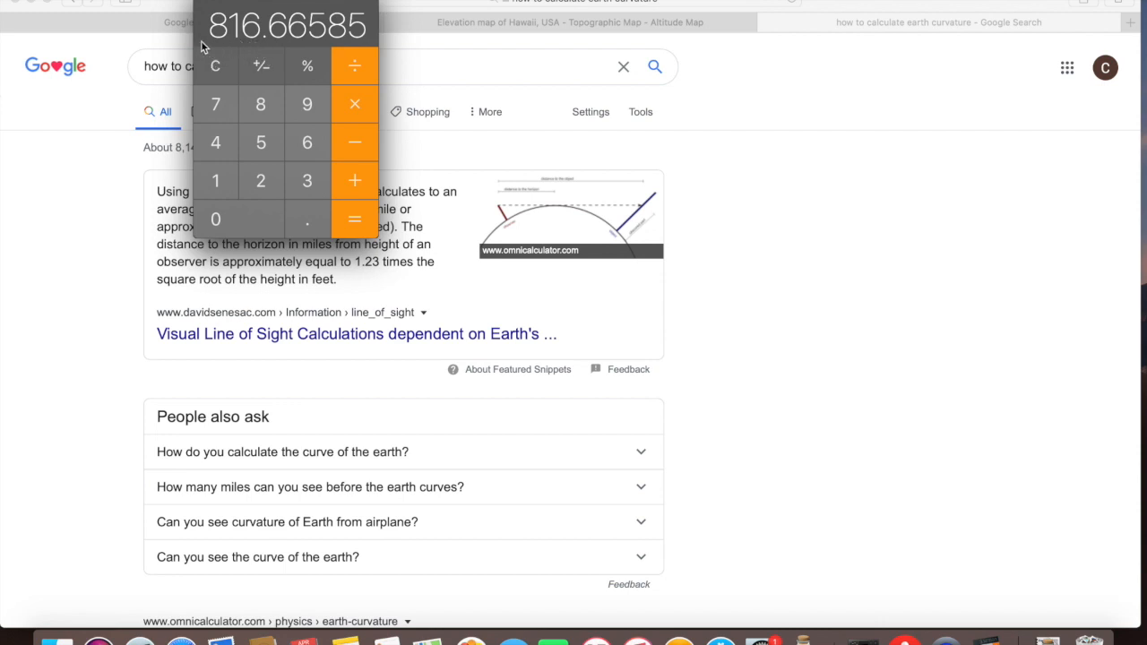
mouse_move(254, 54)
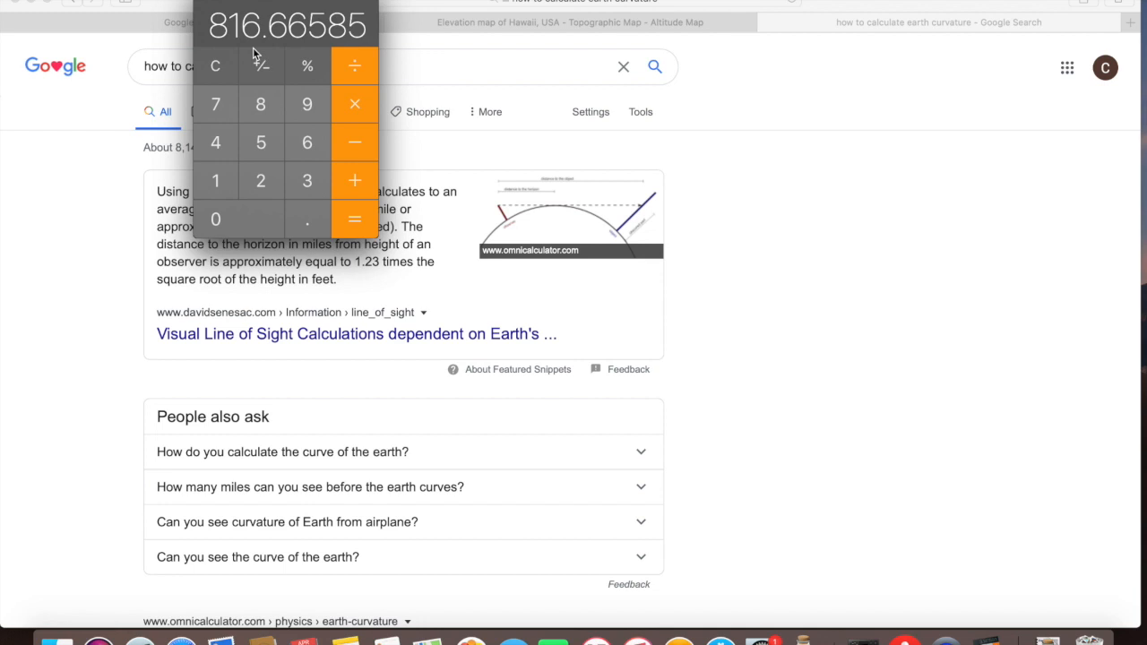
mouse_move(262, 65)
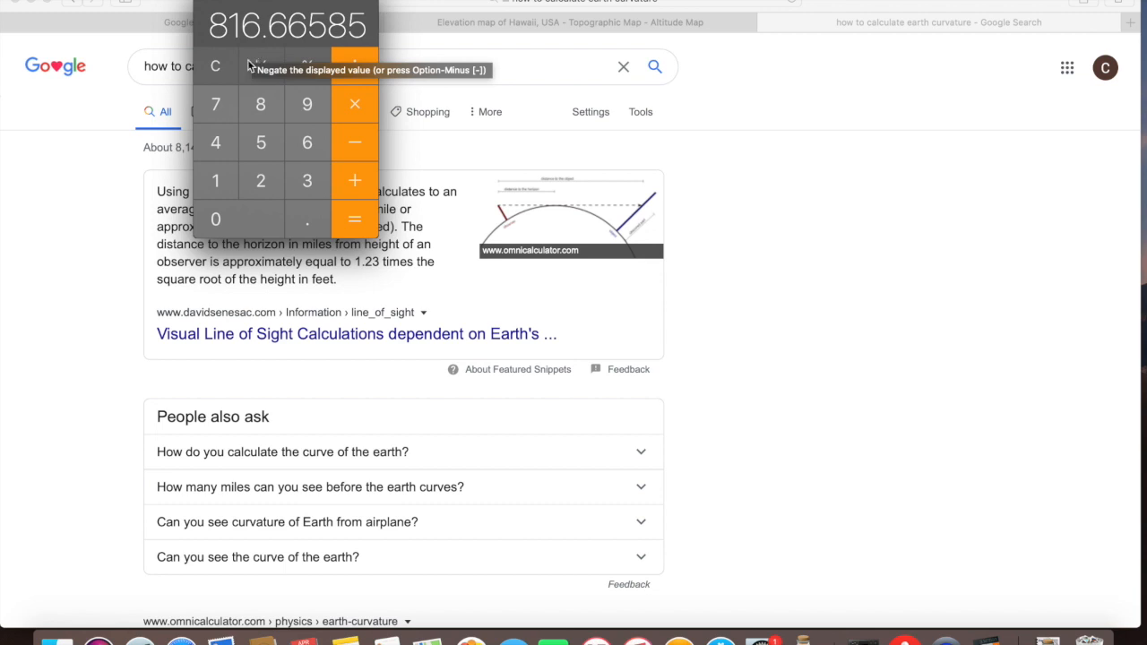
mouse_move(347, 380)
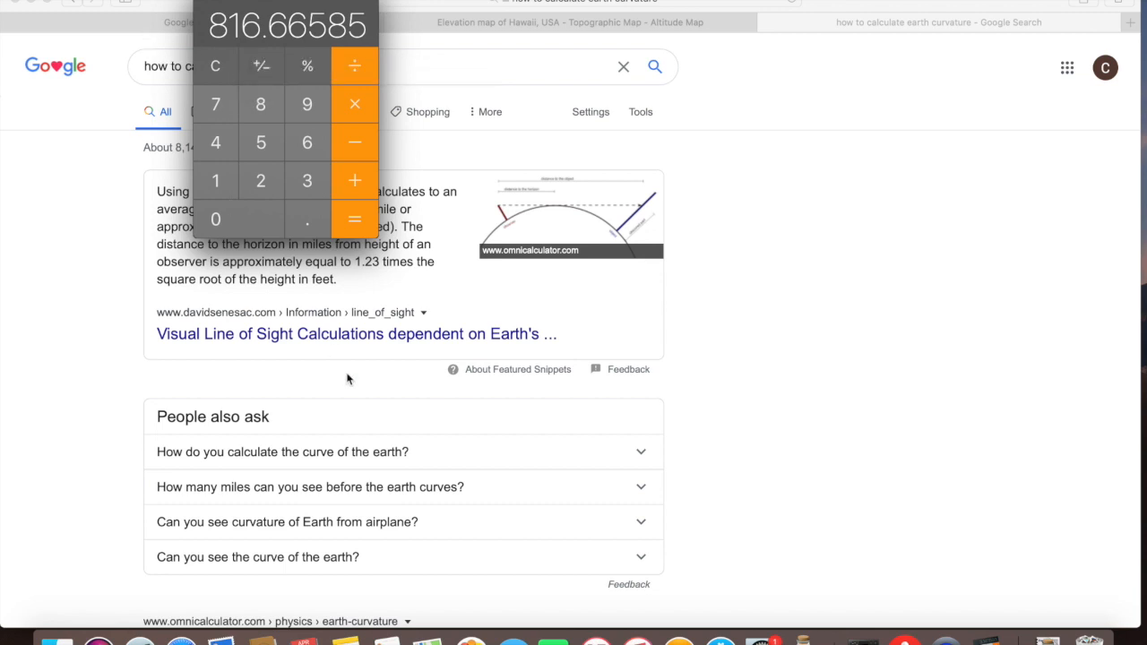
mouse_move(428, 129)
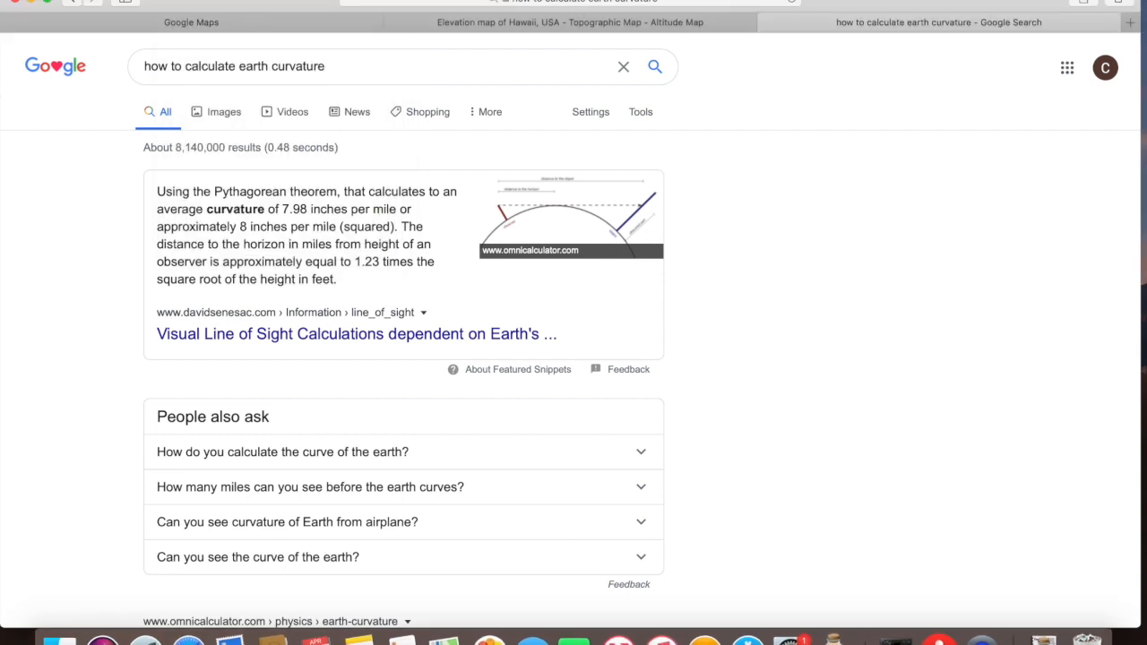
Expand the Hawaii elevation map full screen and zoom toward the ocean off Hana
left_click(570, 22)
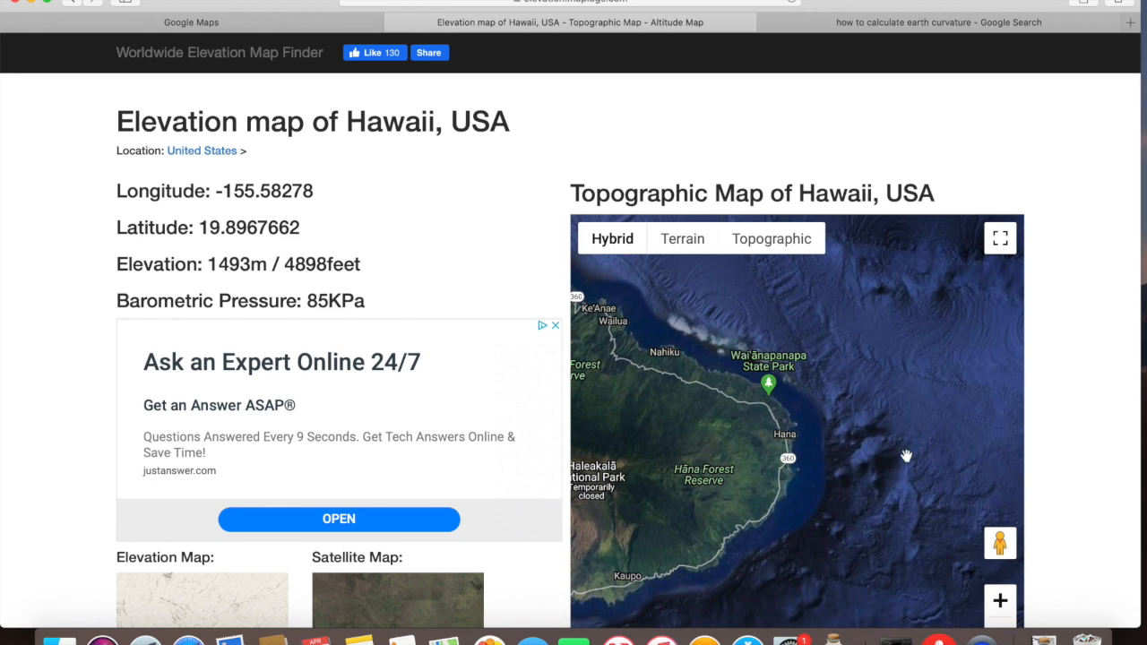
mouse_move(1000, 239)
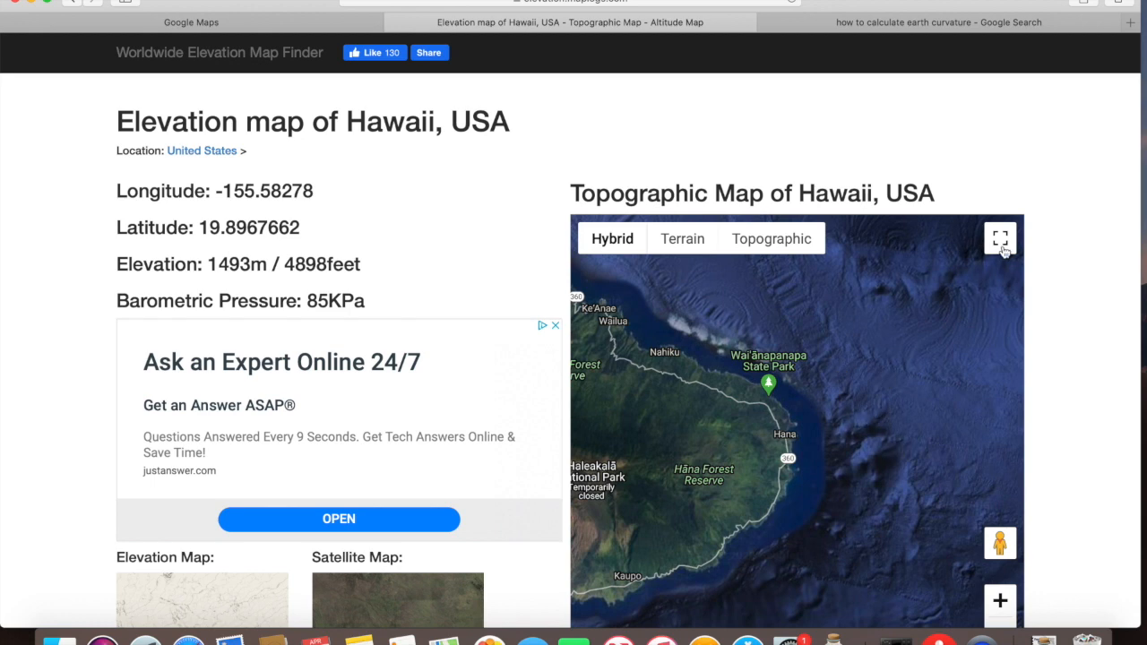
left_click(1000, 238)
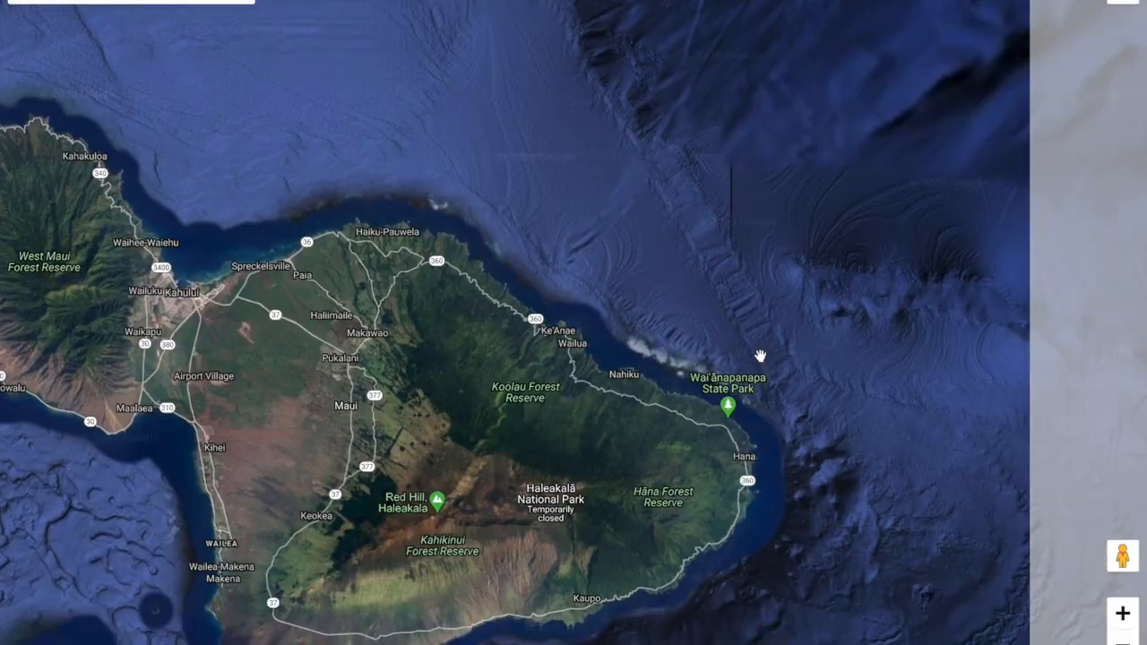
left_click(1122, 613)
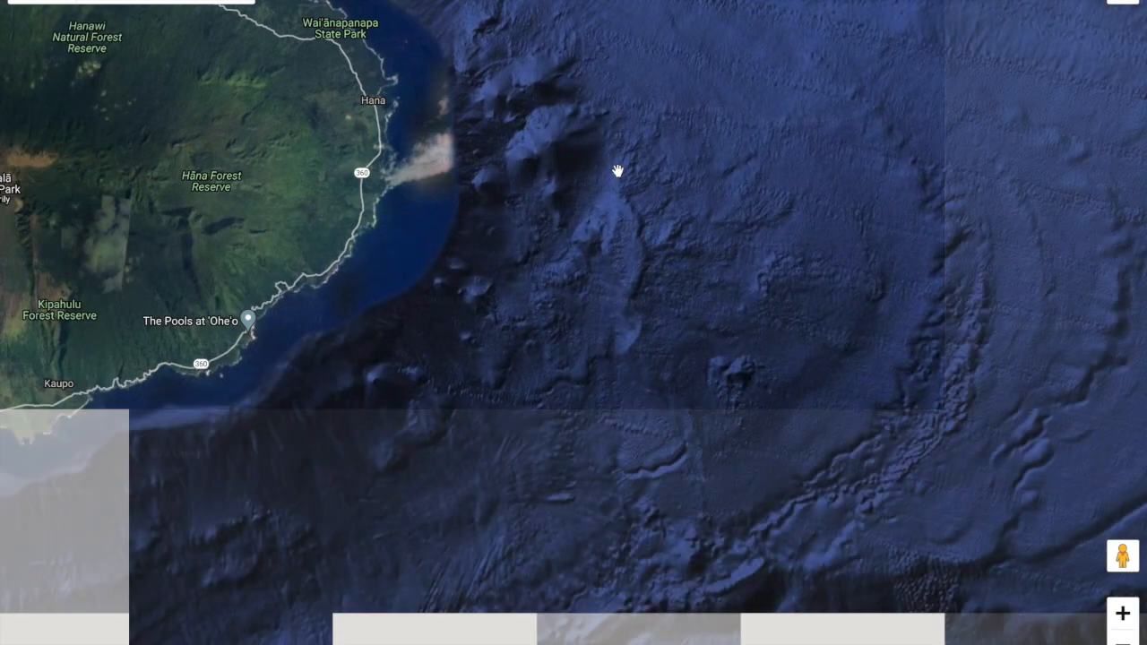
left_click(1122, 613)
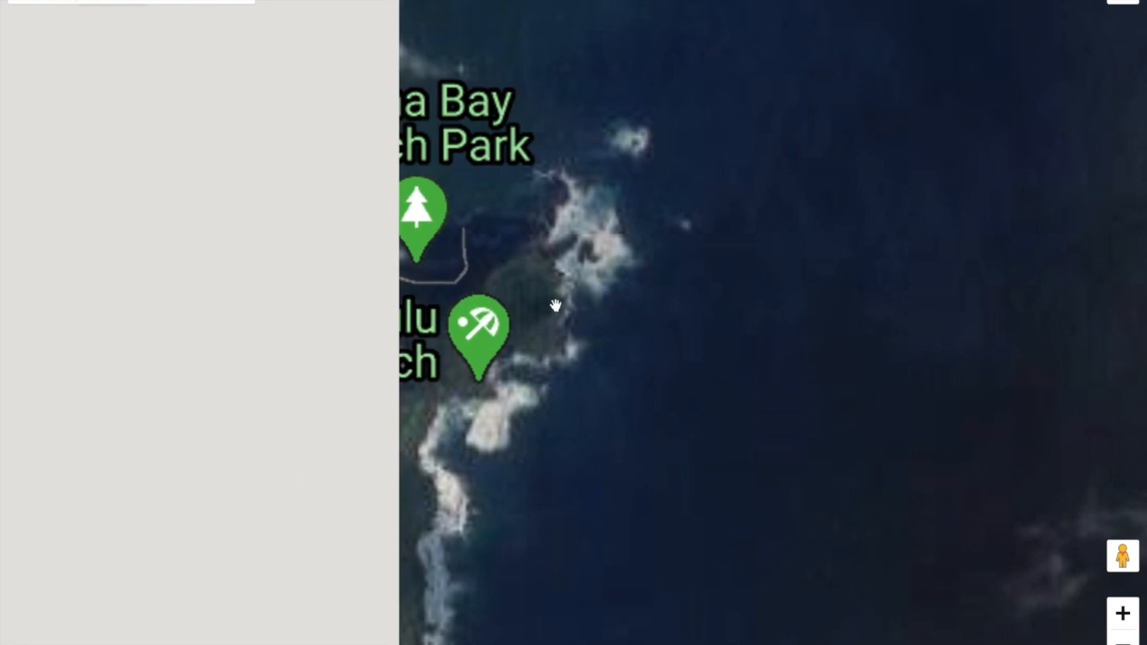
mouse_move(1122, 613)
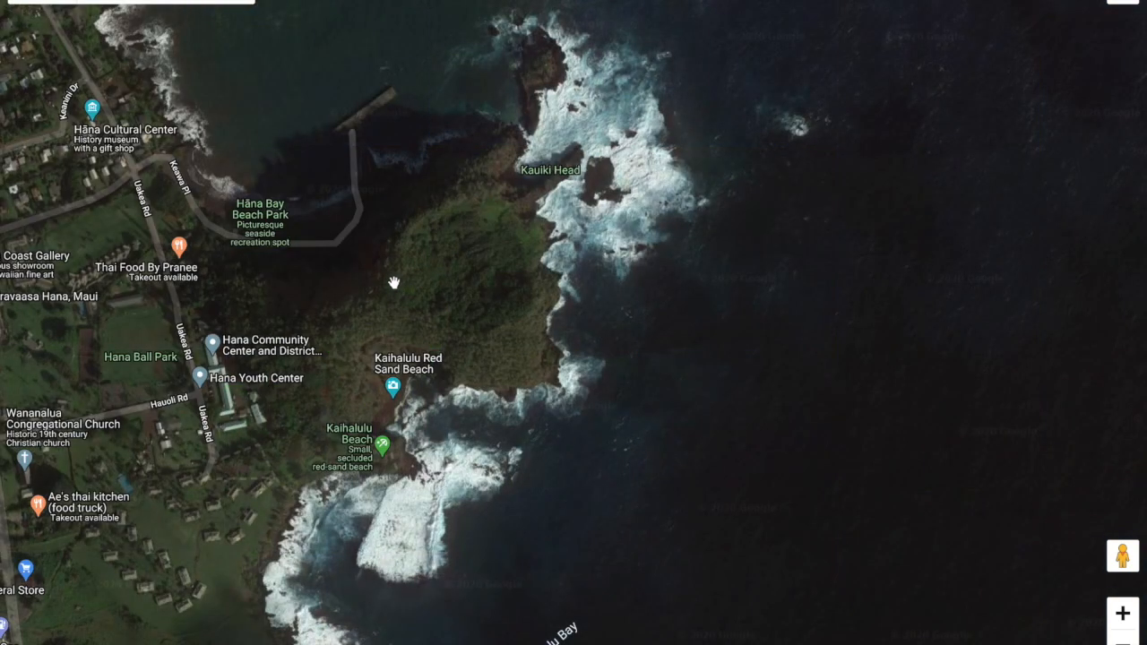
mouse_move(380, 294)
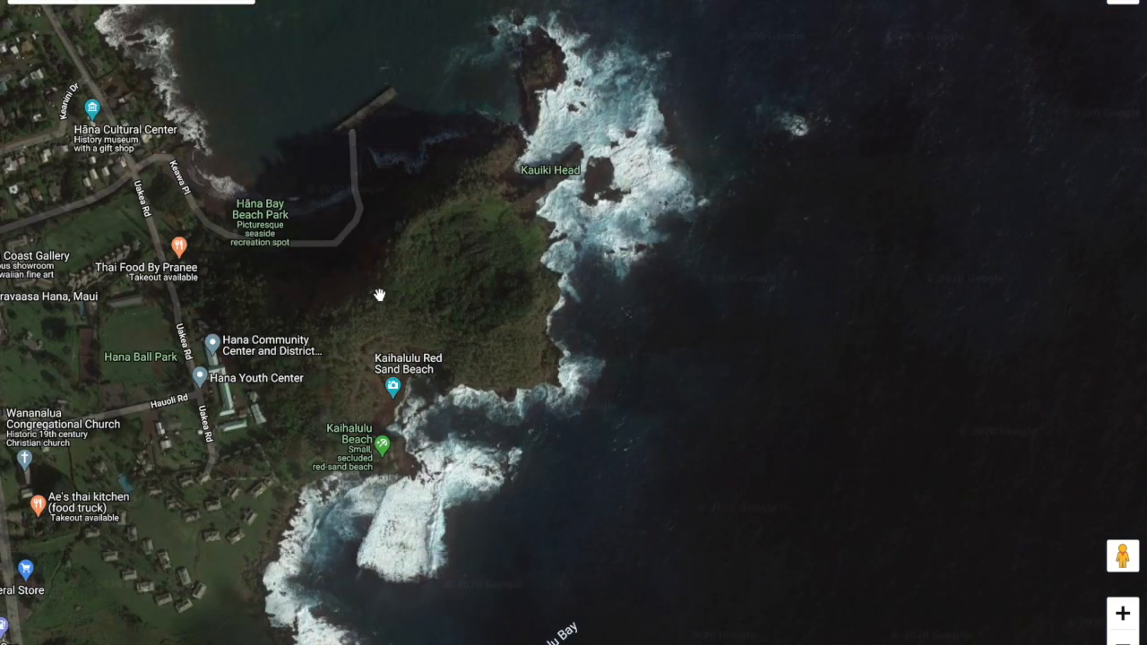
Read spot elevations at four points on Kauiki Head, roughly 105–113 m
left_click(380, 294)
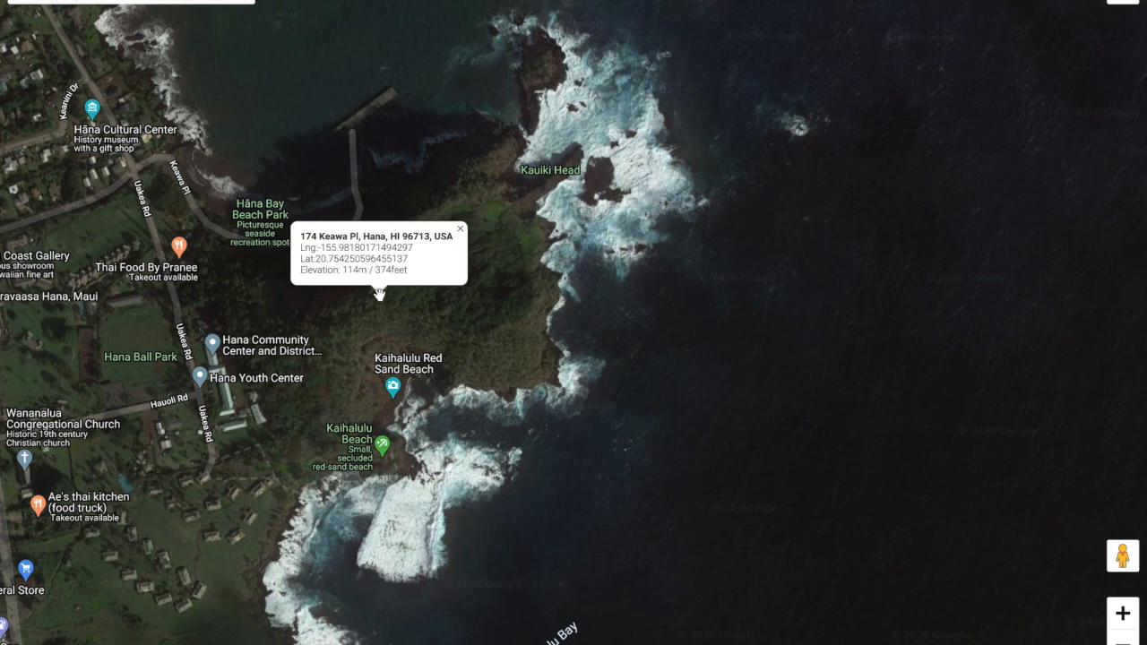
left_click(459, 230)
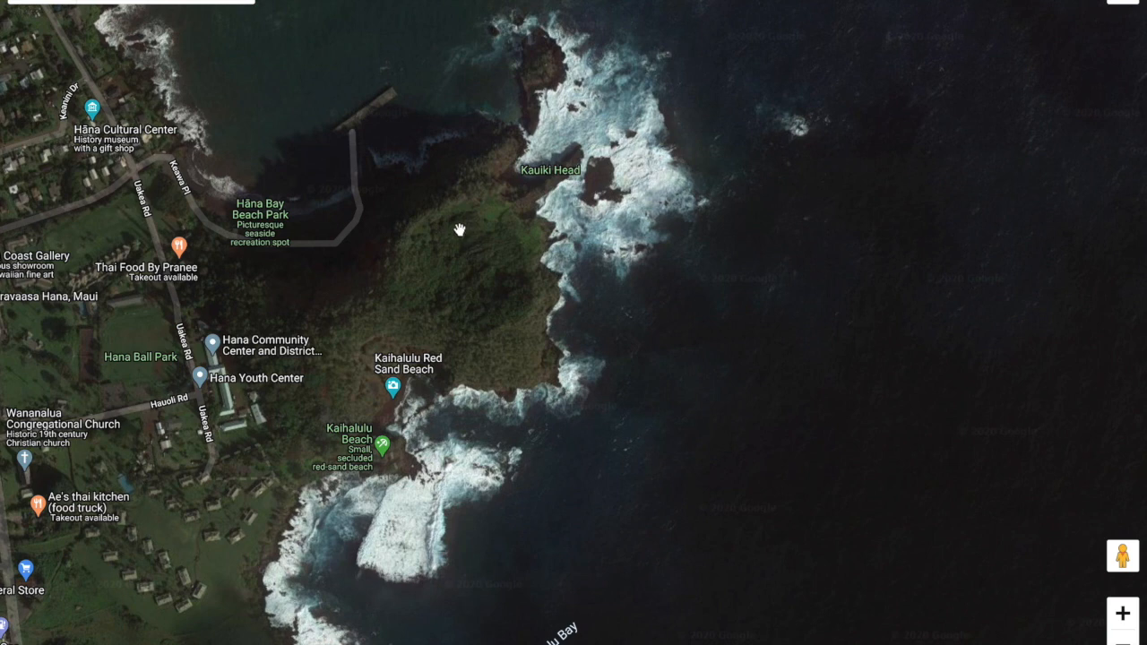
left_click(459, 230)
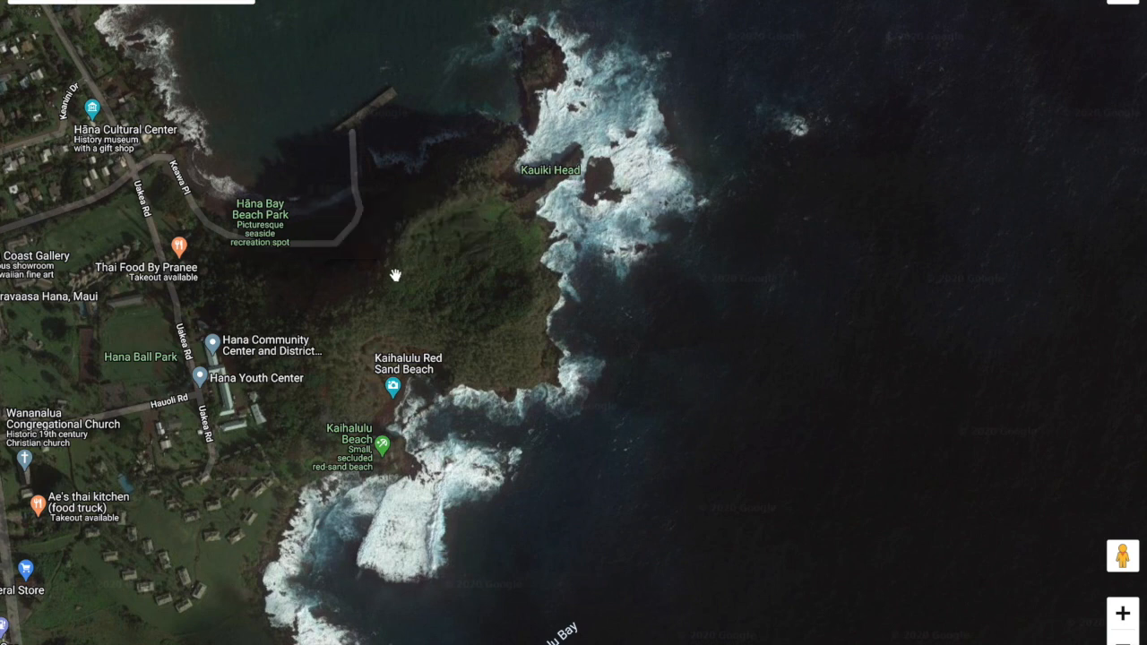
mouse_move(373, 308)
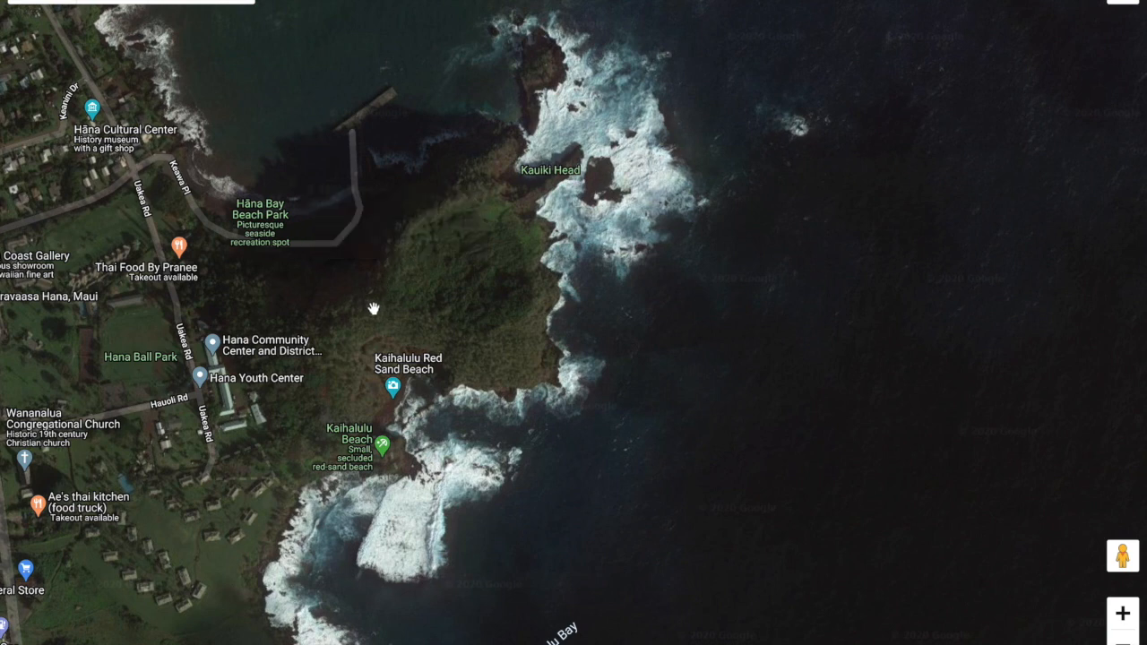
left_click(372, 308)
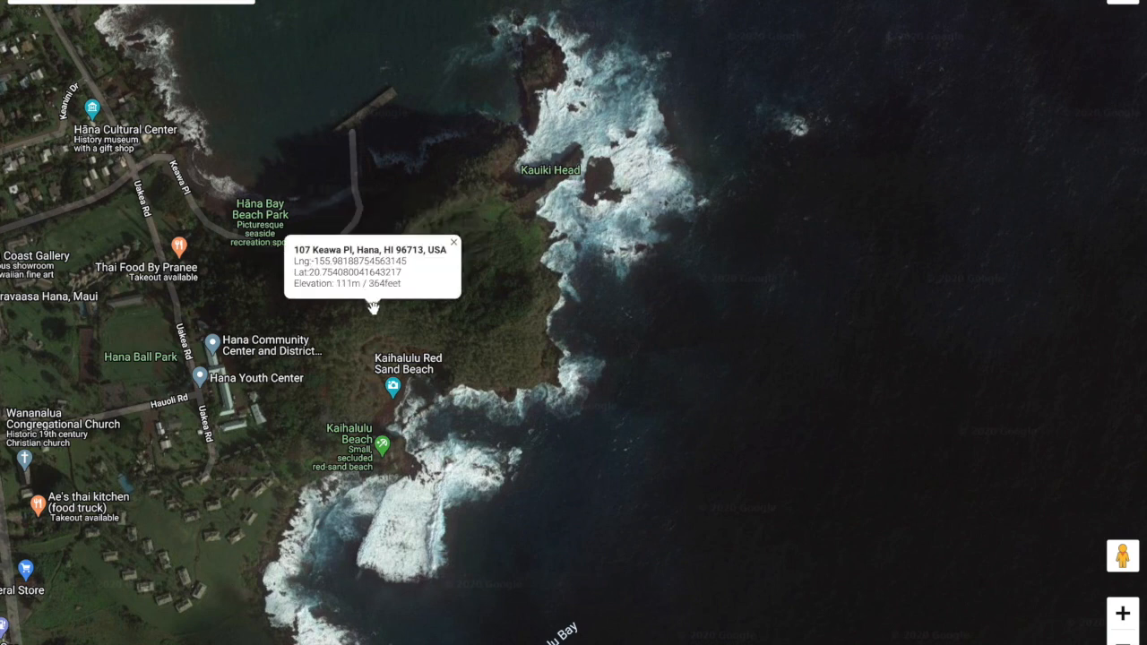
left_click(455, 240)
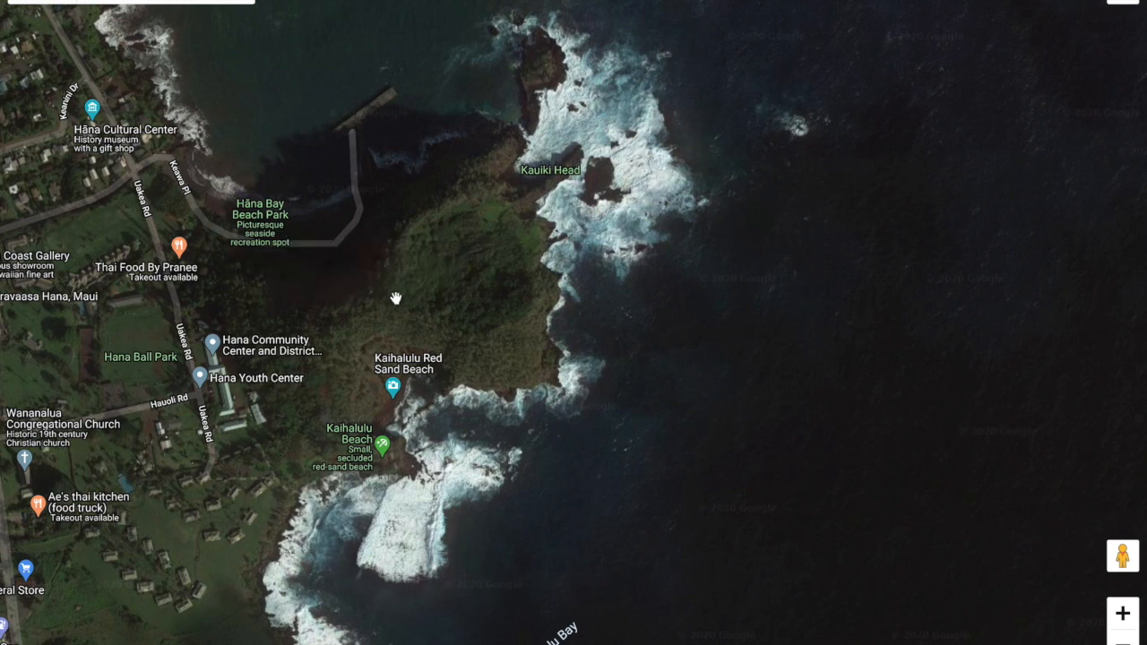
left_click(394, 301)
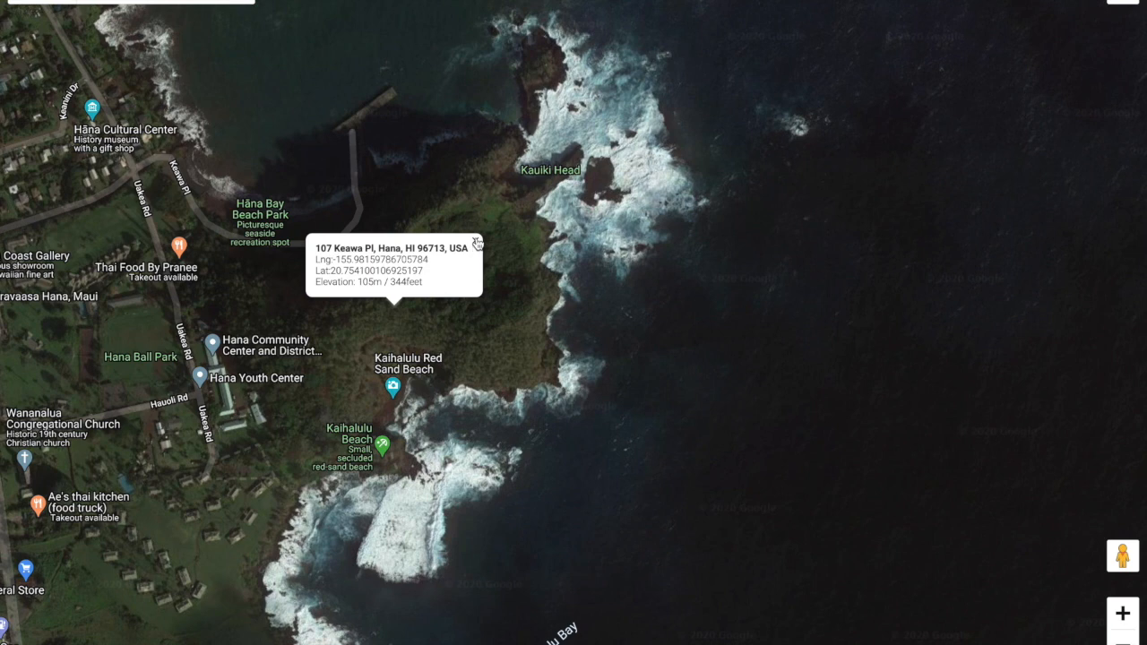
left_click(477, 242)
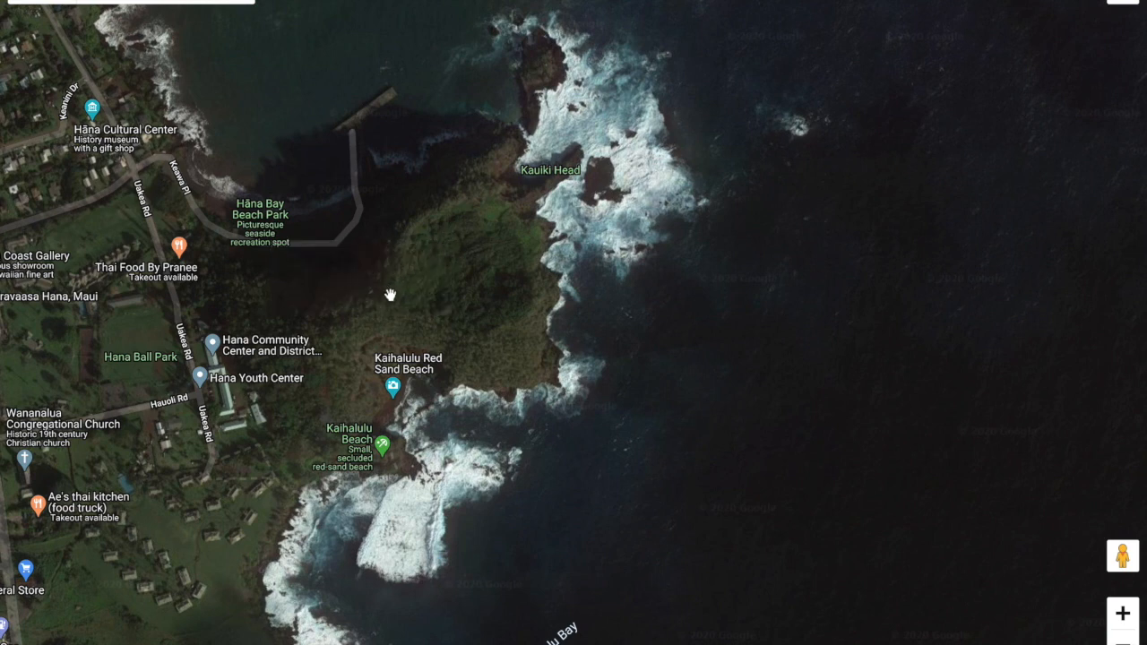
left_click(391, 294)
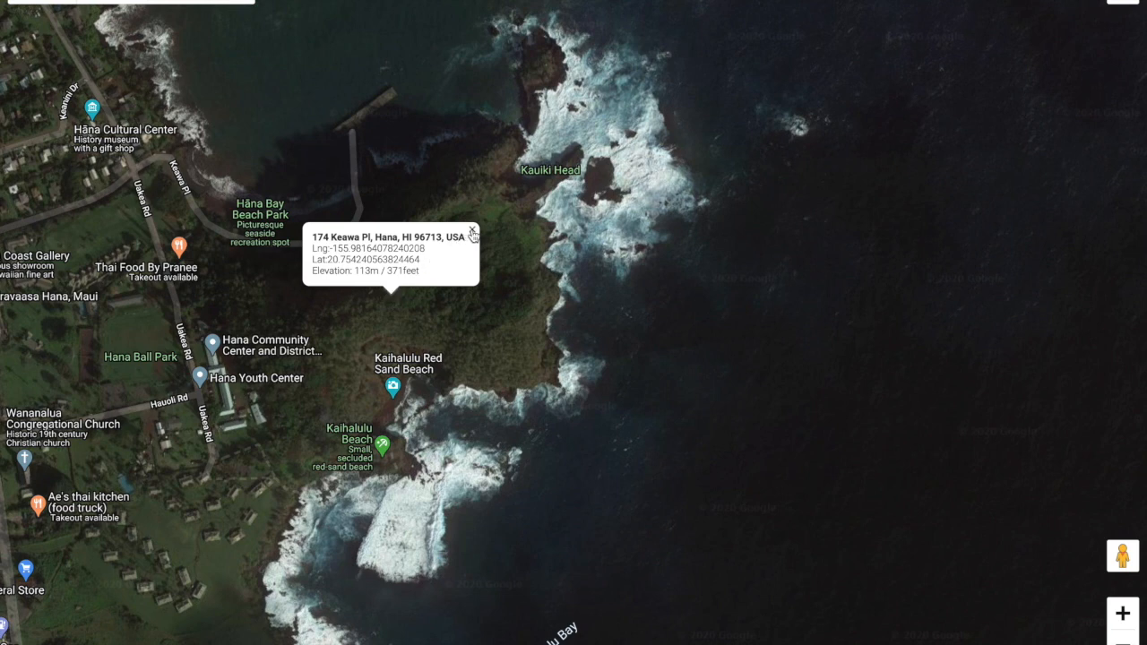
left_click(470, 233)
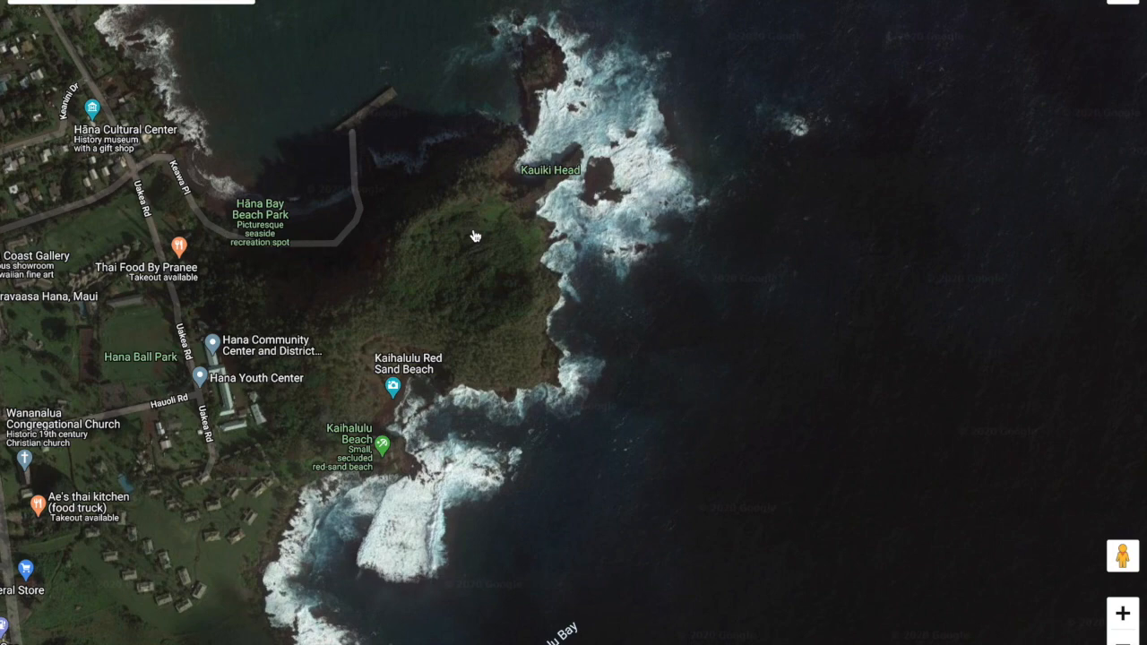
mouse_move(878, 466)
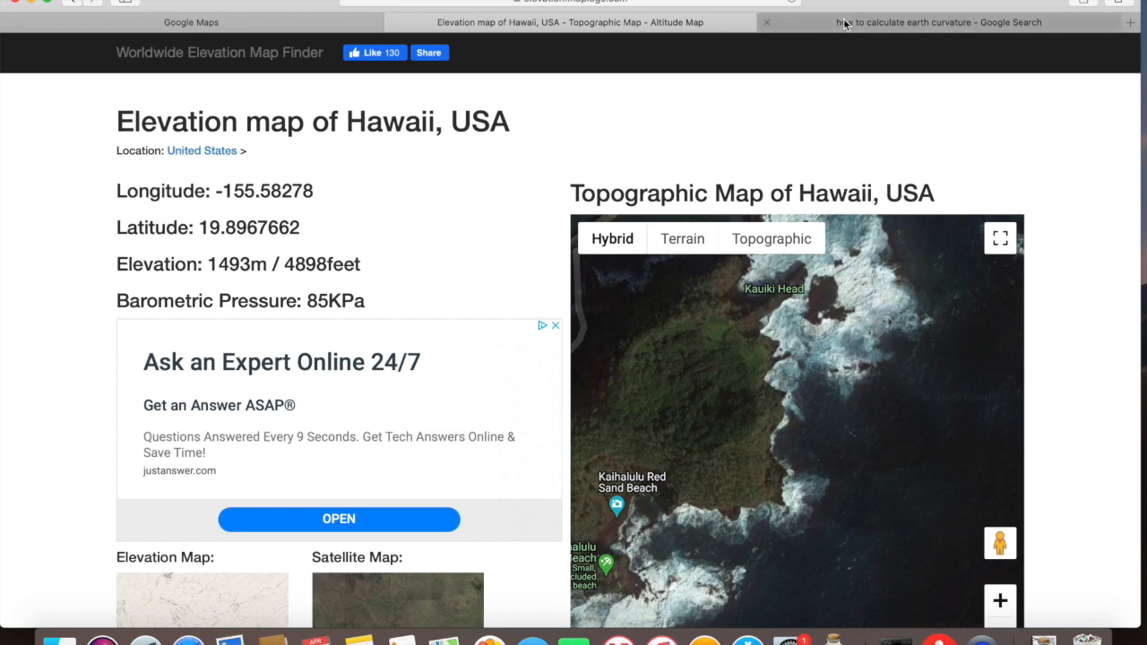
mouse_move(298, 452)
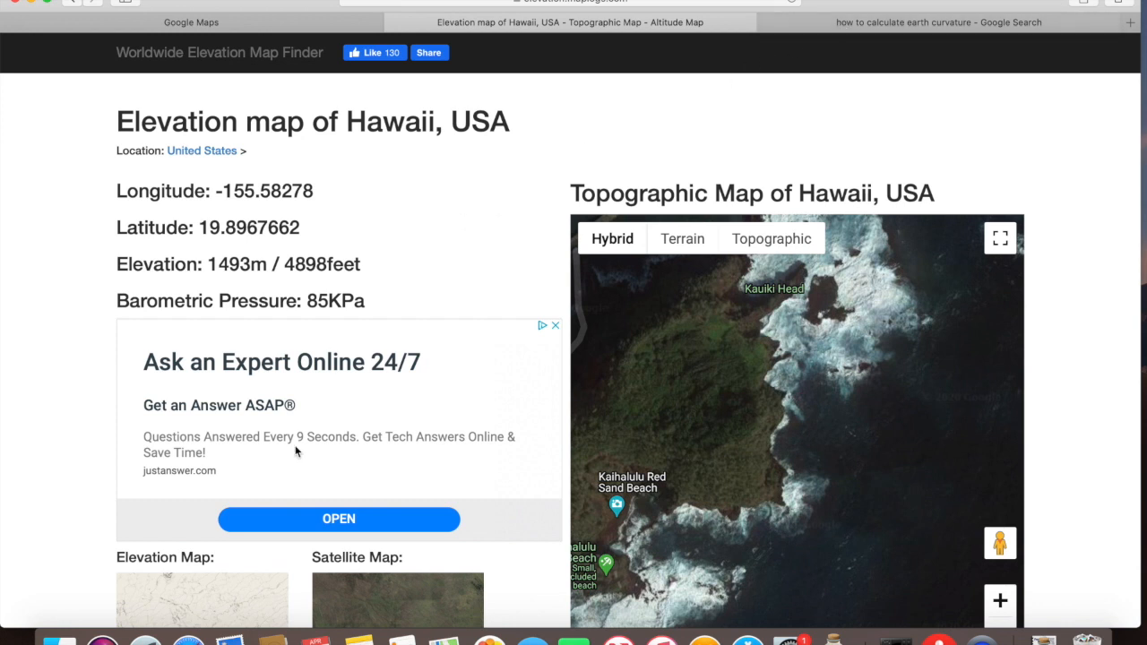
mouse_move(25, 126)
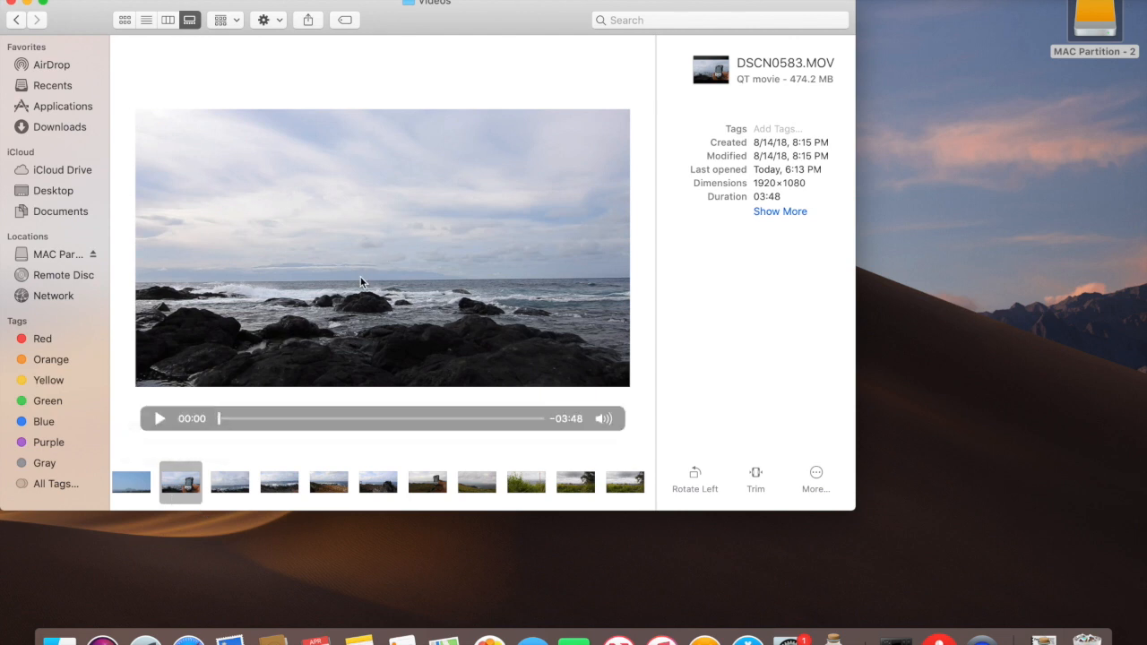
mouse_move(386, 276)
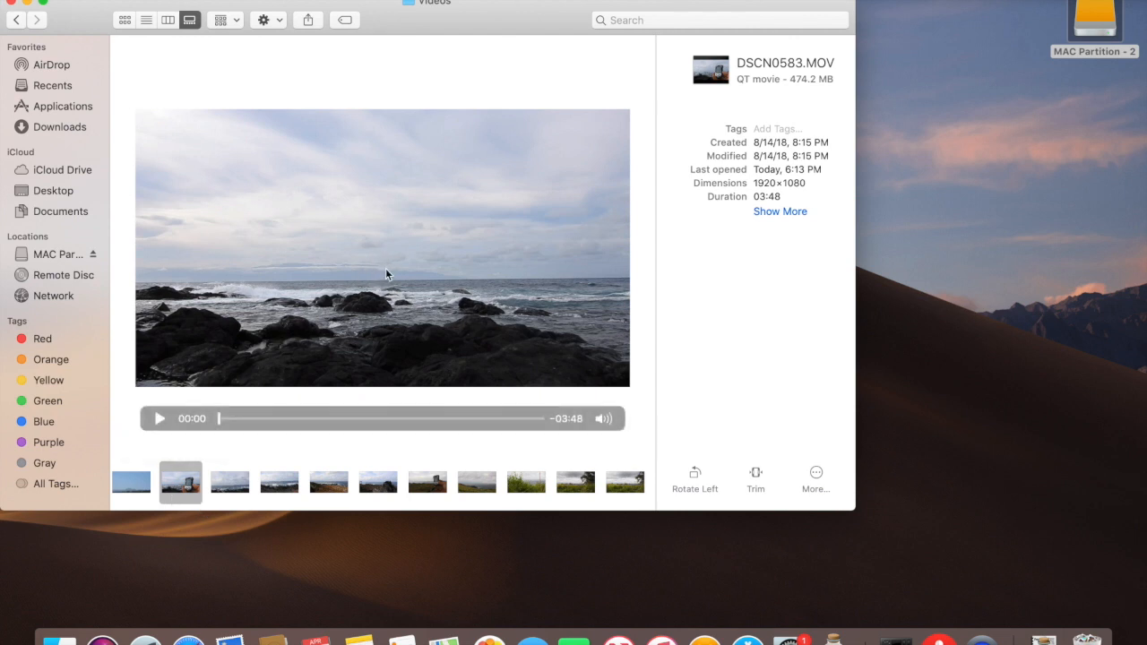
Play DSCN0583.MOV full screen and drag the playhead further into the clip
left_click(159, 420)
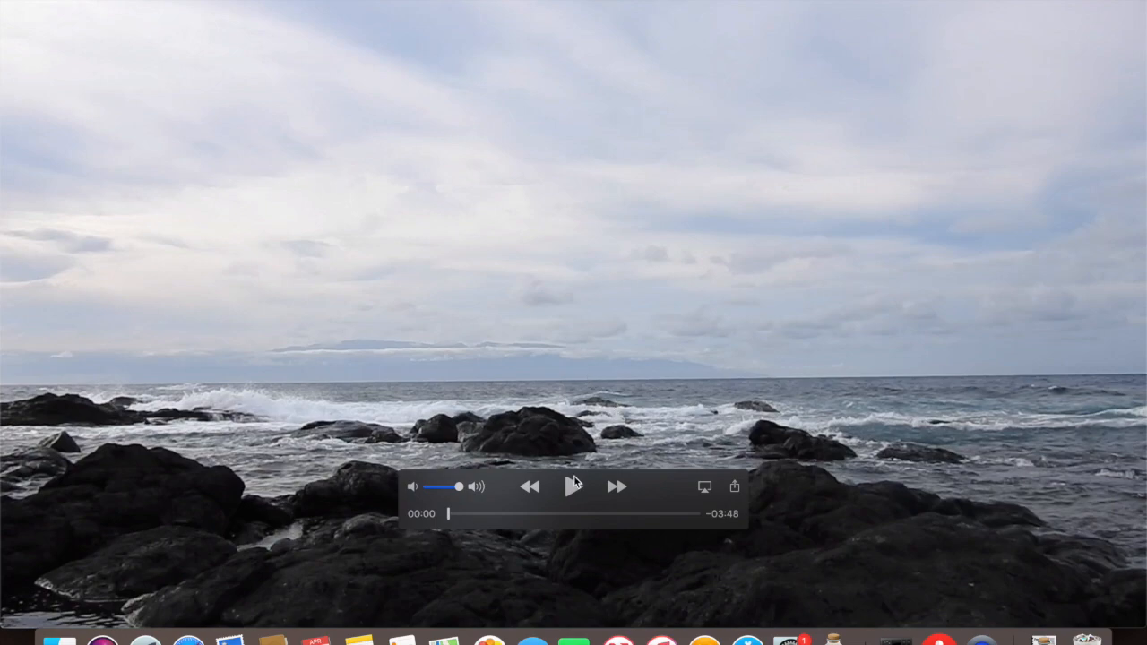
left_click(574, 488)
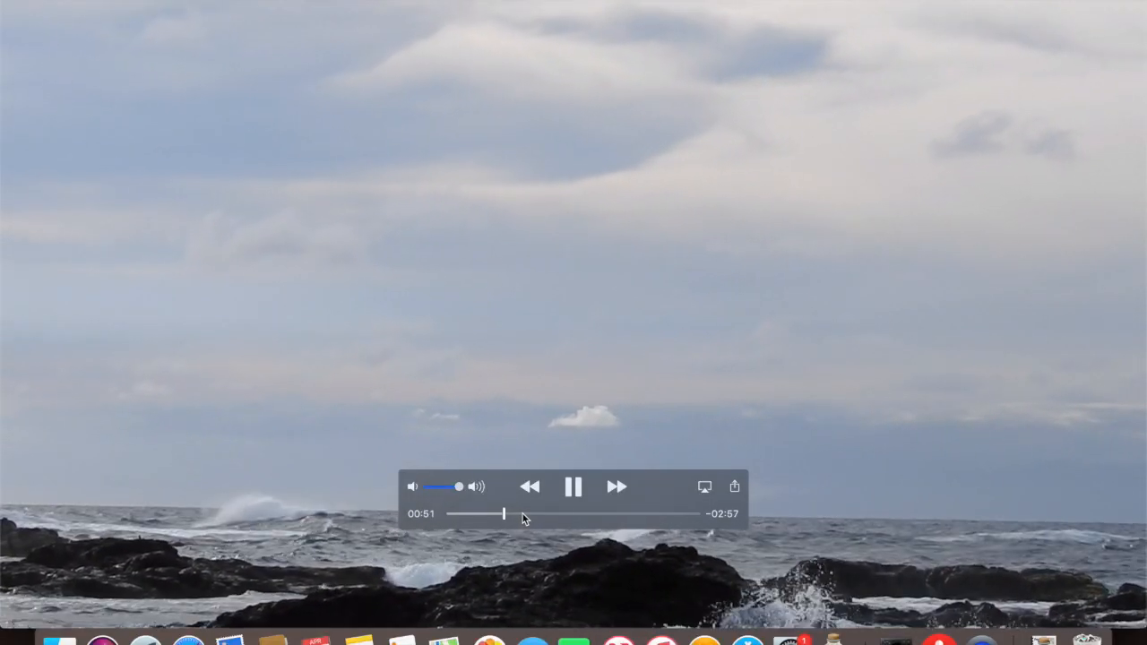
left_click_drag(502, 512, 518, 513)
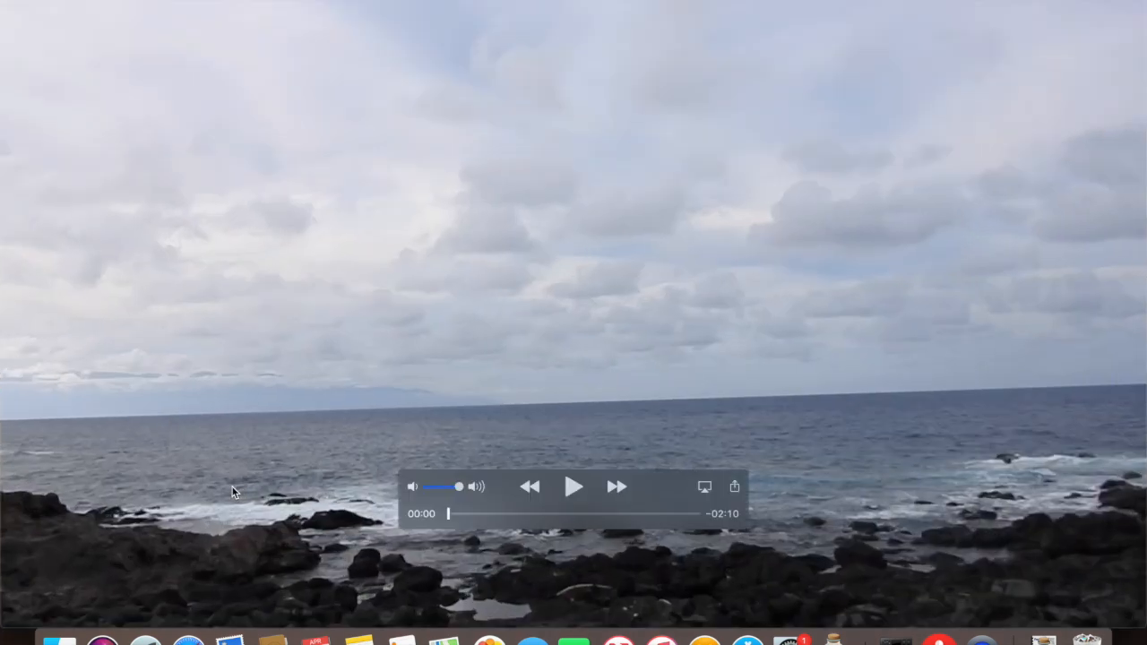
Advance to the next shoreline video and start the short rocky-beach clip playing
left_click(573, 487)
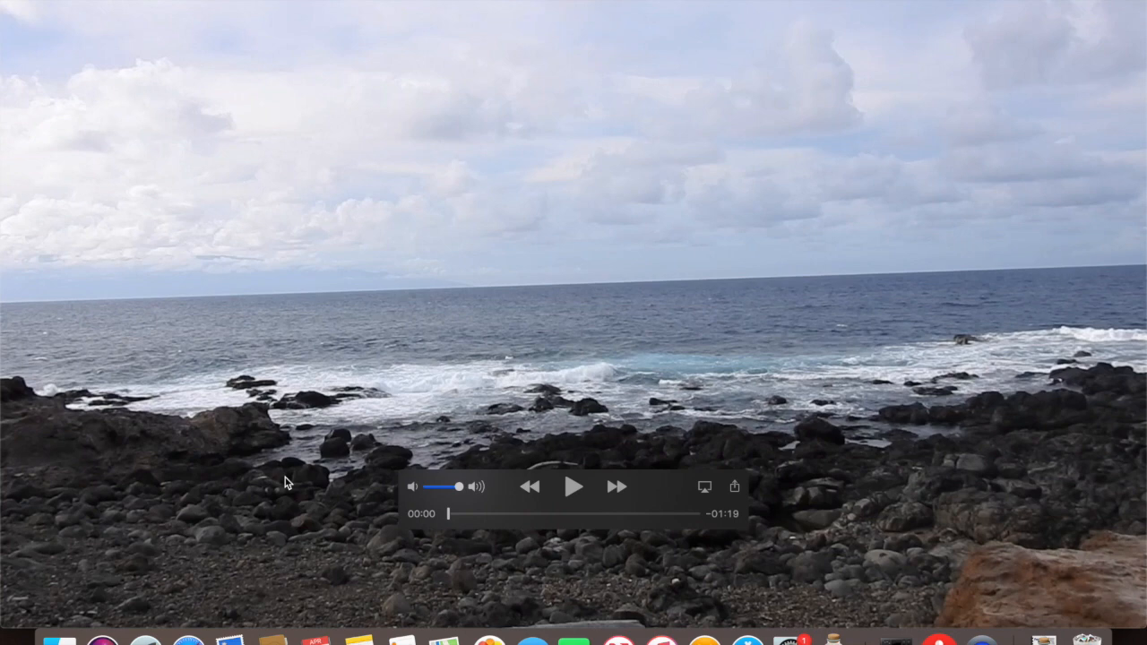
left_click(573, 487)
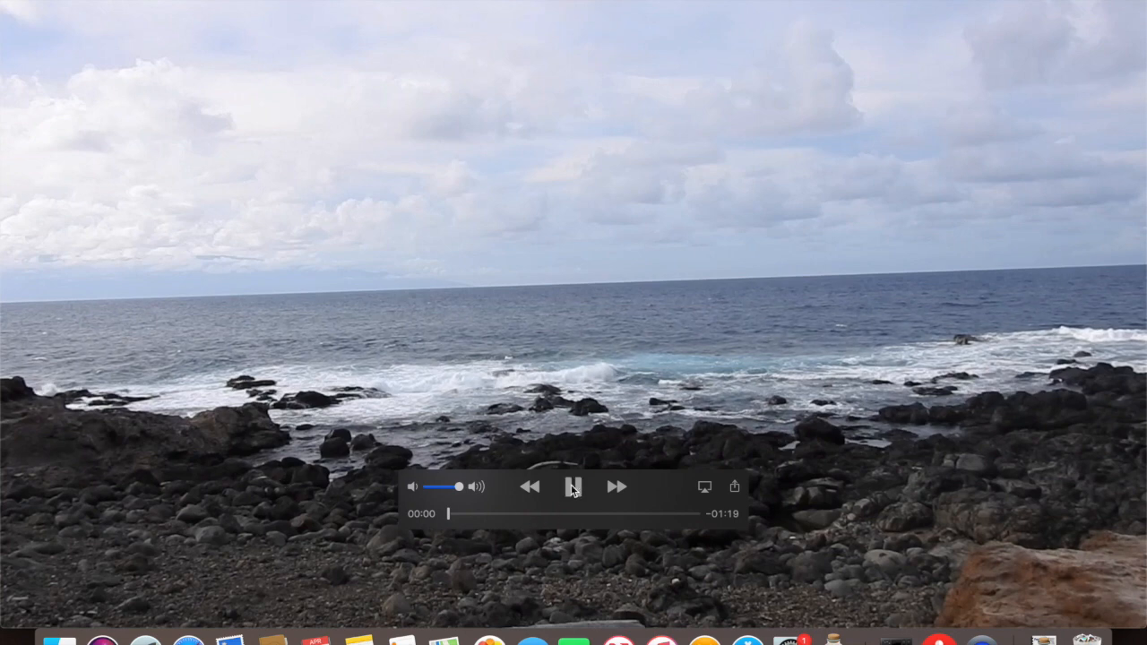
left_click(574, 488)
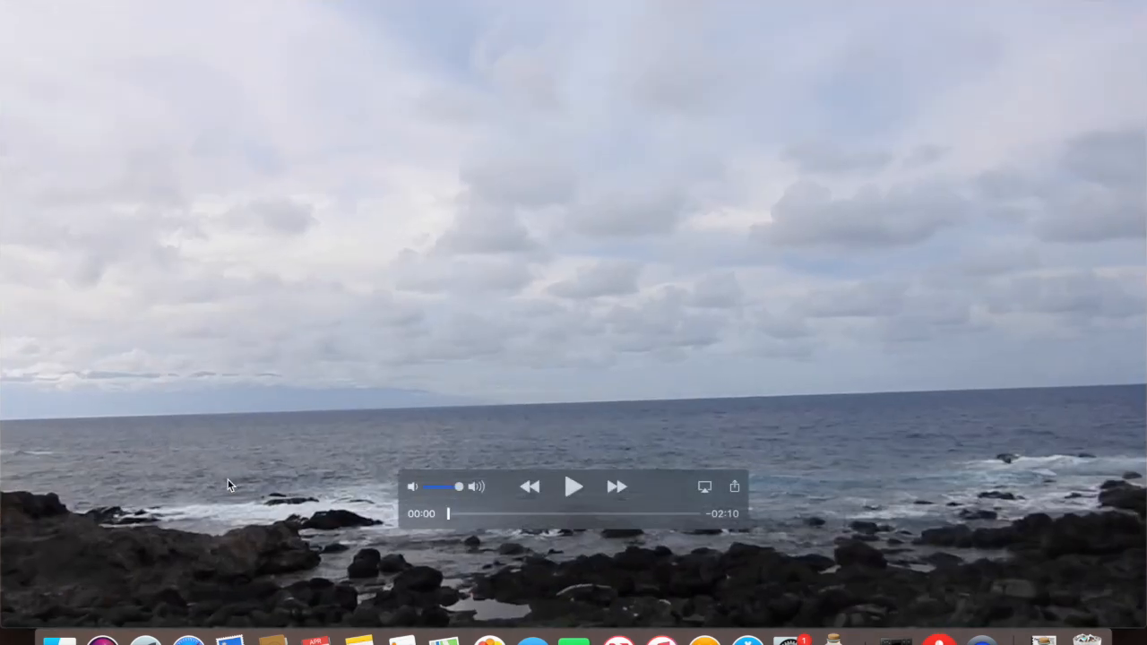
Play the 2:10 shoreline video and scrub to about 0:38 where the distant island rises
left_click(573, 488)
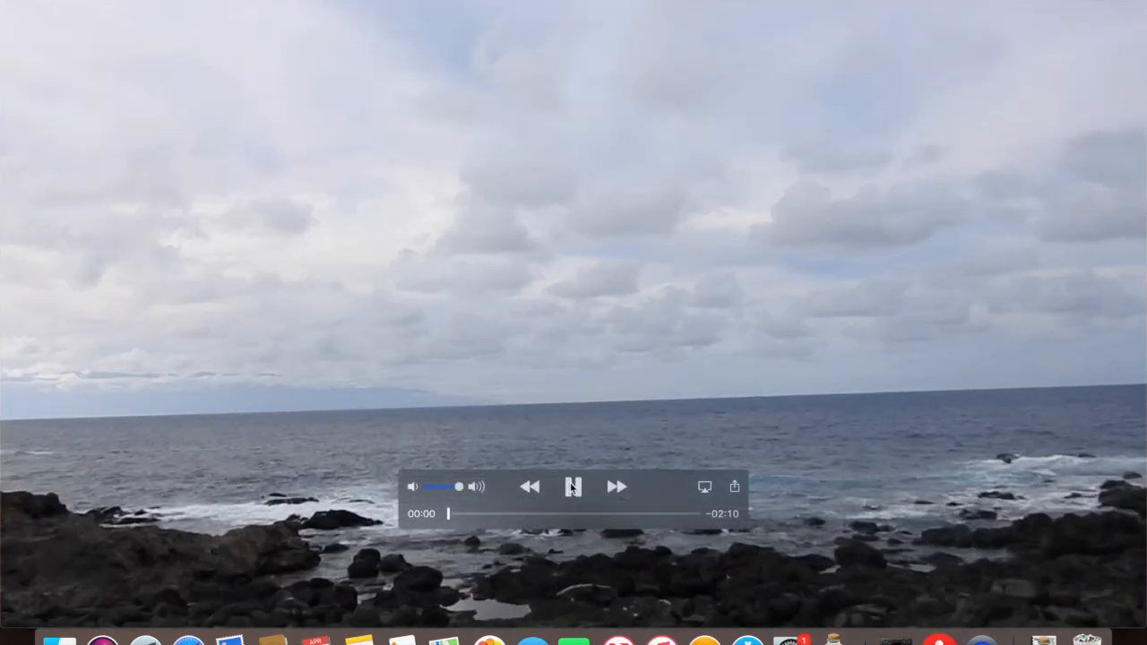
left_click(574, 486)
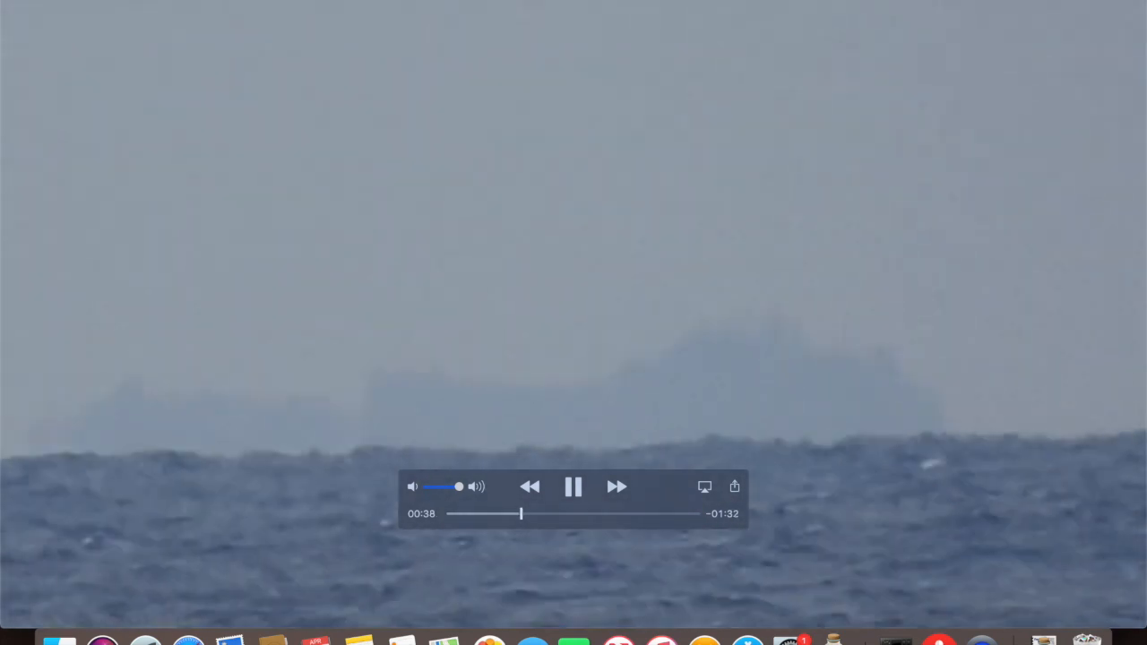
left_click_drag(522, 513, 616, 512)
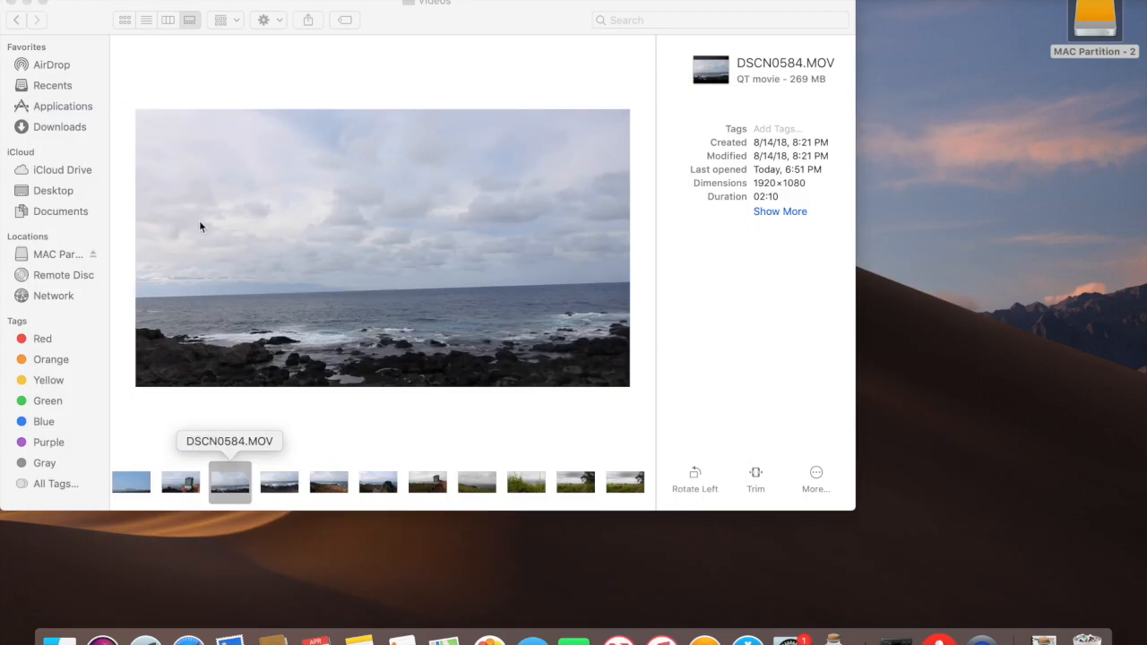
Play the altimeter shoreline video full screen and scrub to about 0:21 for the distant island
left_click(328, 482)
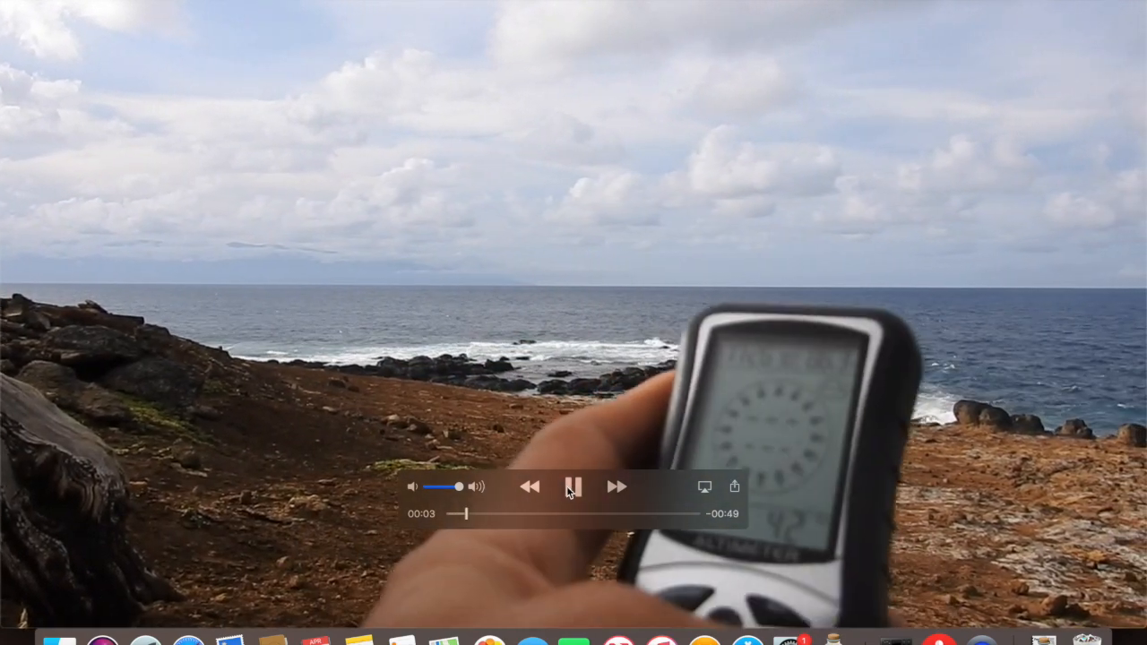
left_click(573, 488)
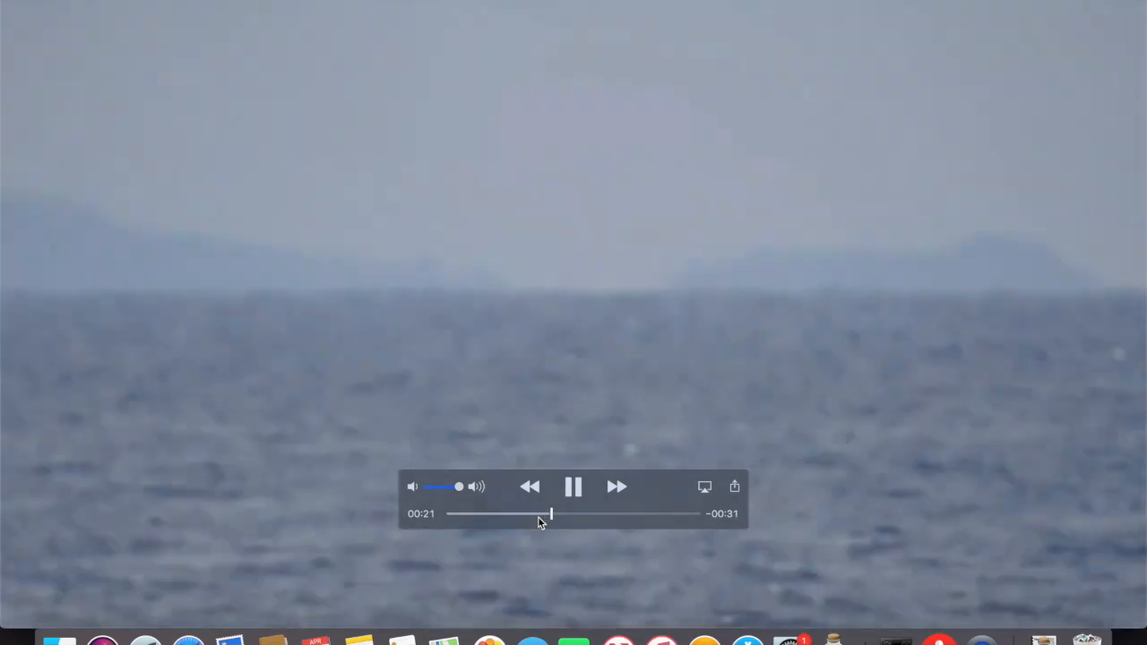
left_click_drag(552, 512, 624, 513)
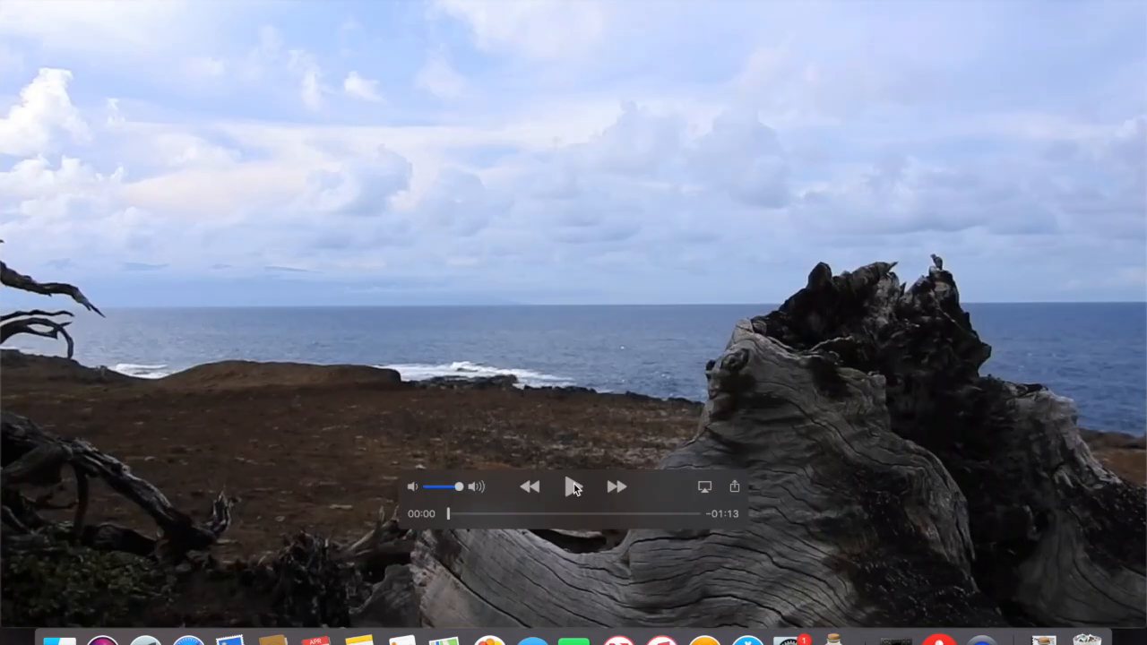
Play the driftwood shoreline video and scrub to about 0:39 for the zoomed island footage
left_click(573, 487)
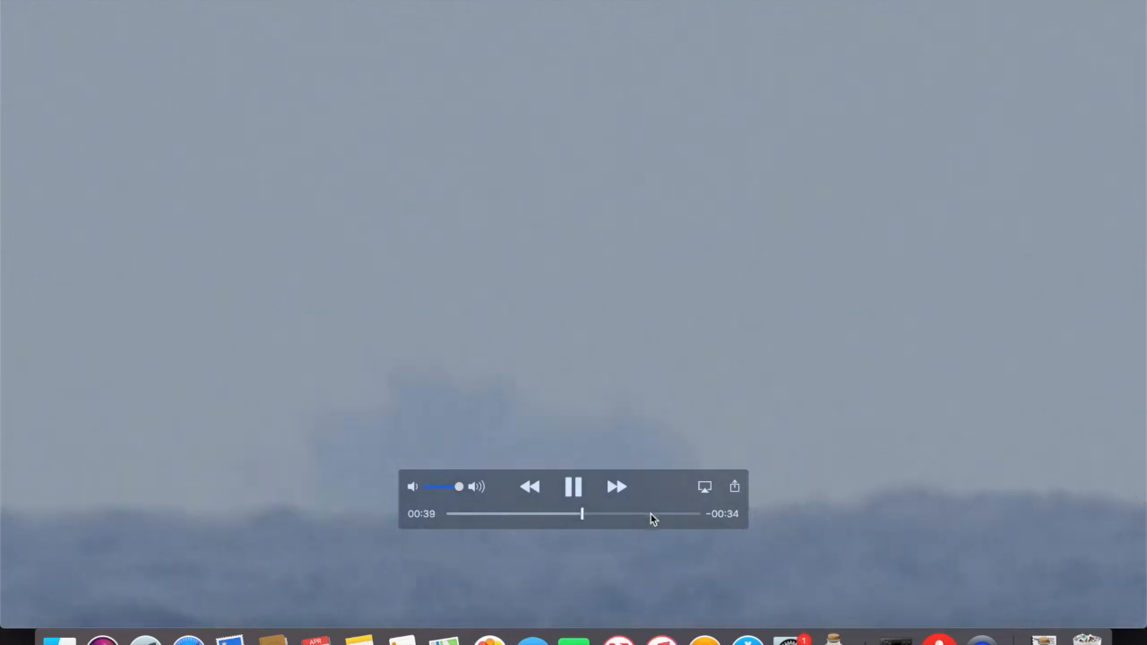
left_click_drag(580, 513, 652, 512)
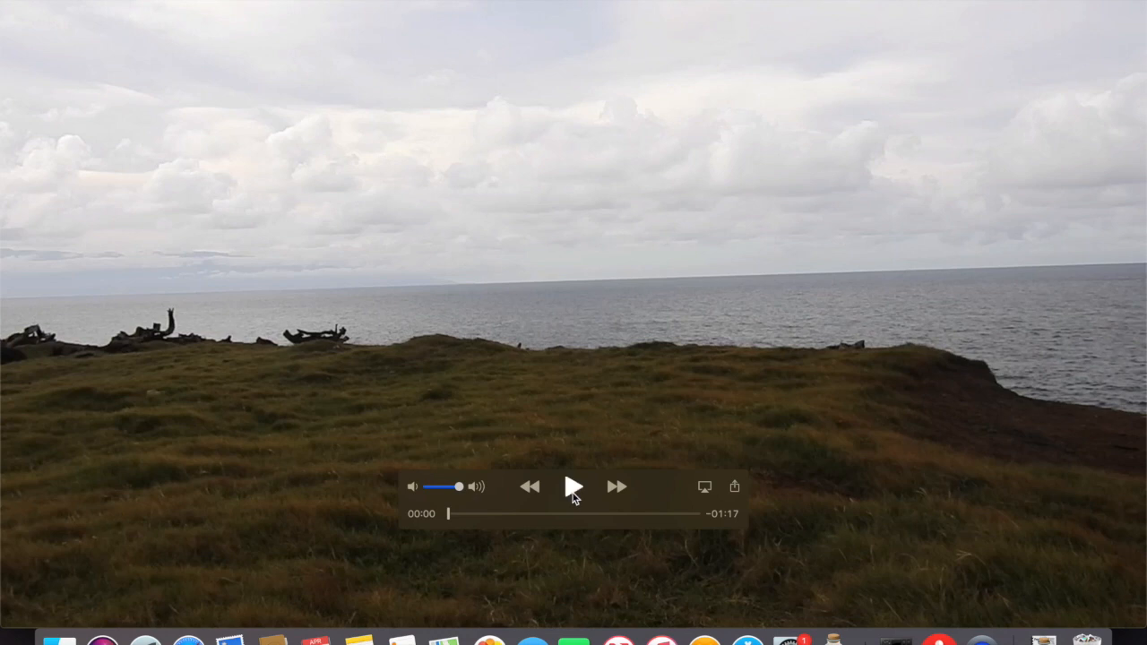
Play the grassy clifftop clip DSCN0588.MOV and scrub past the altimeter to the island close-ups near 0:53
left_click(573, 487)
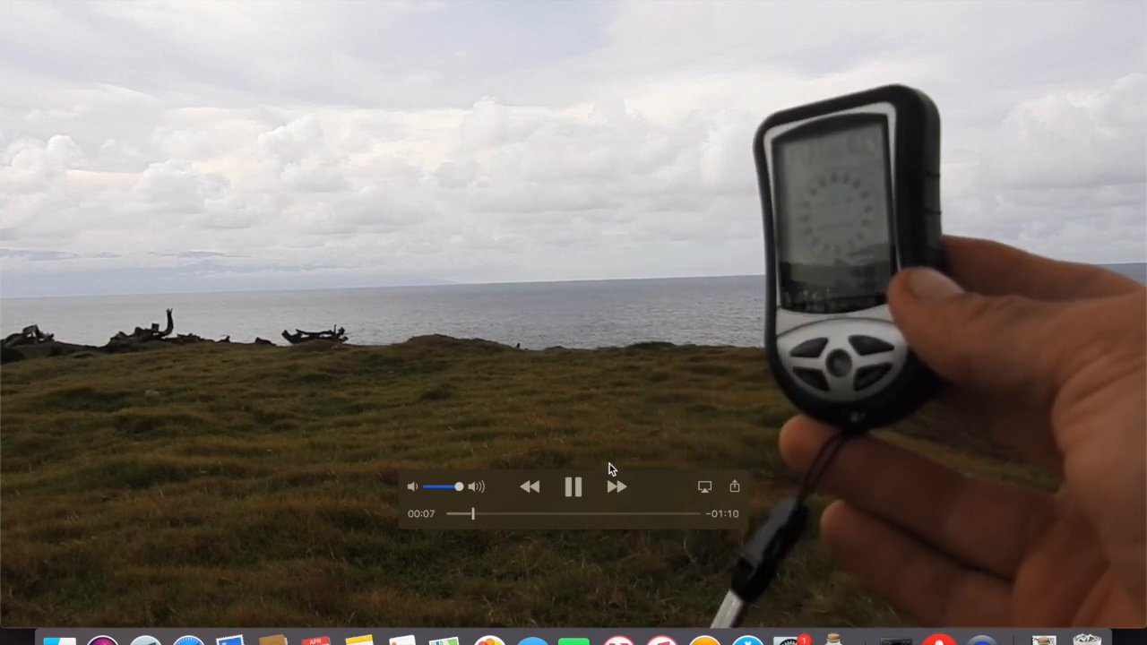
left_click_drag(462, 512, 566, 513)
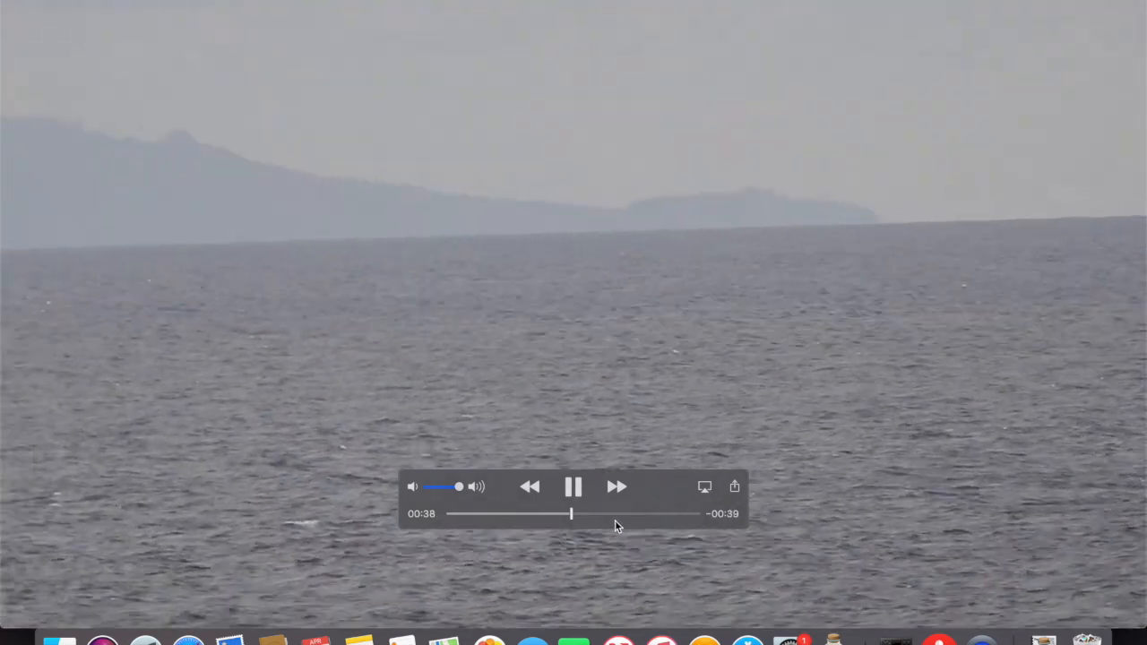
left_click_drag(570, 512, 620, 512)
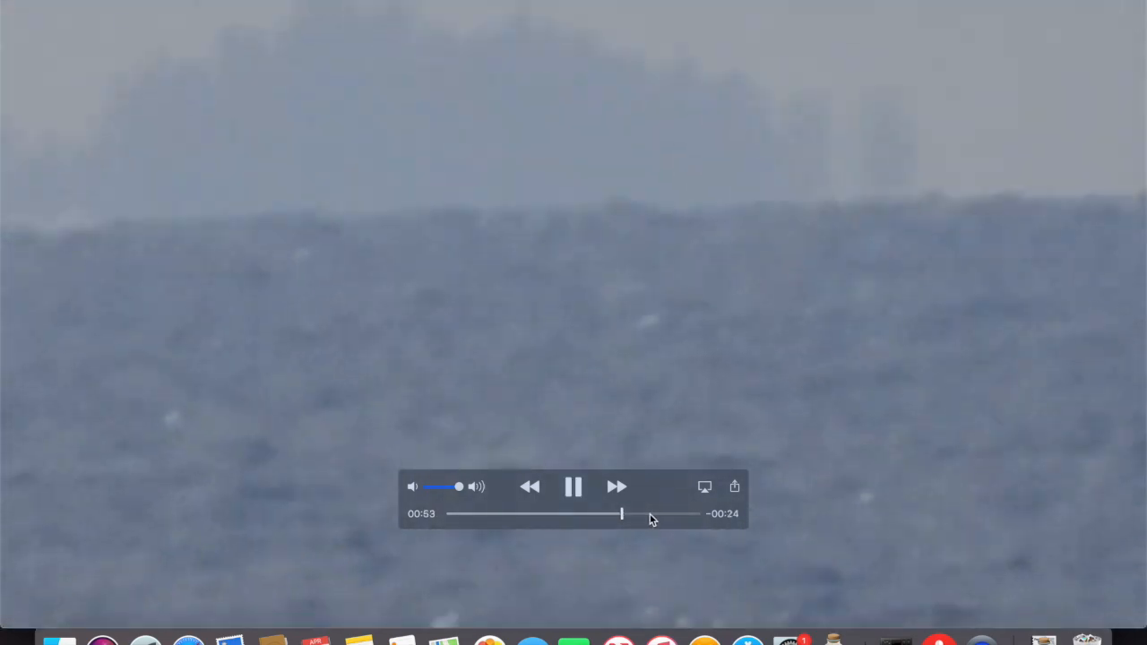
left_click_drag(620, 513, 656, 513)
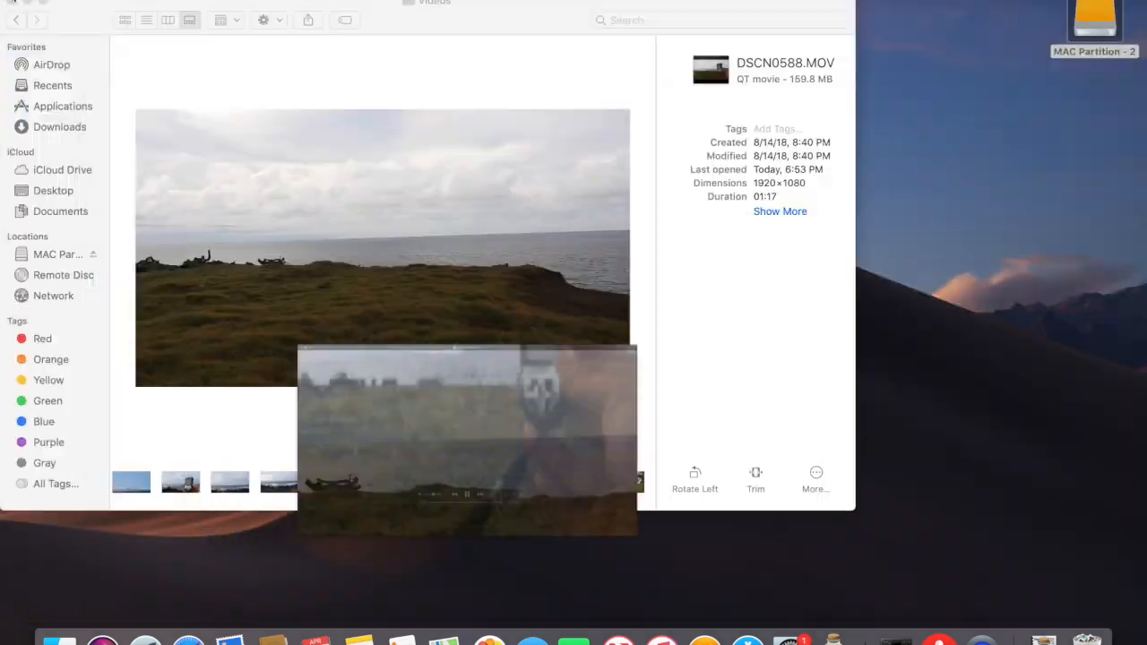
Play the next altimeter clifftop clip, scrubbing ahead to the hazy island footage around 0:46
left_click(477, 480)
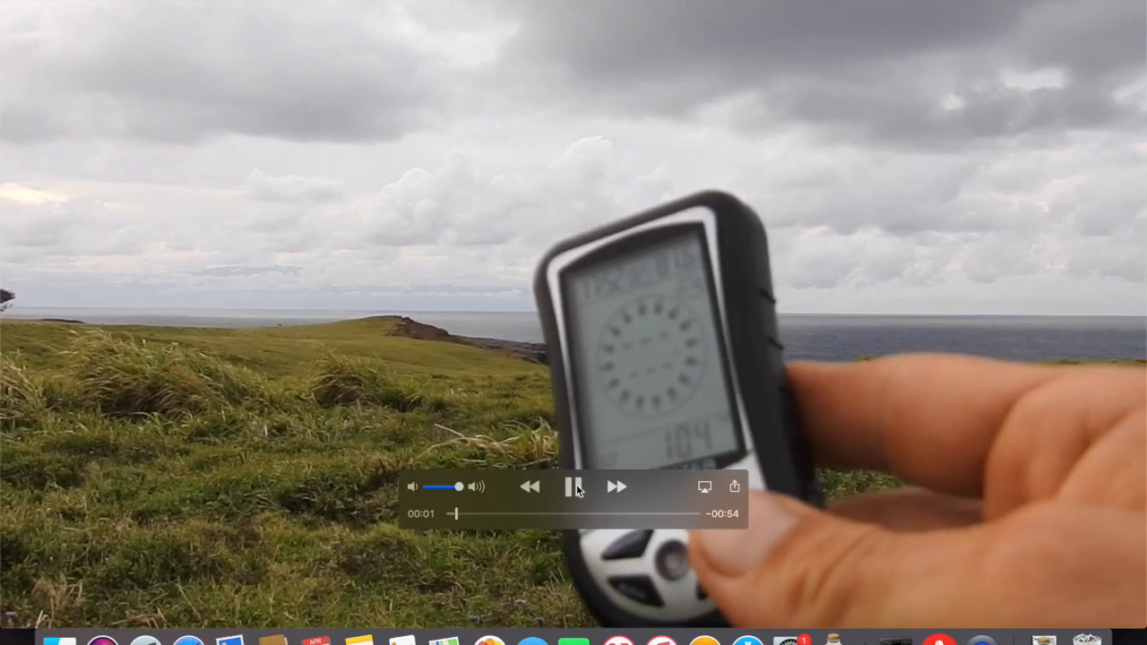
left_click_drag(455, 513, 529, 512)
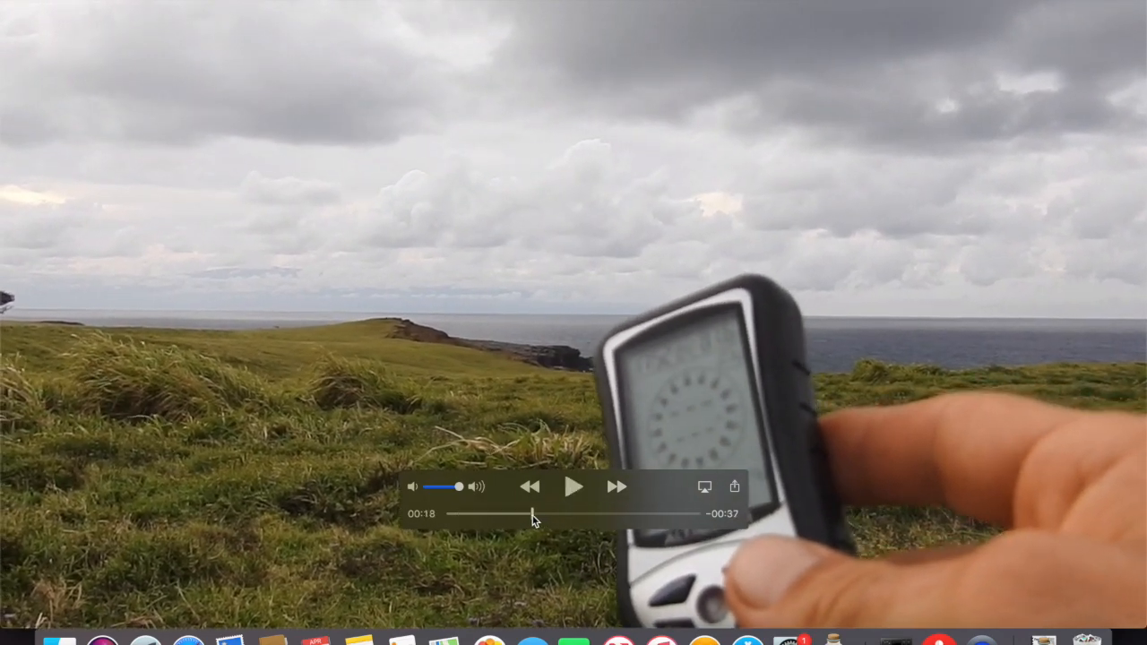
left_click(574, 488)
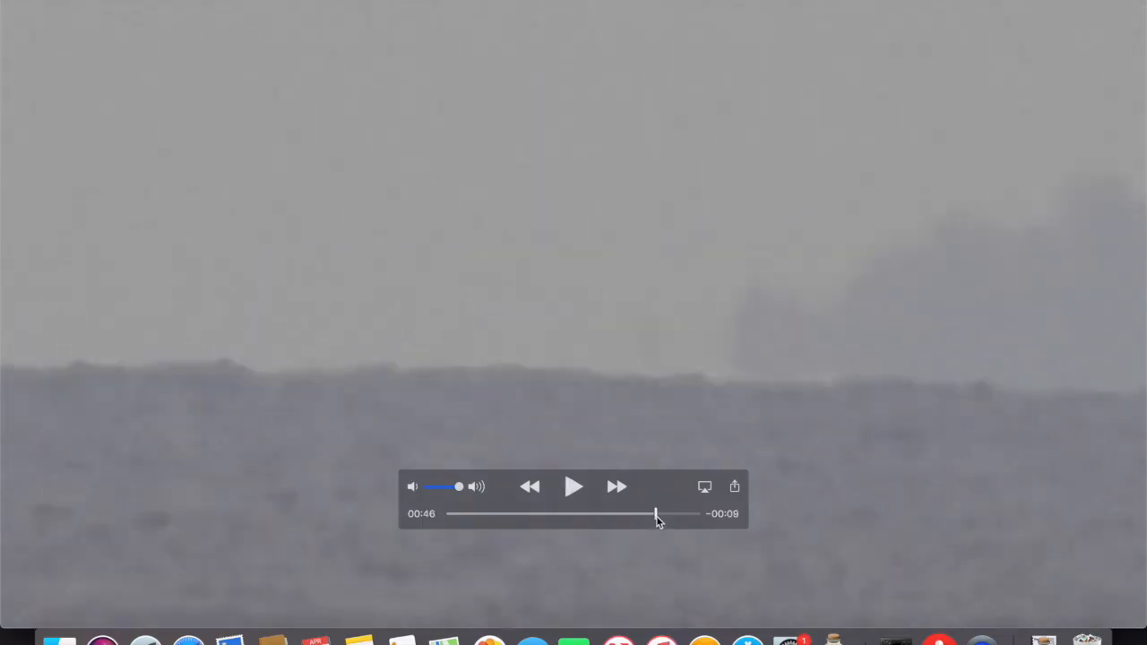
left_click(574, 486)
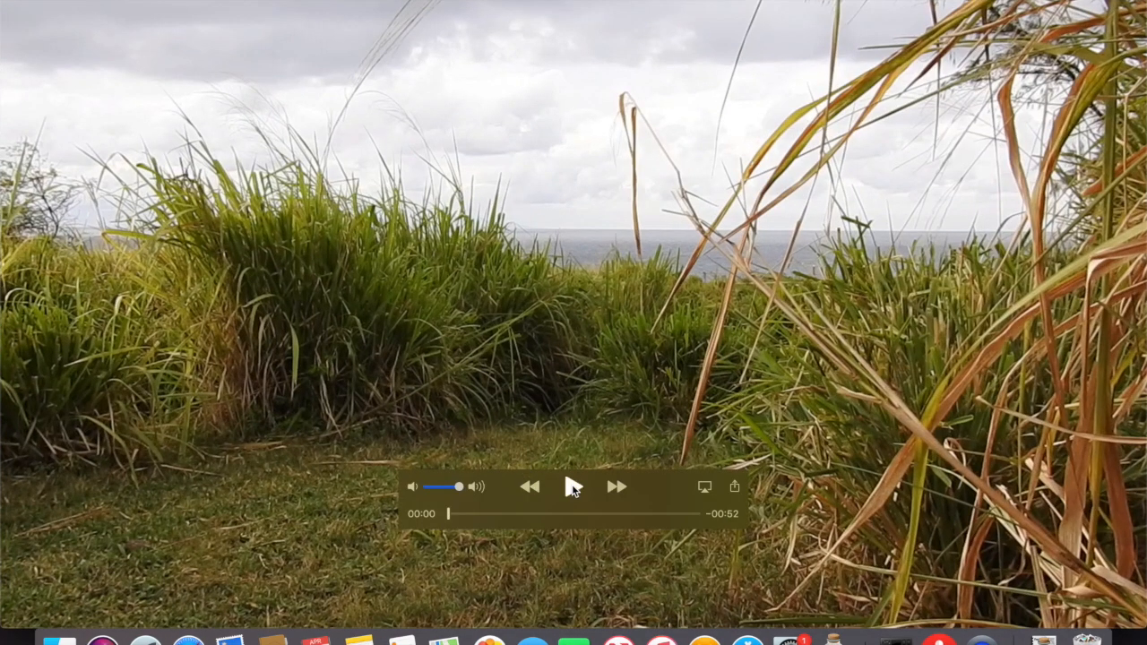
Play the tall-grass clip to the hazy island at about 0:28, then start DSCN0592.MOV
left_click(573, 488)
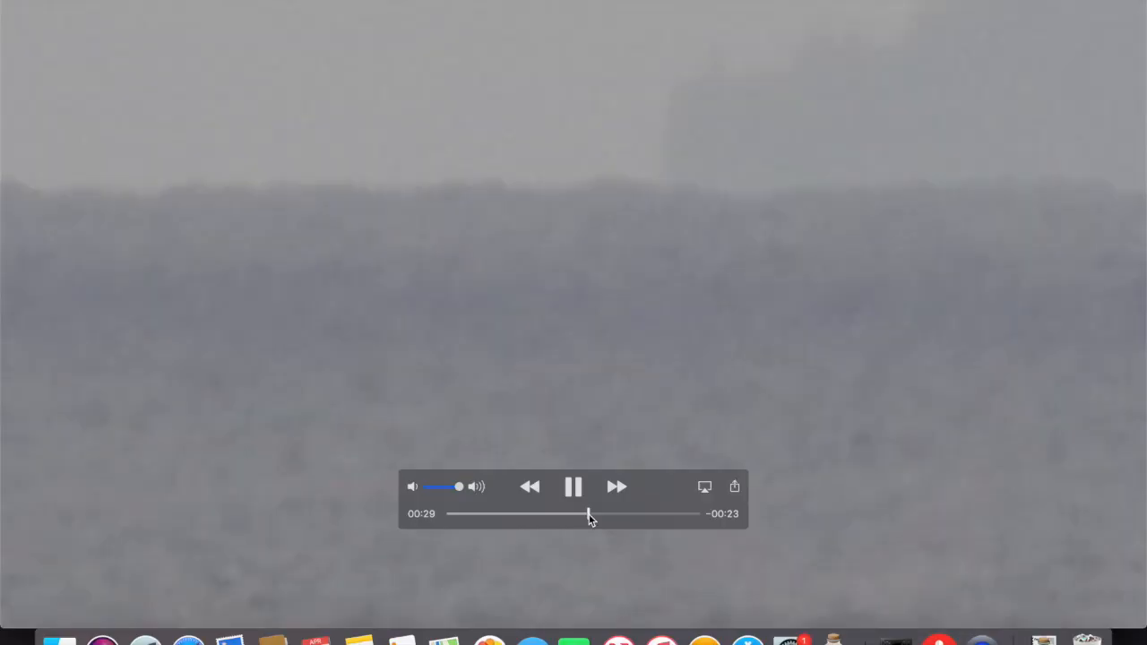
left_click_drag(589, 513, 620, 512)
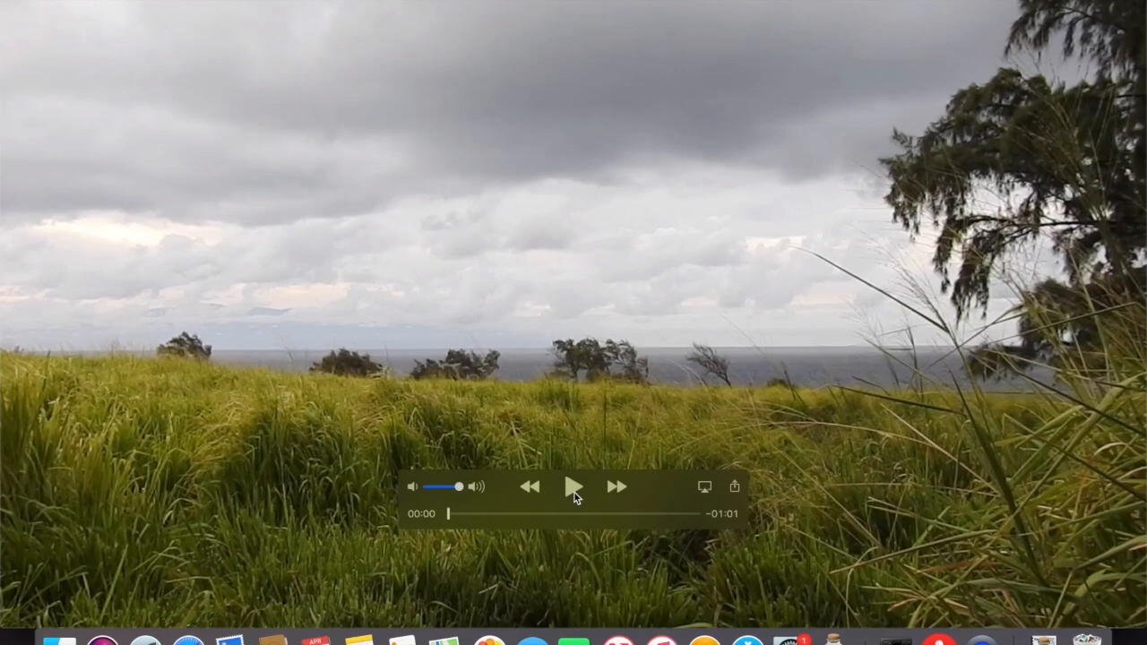
left_click(574, 488)
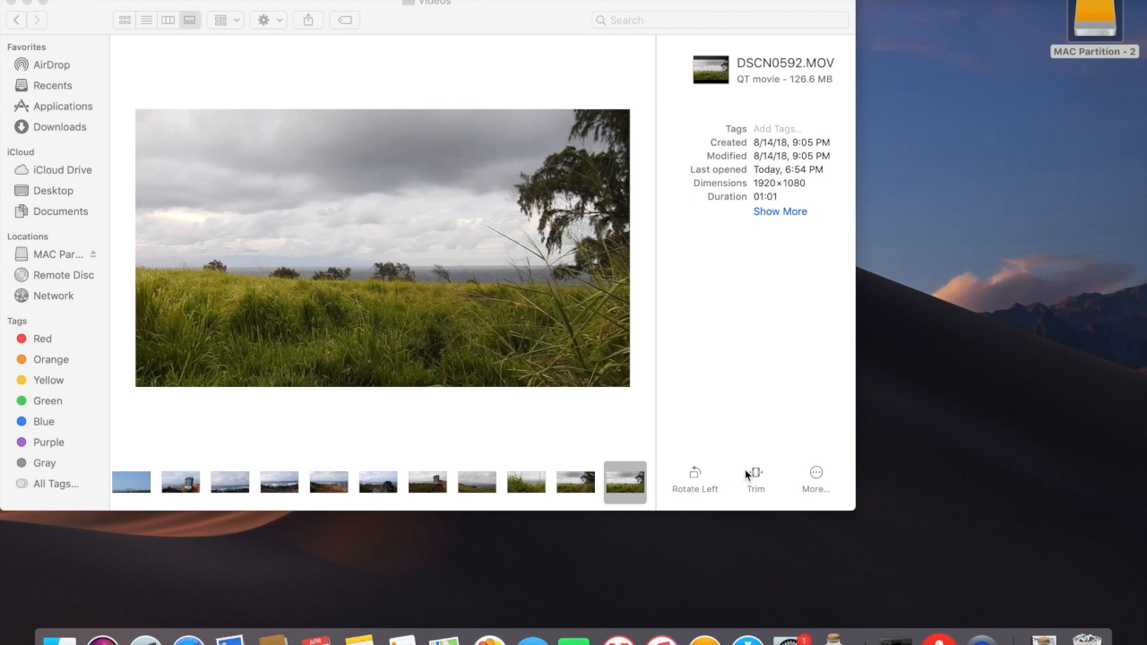
mouse_move(573, 462)
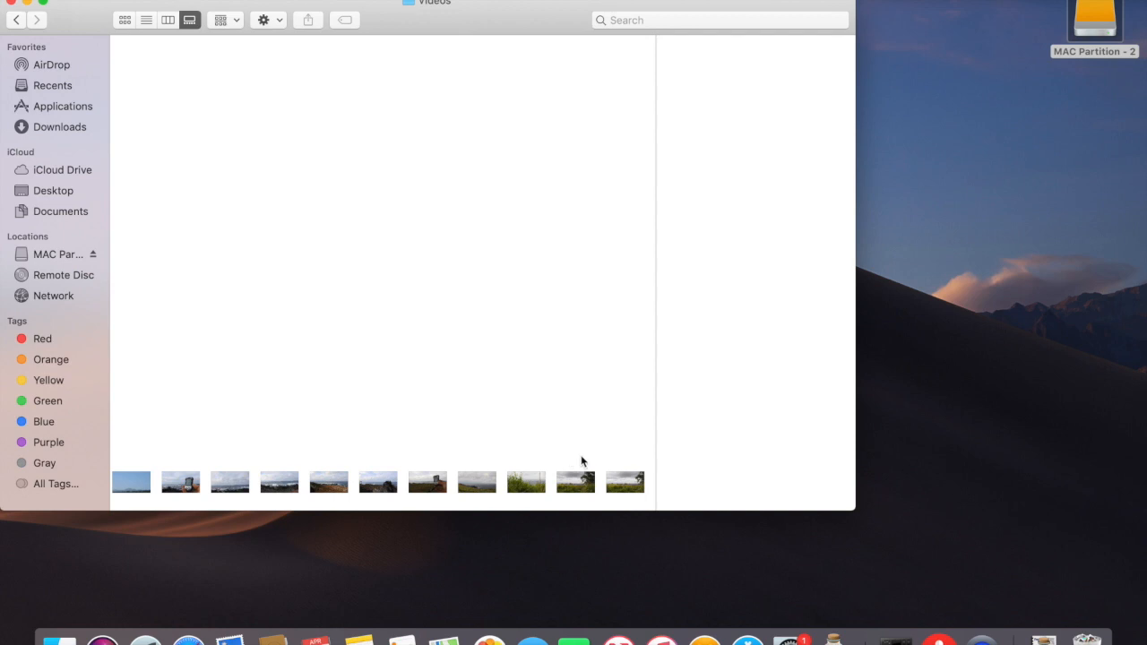
Return to the first clip in the gallery, DSCN0210.MOV, the rocky breakwater video
left_click(179, 481)
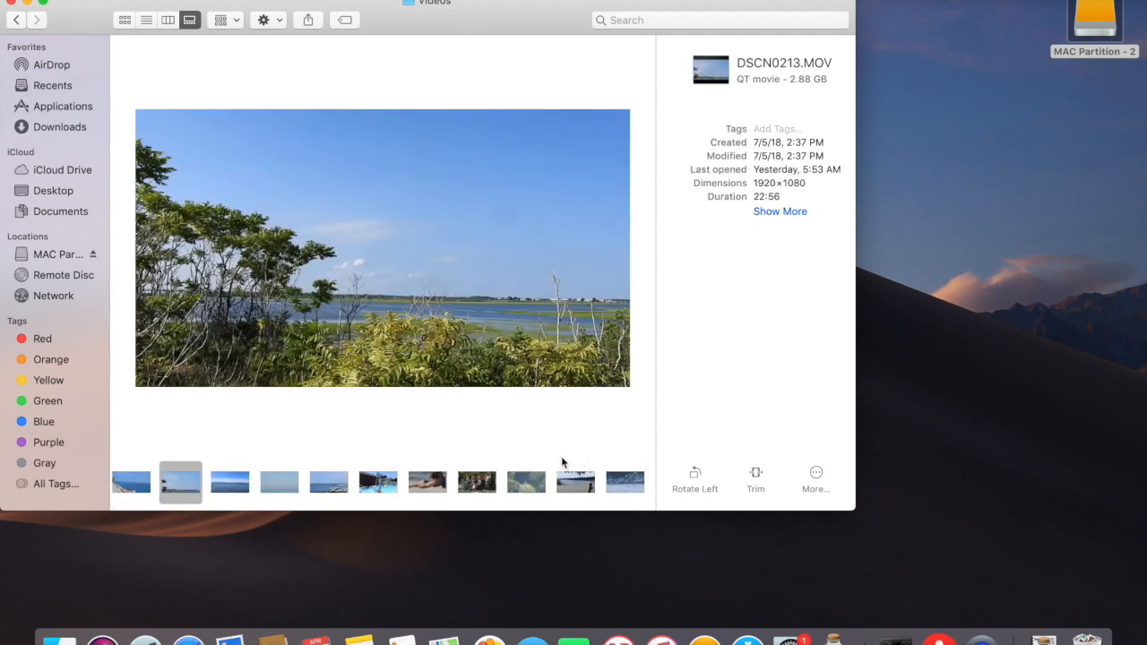
left_click(131, 480)
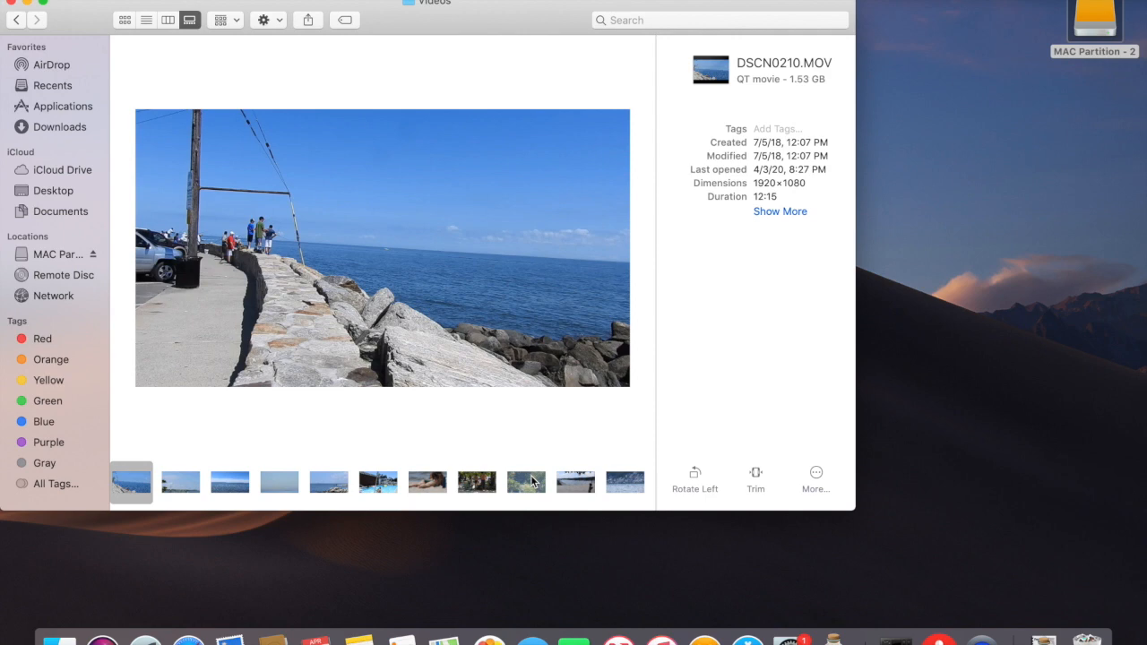
mouse_move(140, 29)
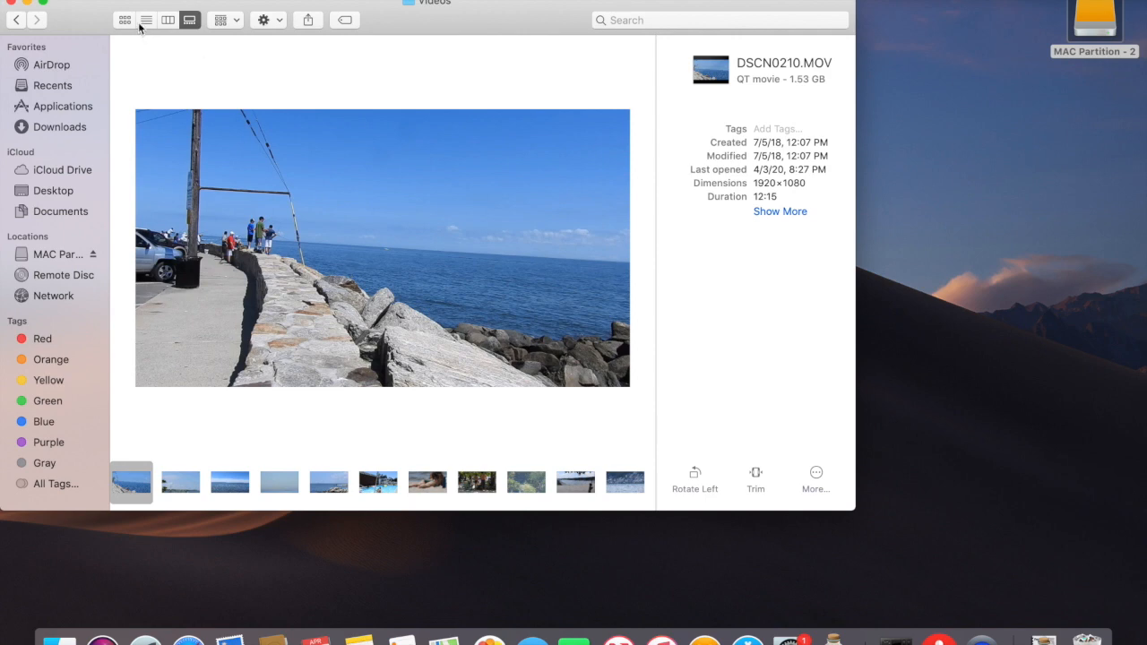
Show the video folder as a detailed list and scroll down to DSCN0612.MOV
left_click(147, 19)
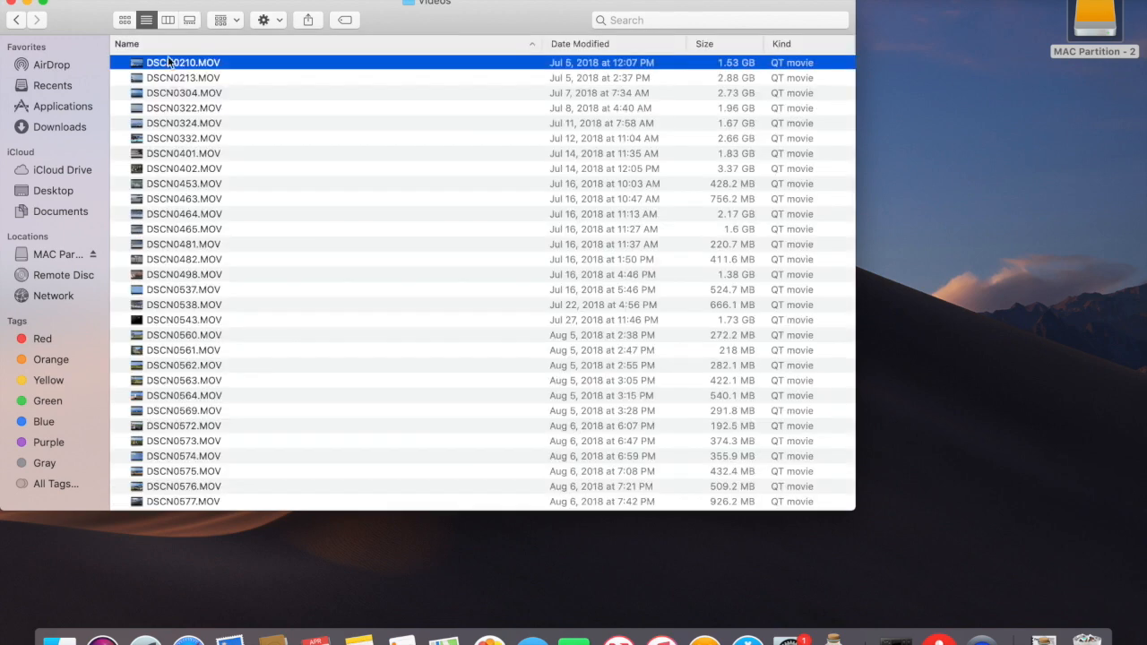
left_click(183, 486)
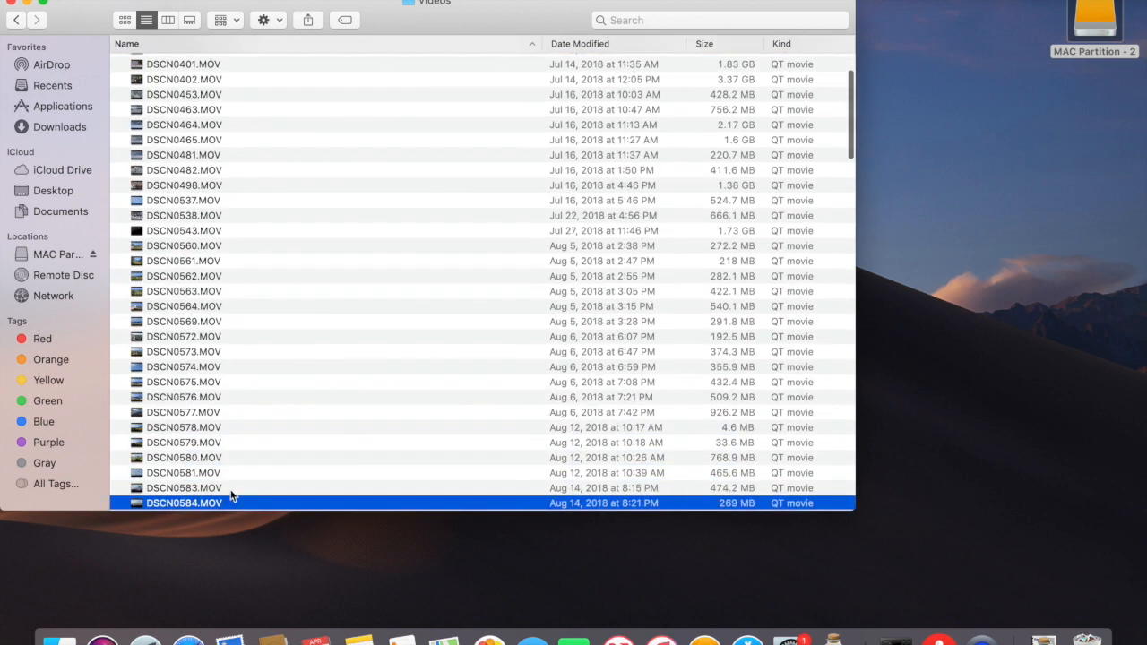
scroll("down", 3)
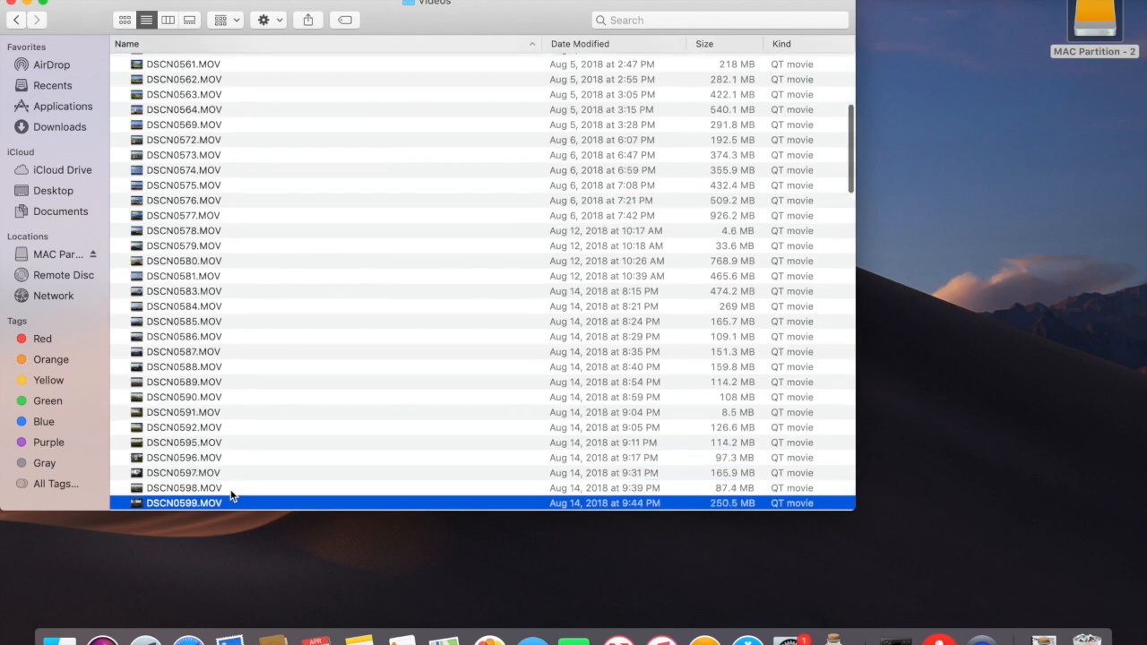
scroll("down", 3)
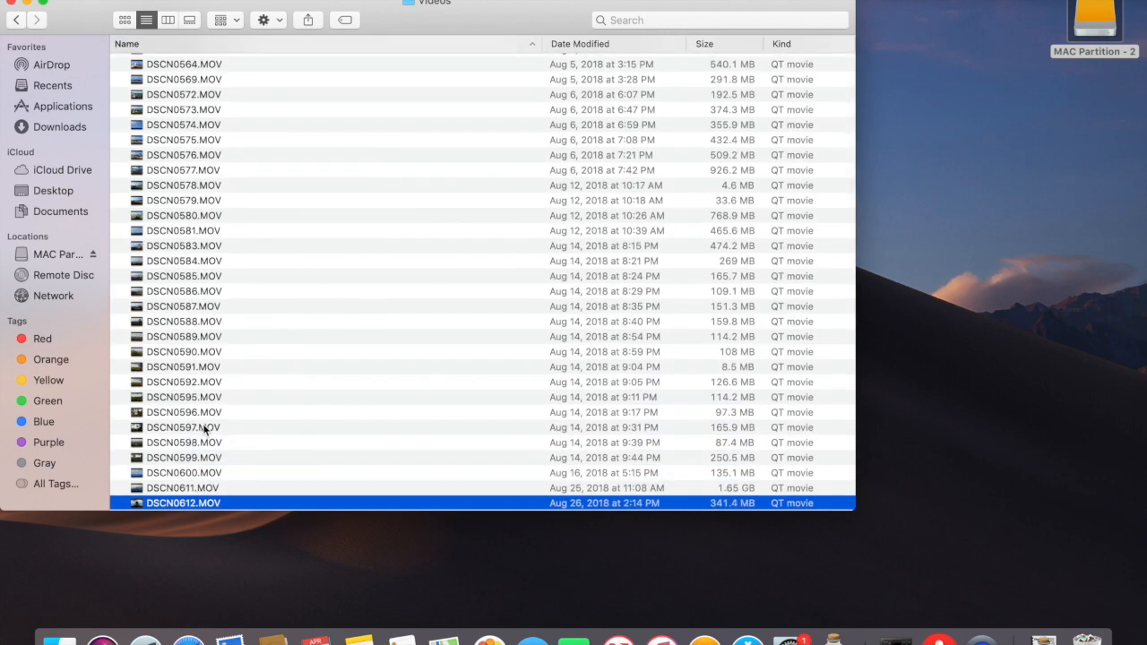
Watch the 55-second grassland altimeter clip in QuickTime Player from the list
double_click(183, 502)
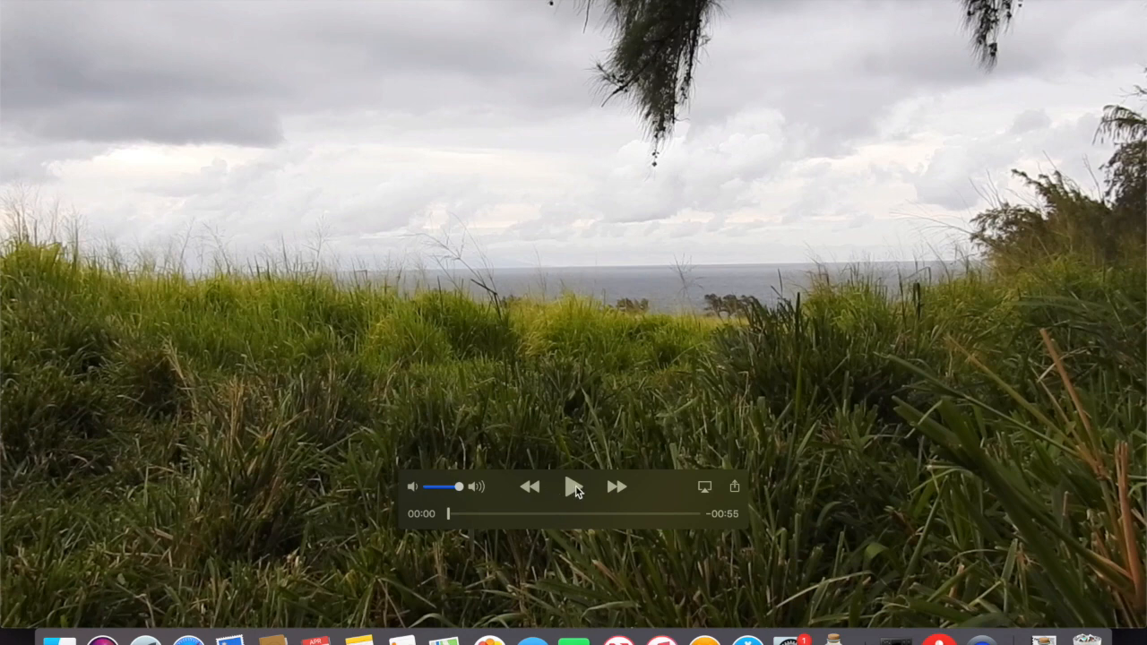
left_click(574, 488)
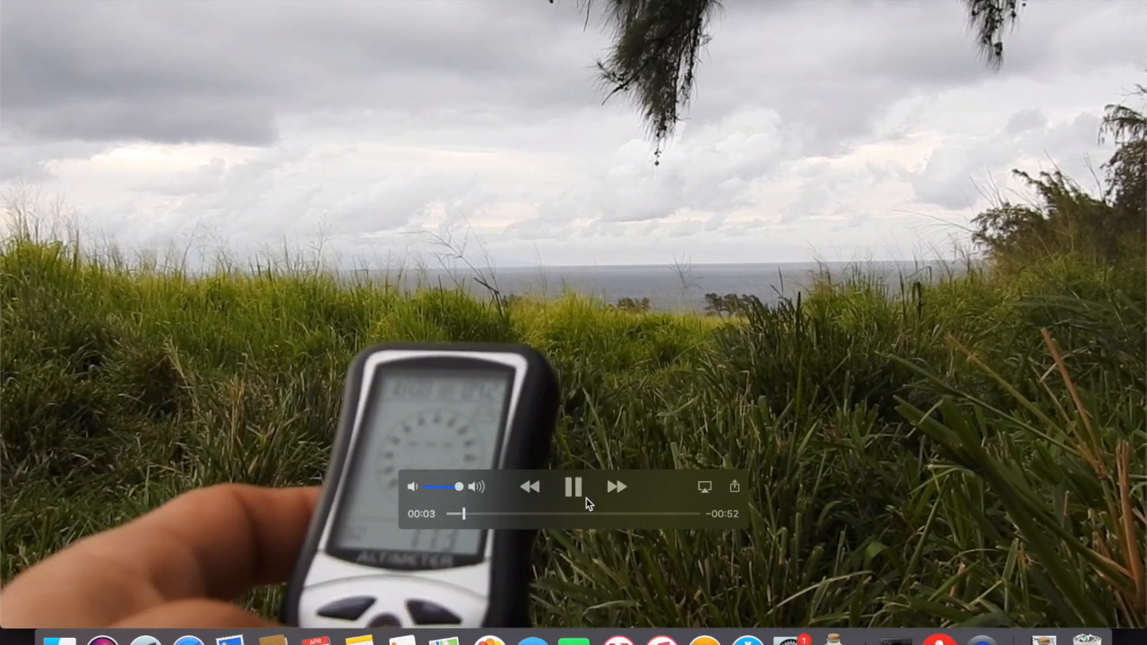
mouse_move(595, 362)
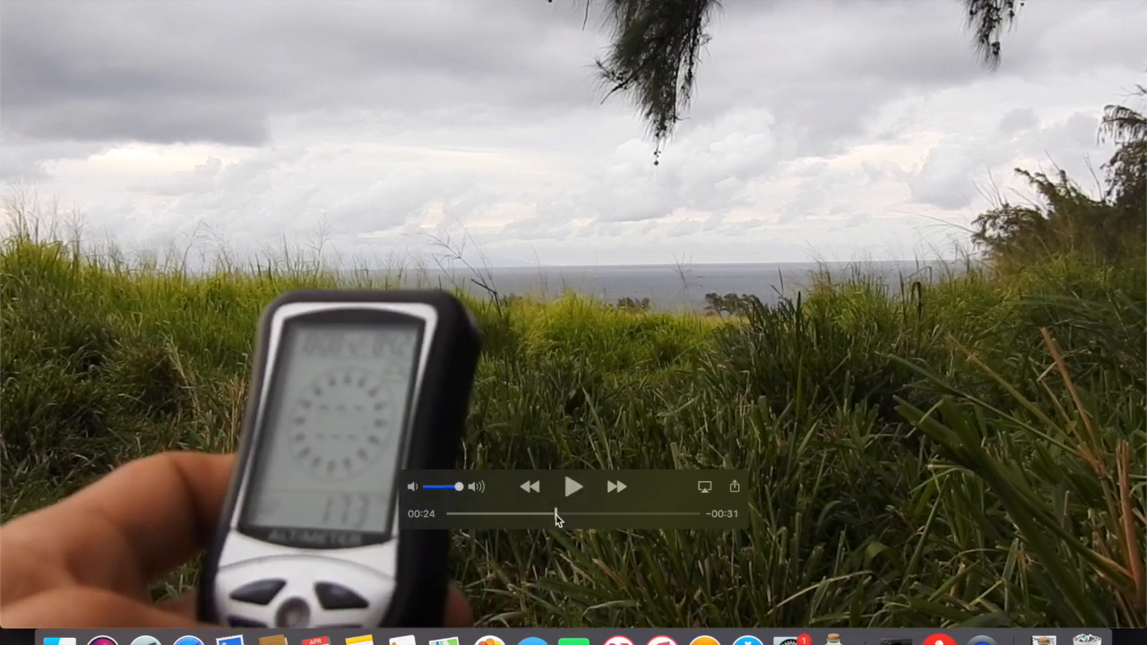
left_click(573, 488)
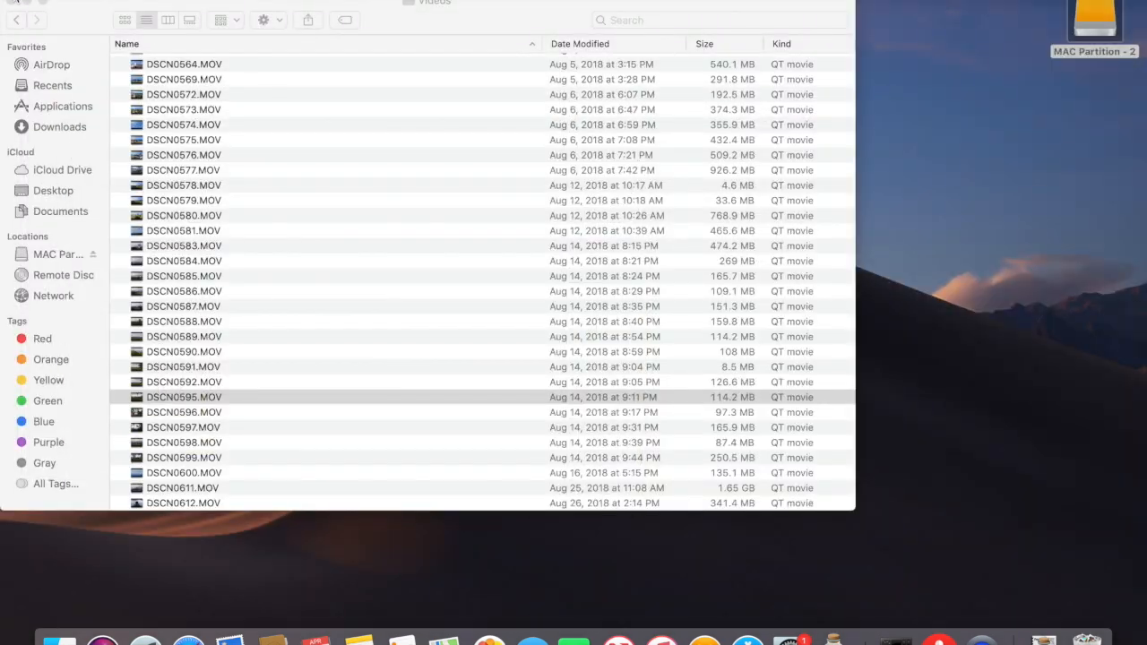
Play the 46-second palm-silhouetted ocean clip and the leafy clip, then close the hazy horizon clip
double_click(183, 412)
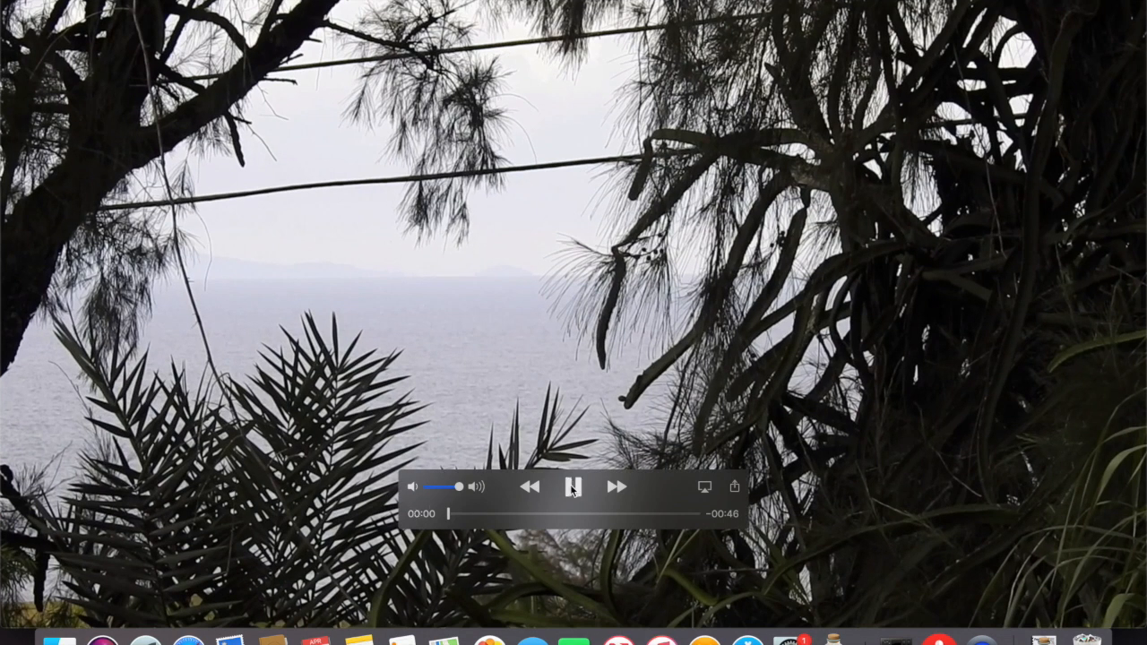
left_click(574, 487)
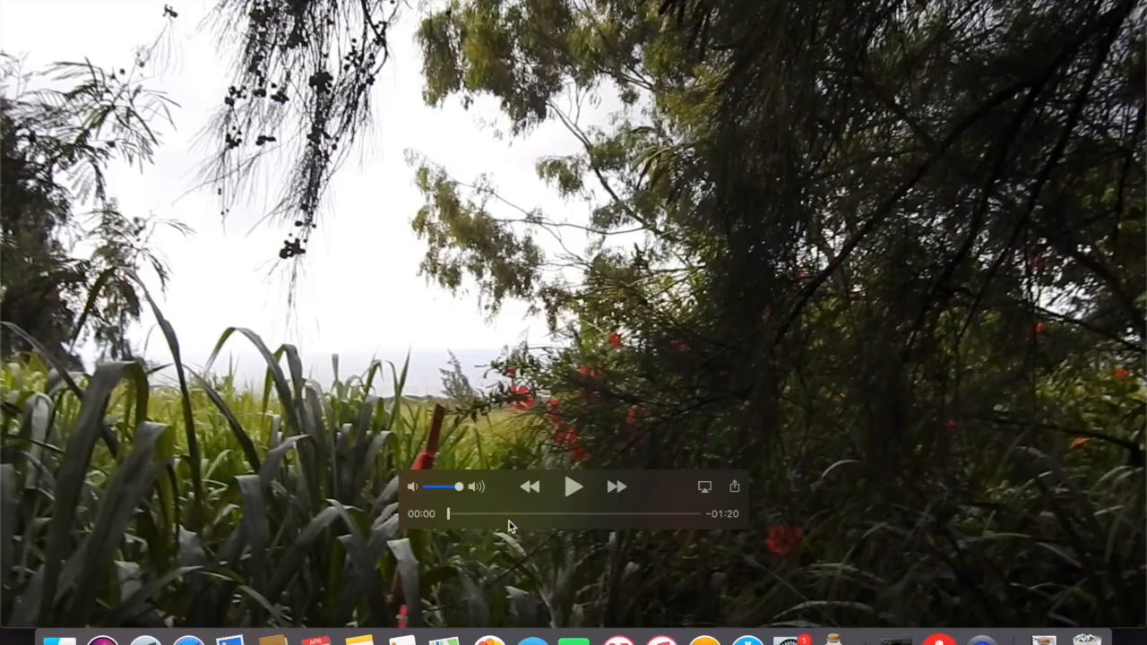
left_click(574, 488)
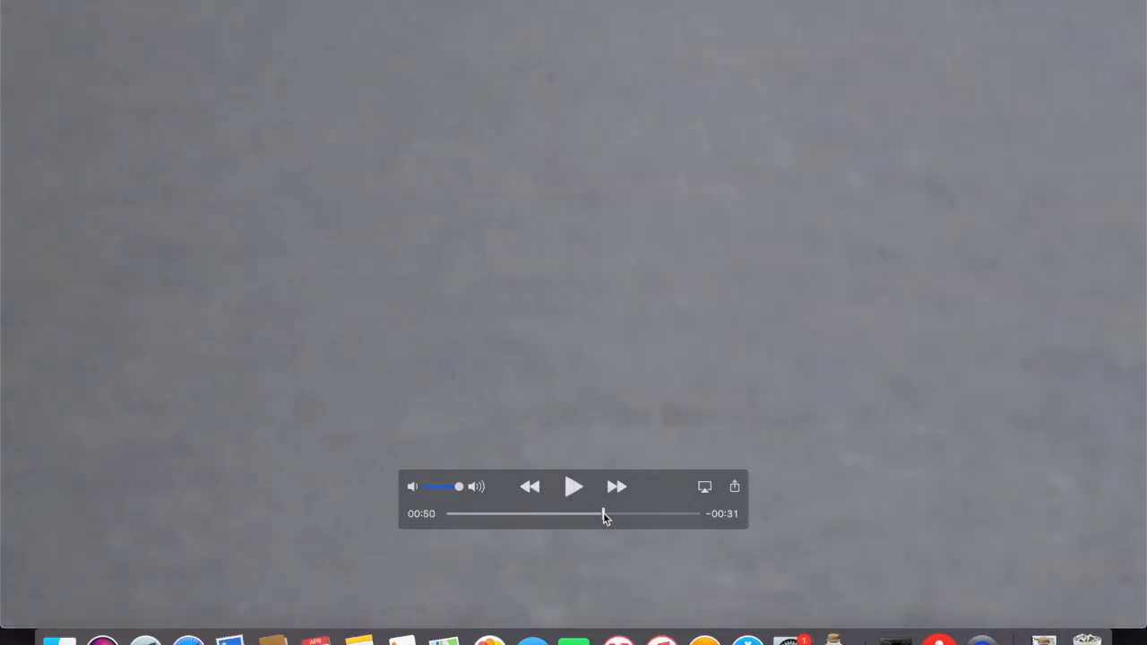
left_click(574, 485)
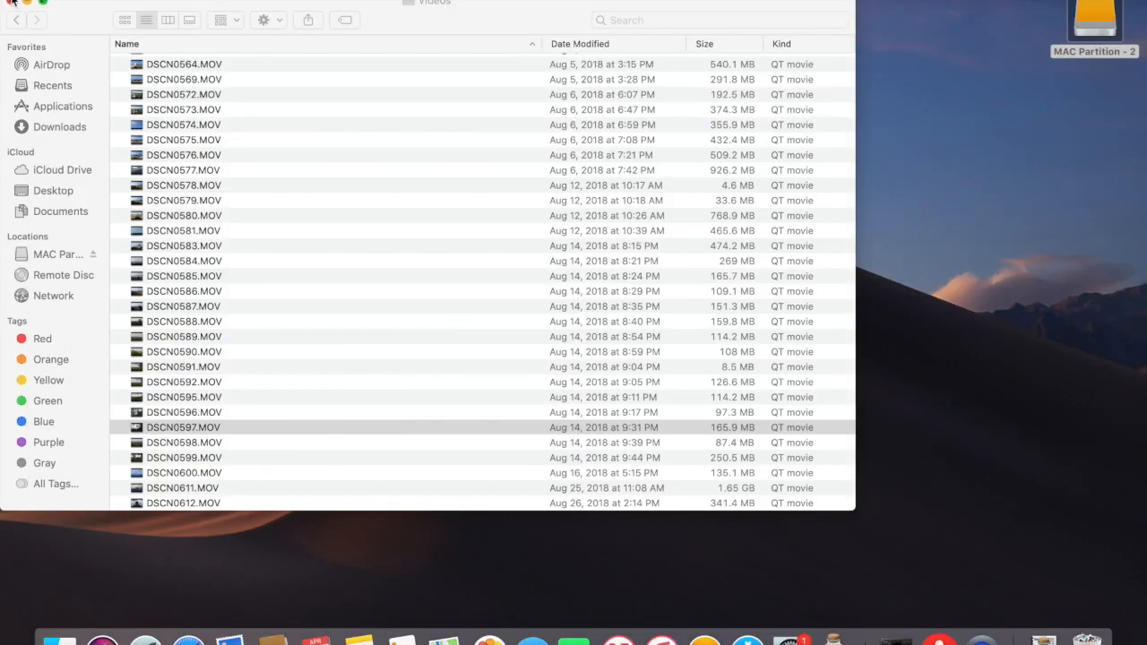
Open the altimeter .MOV and scrub its timeline ahead to the island silhouette on the horizon
double_click(183, 441)
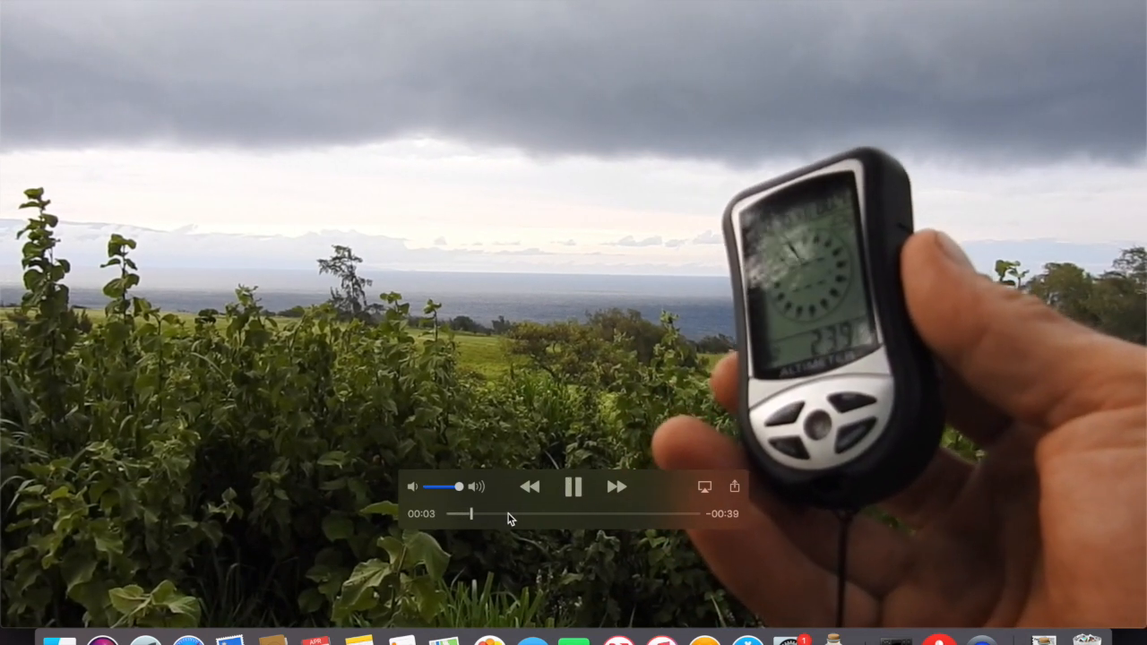
left_click(511, 513)
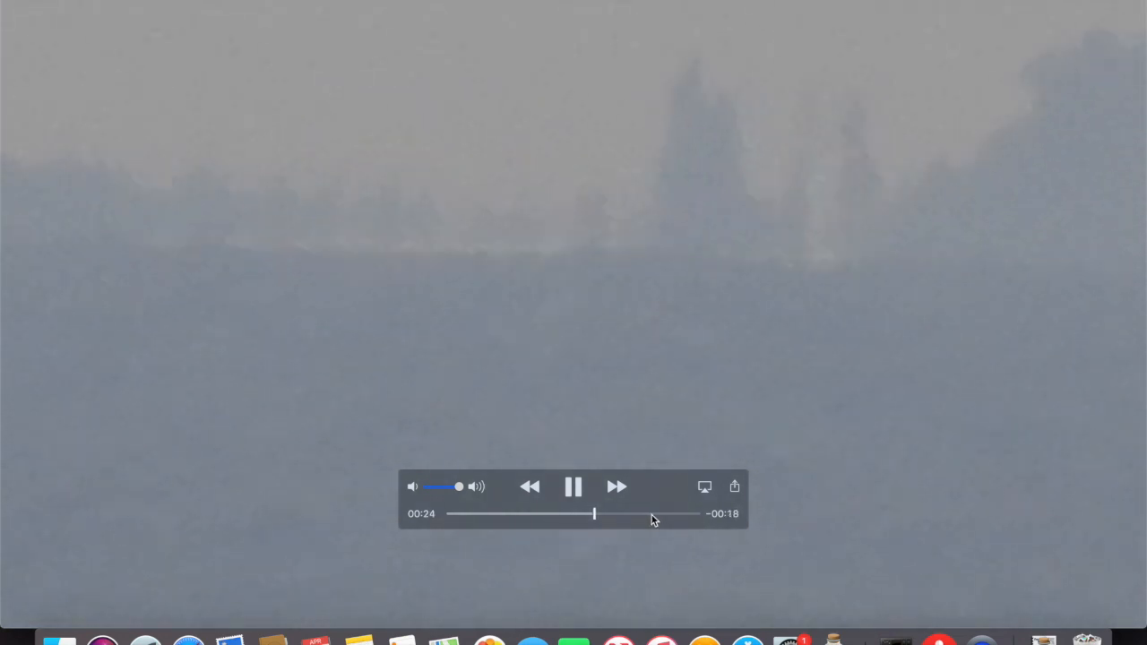
left_click_drag(593, 512, 653, 513)
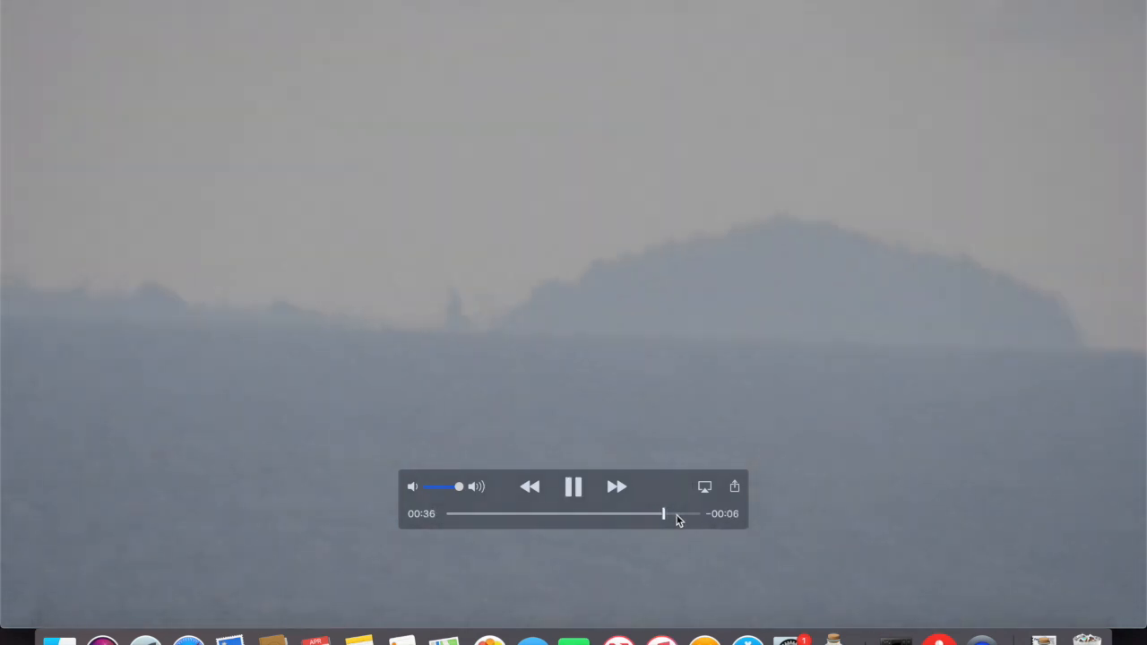
mouse_move(72, 50)
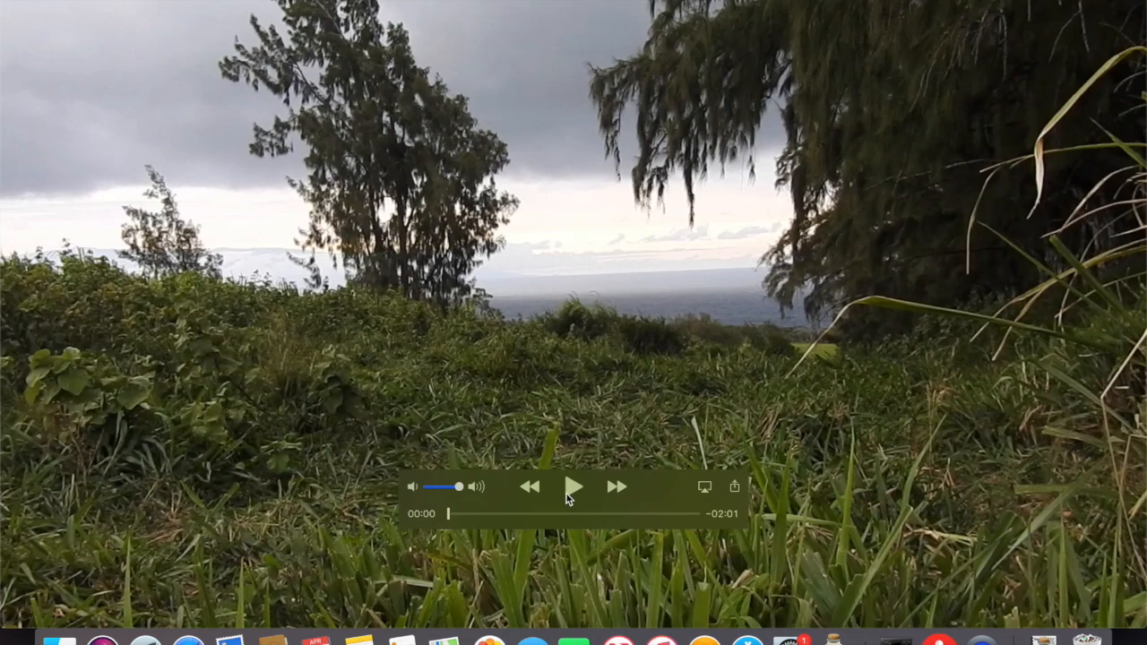
left_click(573, 488)
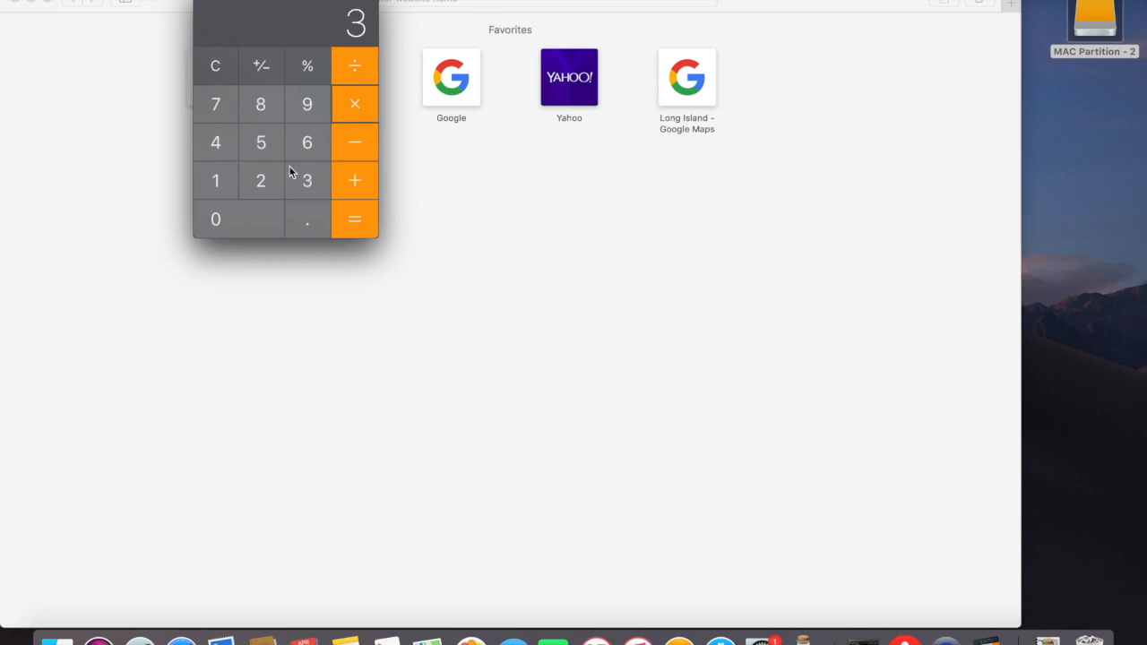
Multiply 1225 by 0.66666 to get 816.66585 feet of hidden height
left_click(355, 219)
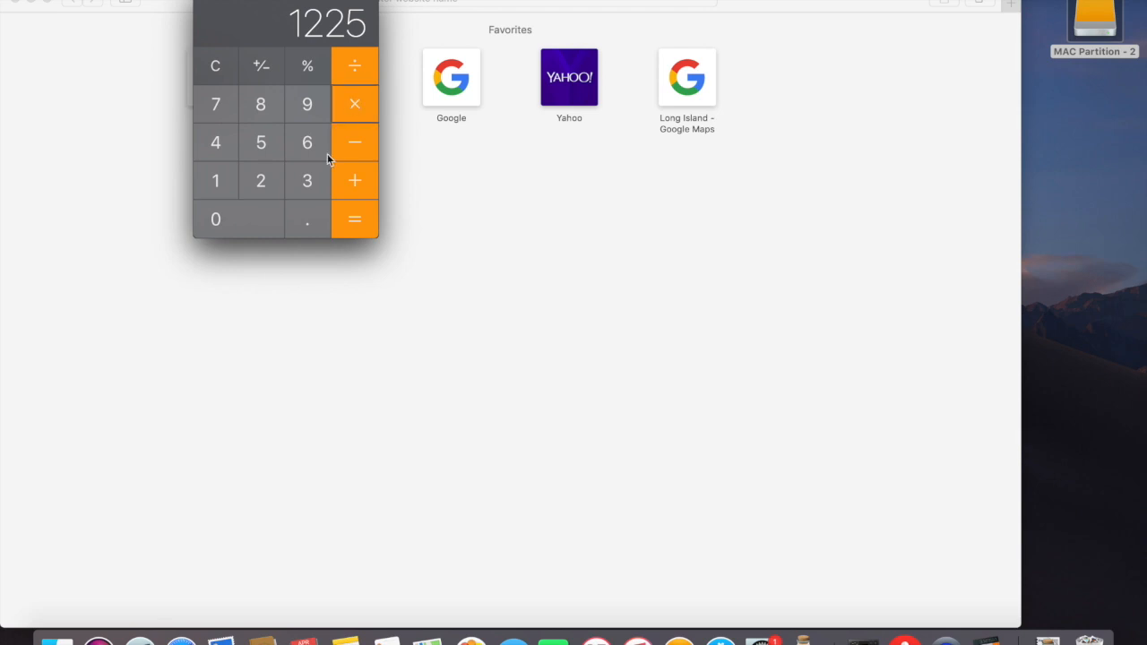
left_click(307, 142)
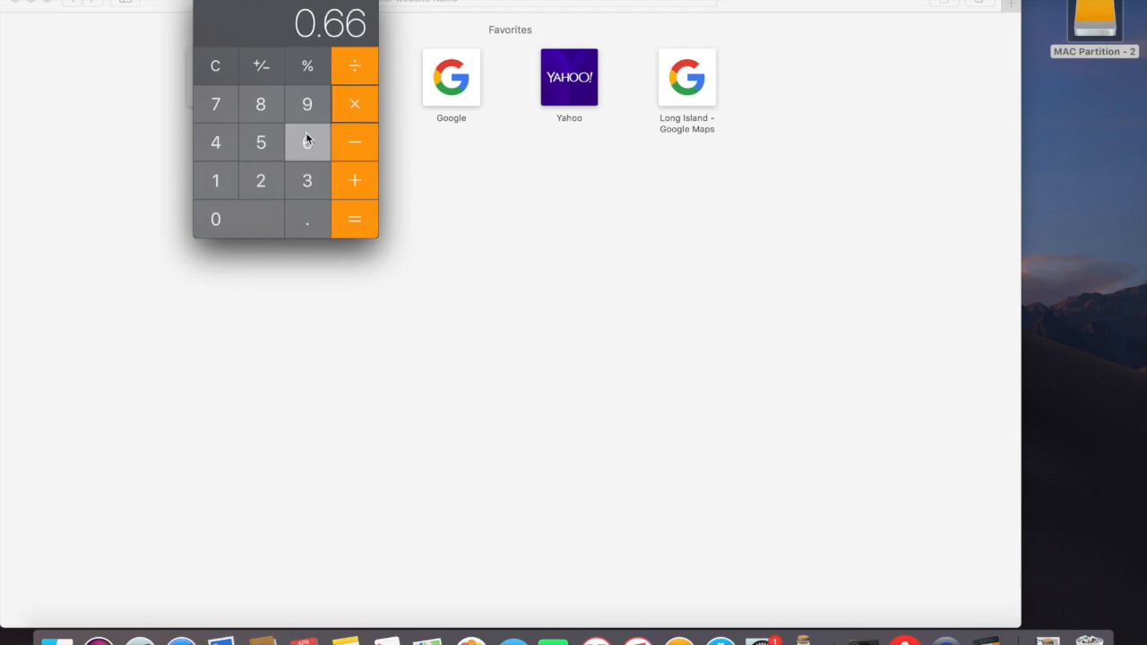
left_click(355, 218)
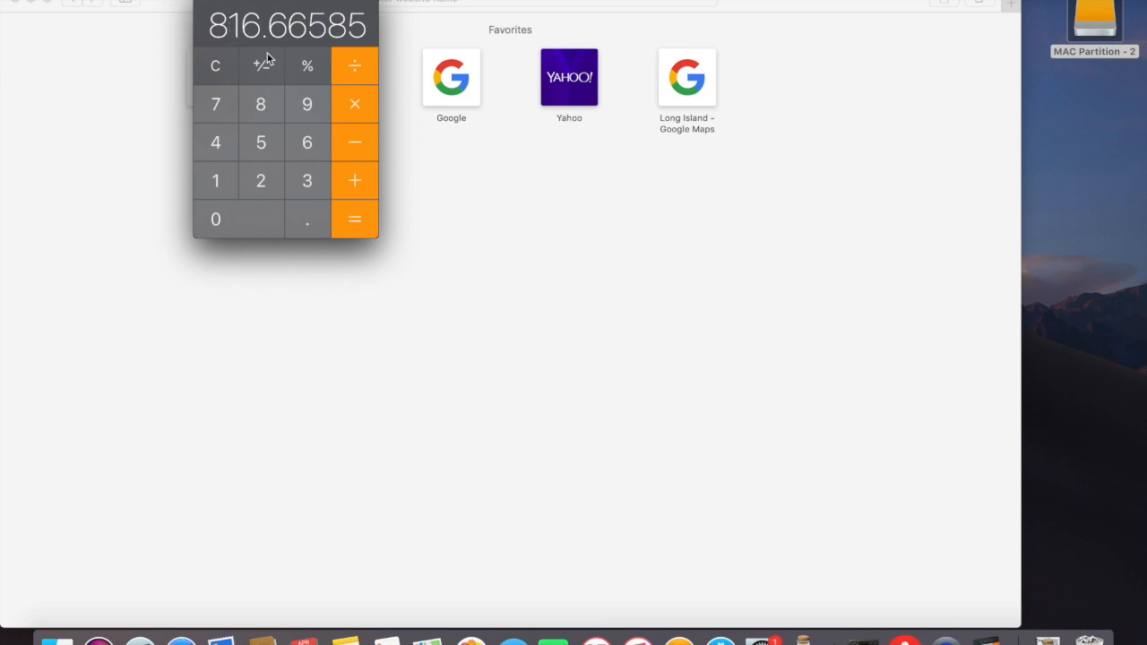
mouse_move(398, 134)
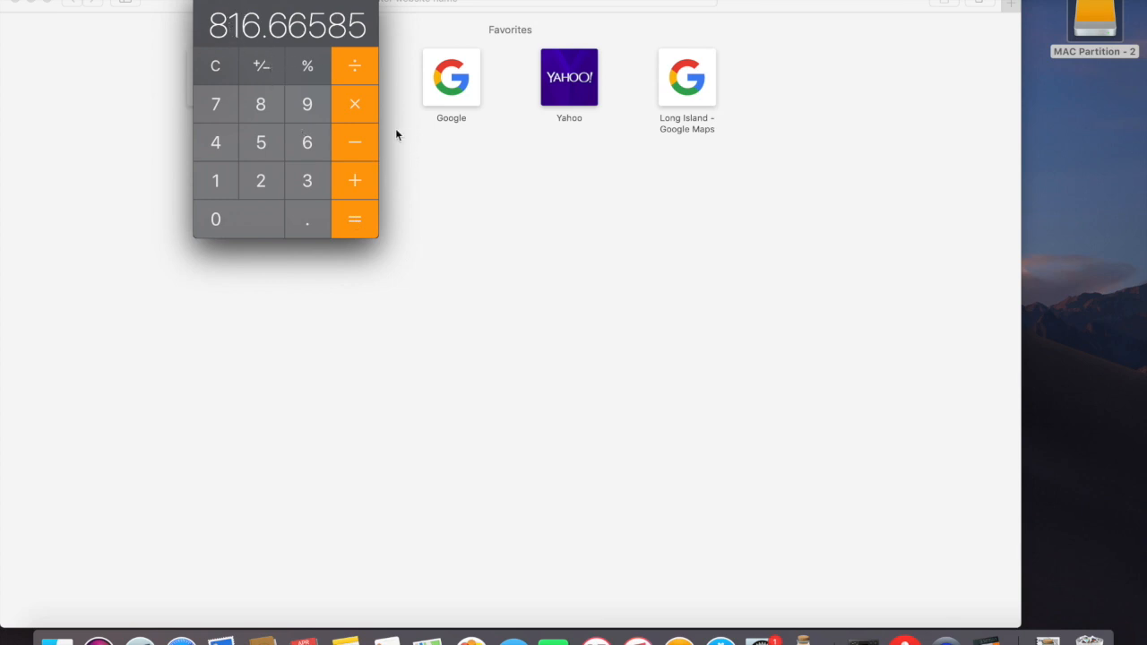
mouse_move(208, 4)
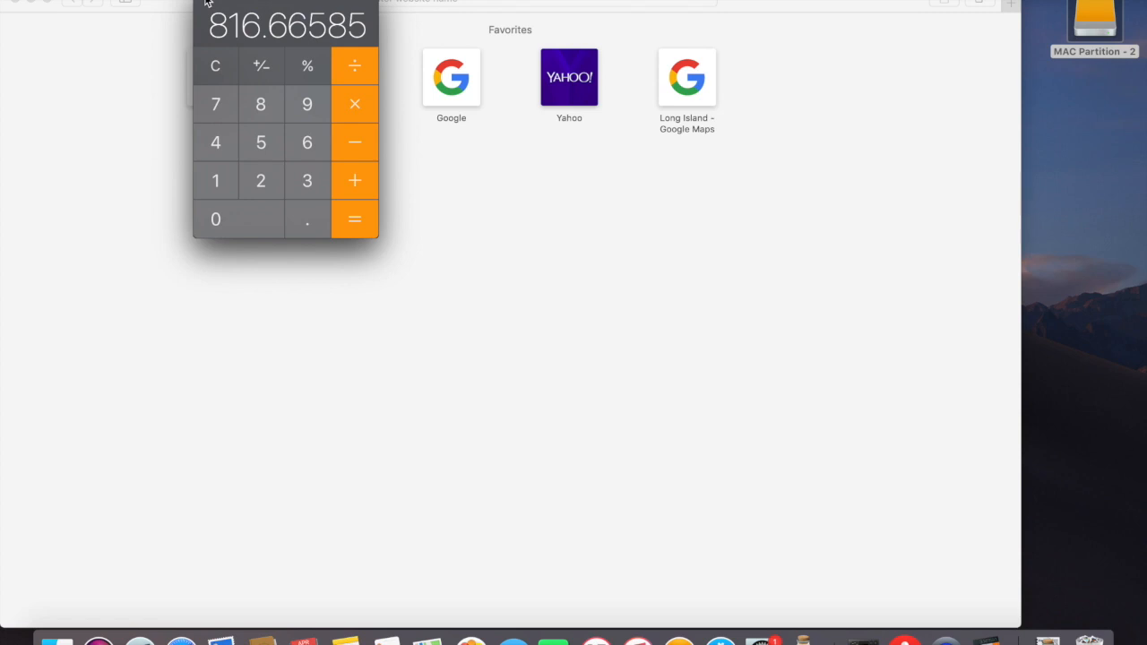
mouse_move(261, 56)
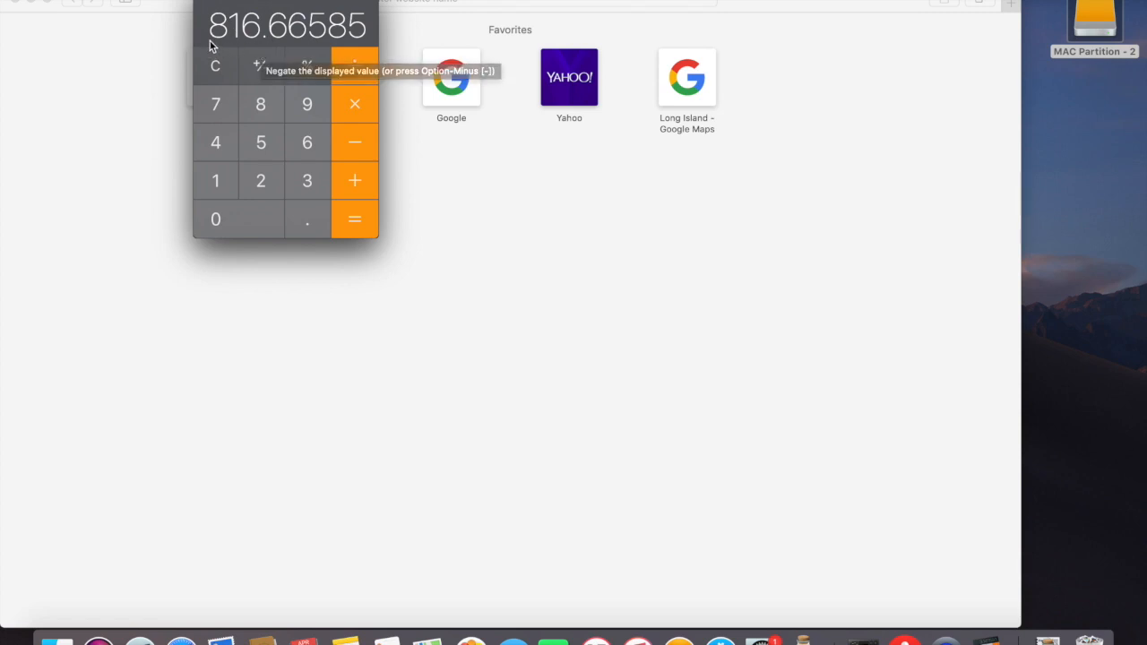
mouse_move(226, 52)
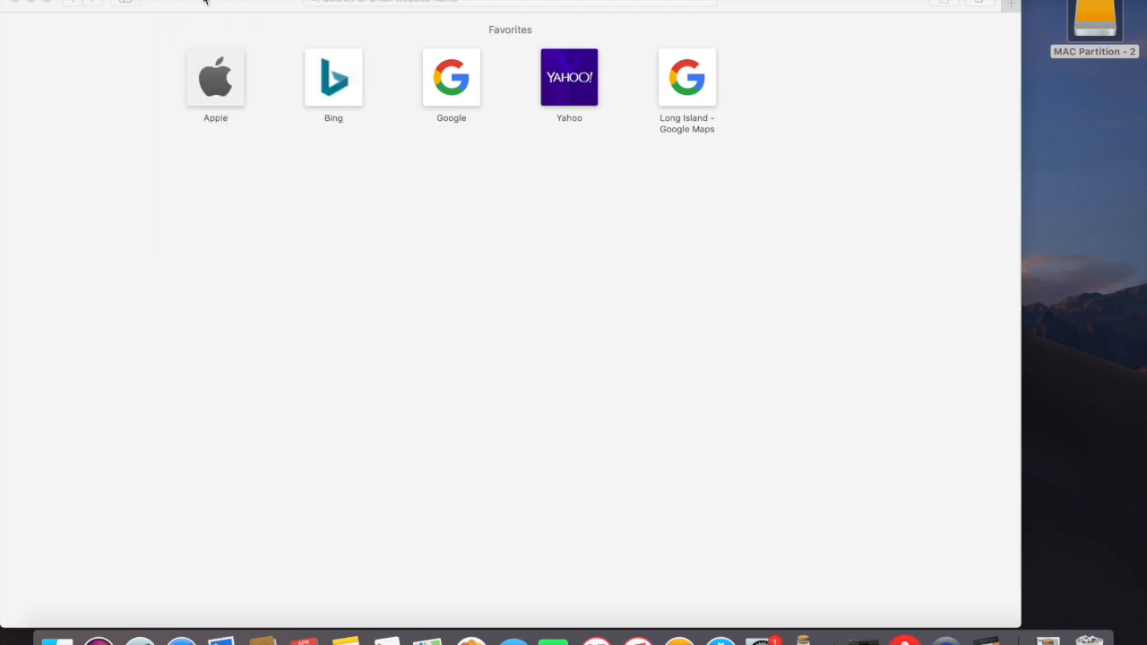
Open the palm-tree shoreline .MOV, play it and pause on the open ocean horizon
left_click(511, 2)
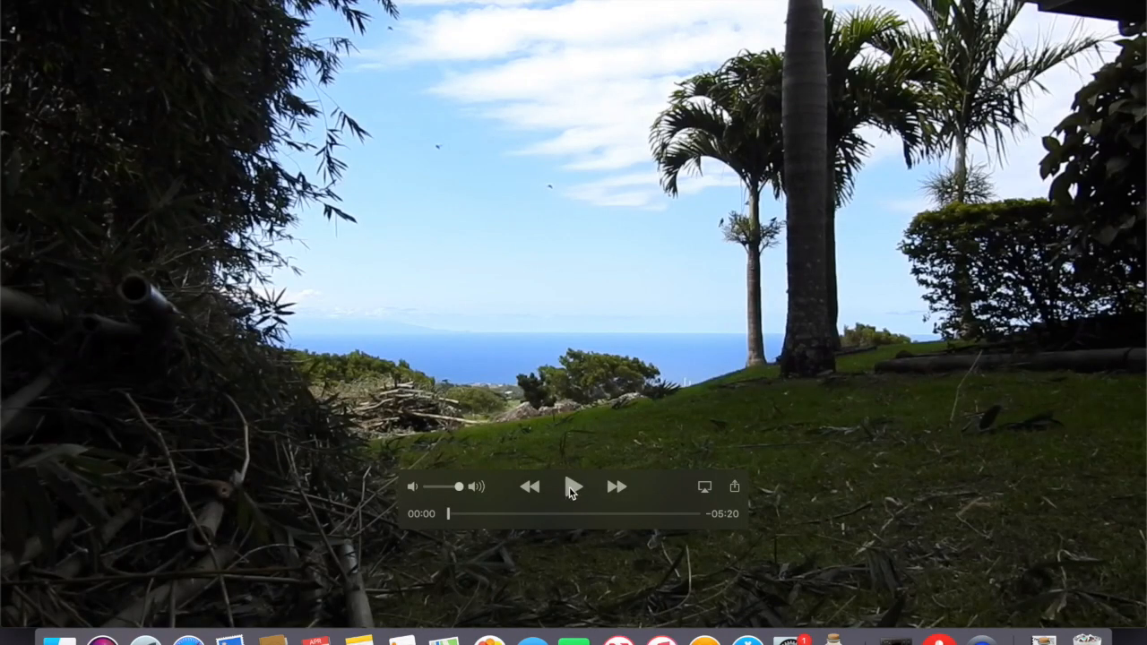
left_click(573, 488)
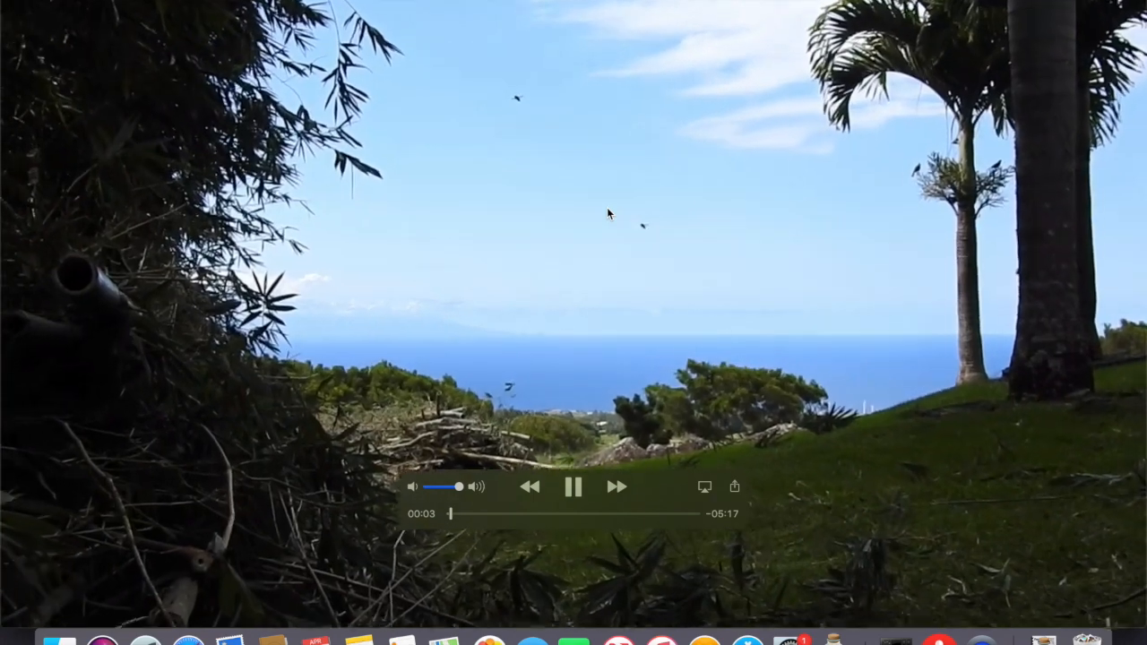
left_click(573, 487)
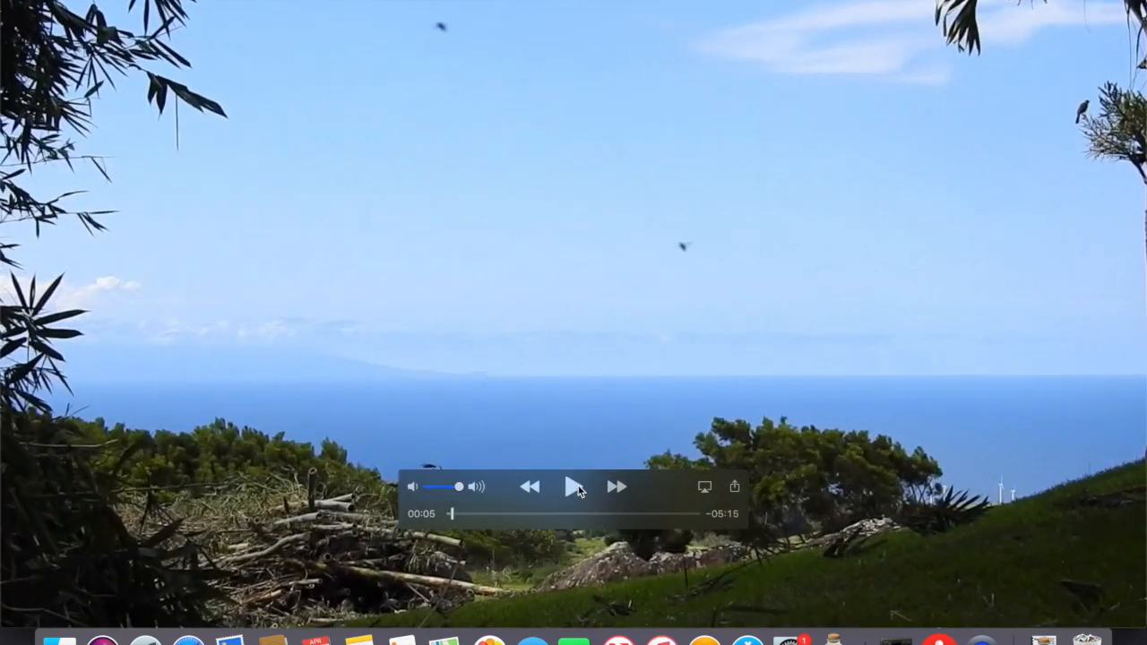
mouse_move(683, 248)
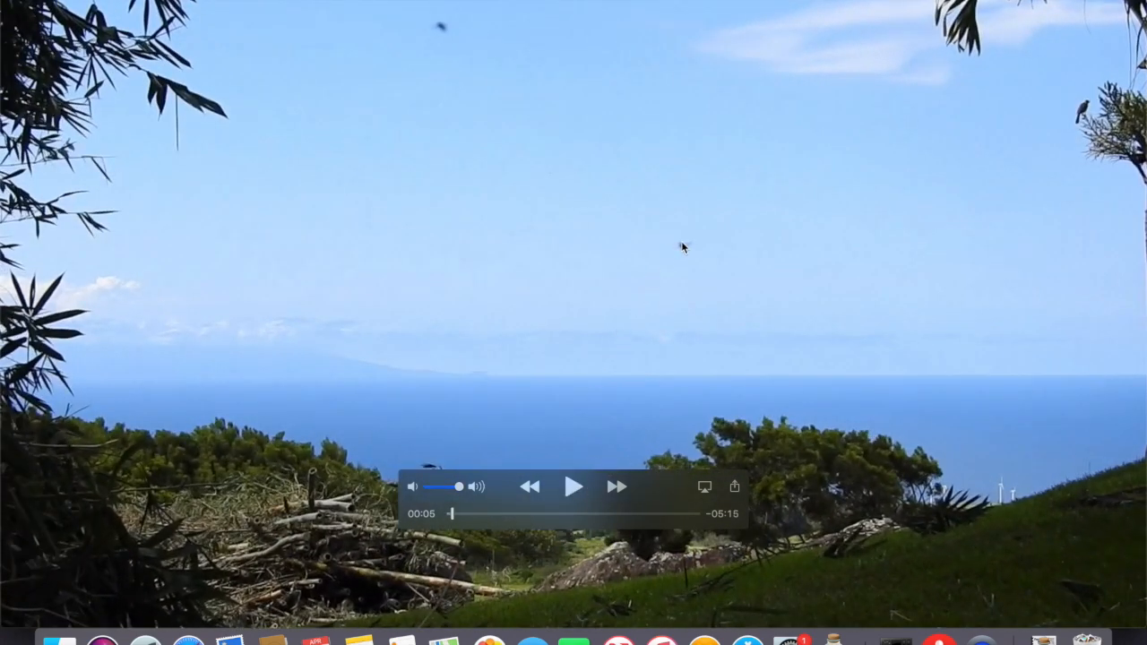
mouse_move(358, 589)
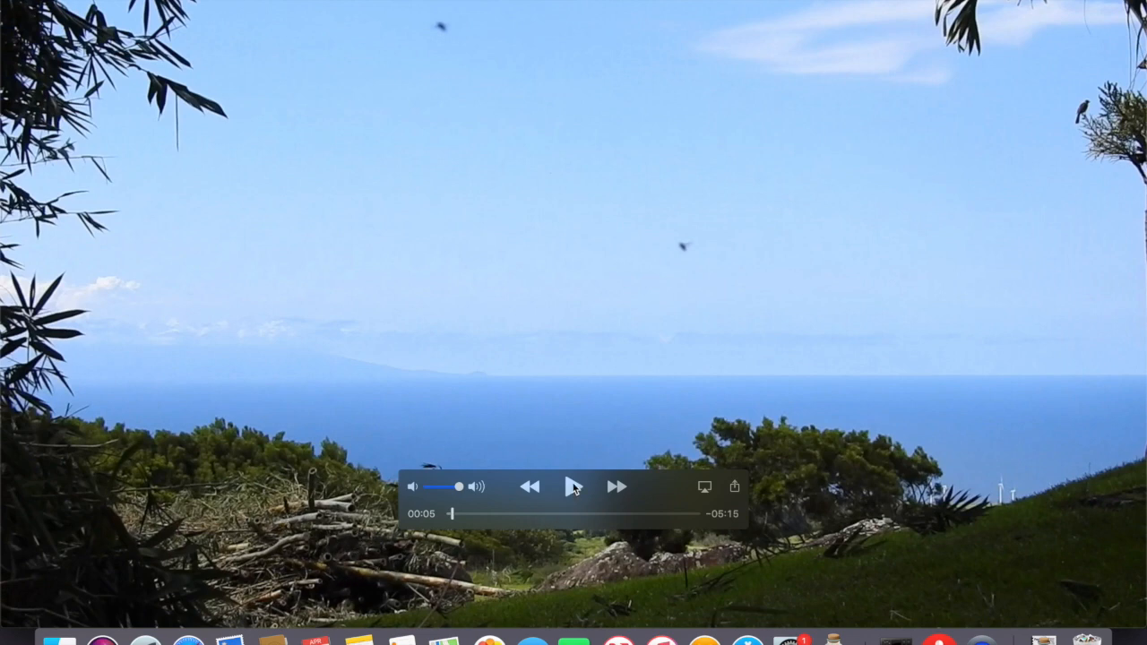
Resume and pause at 00:17 on the distant island silhouette
left_click(574, 488)
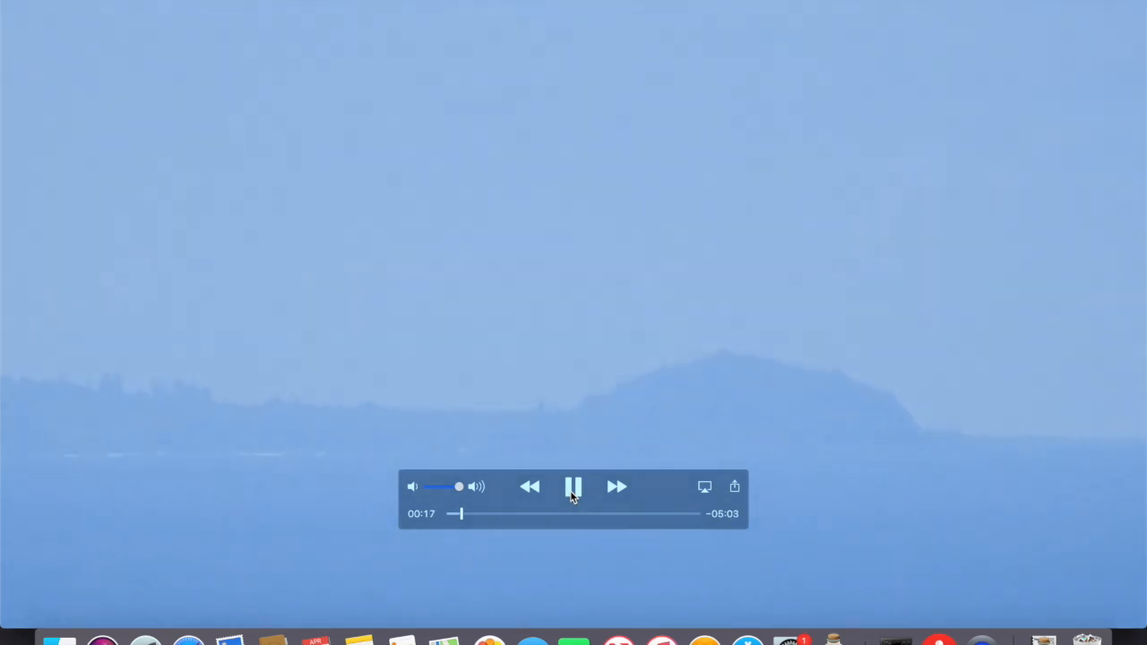
left_click(574, 488)
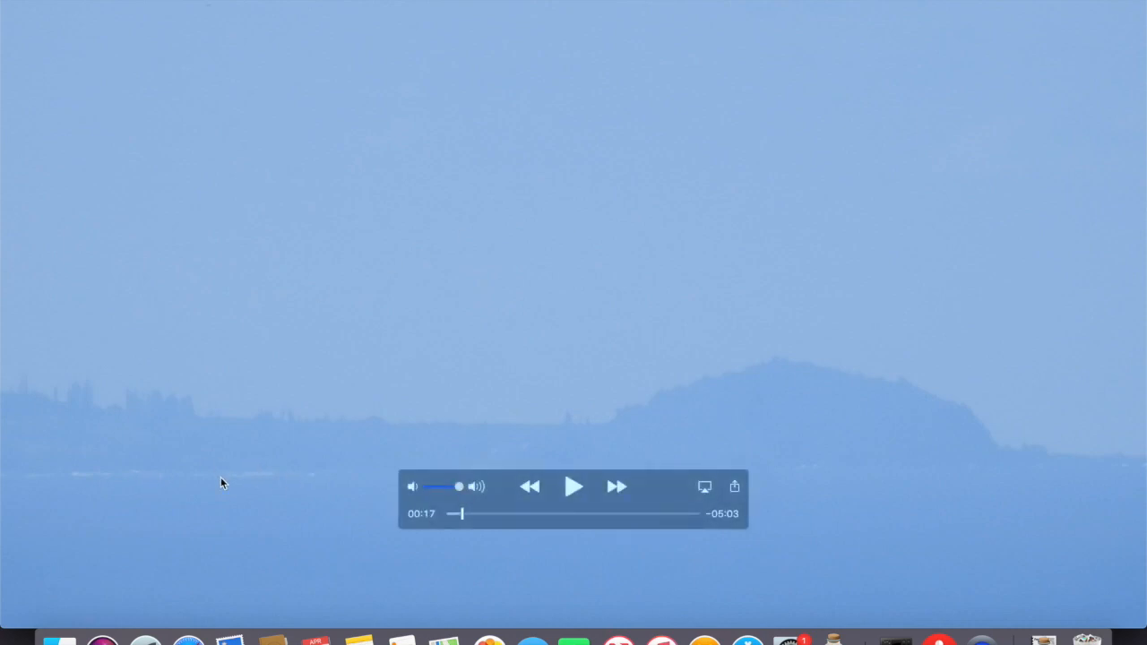
mouse_move(459, 464)
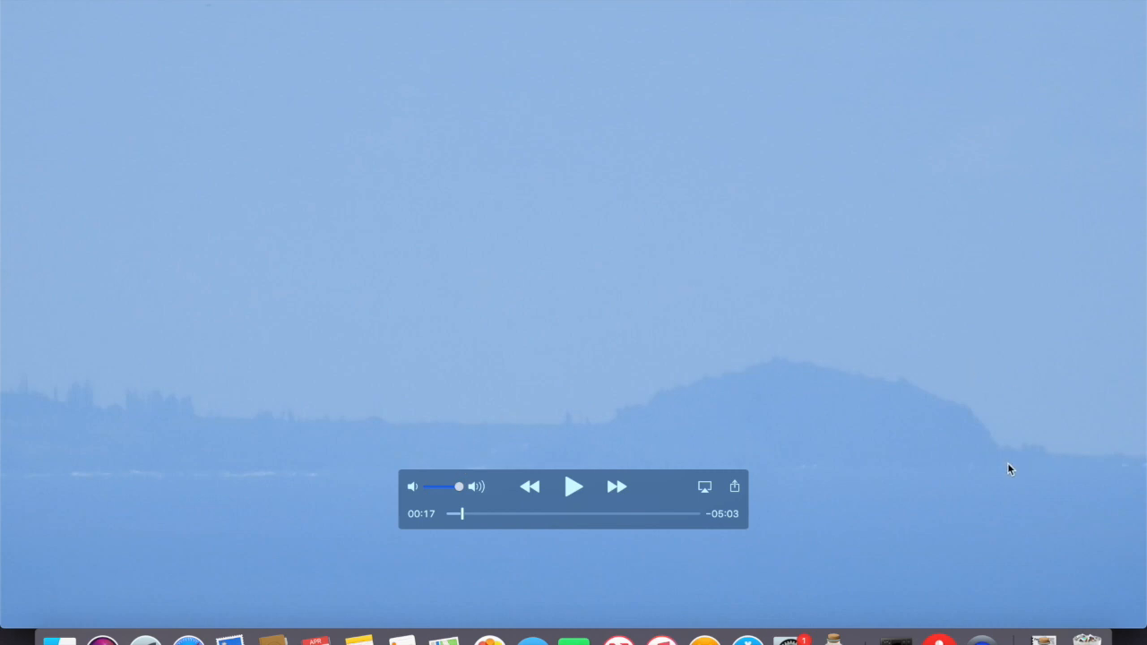
mouse_move(1011, 461)
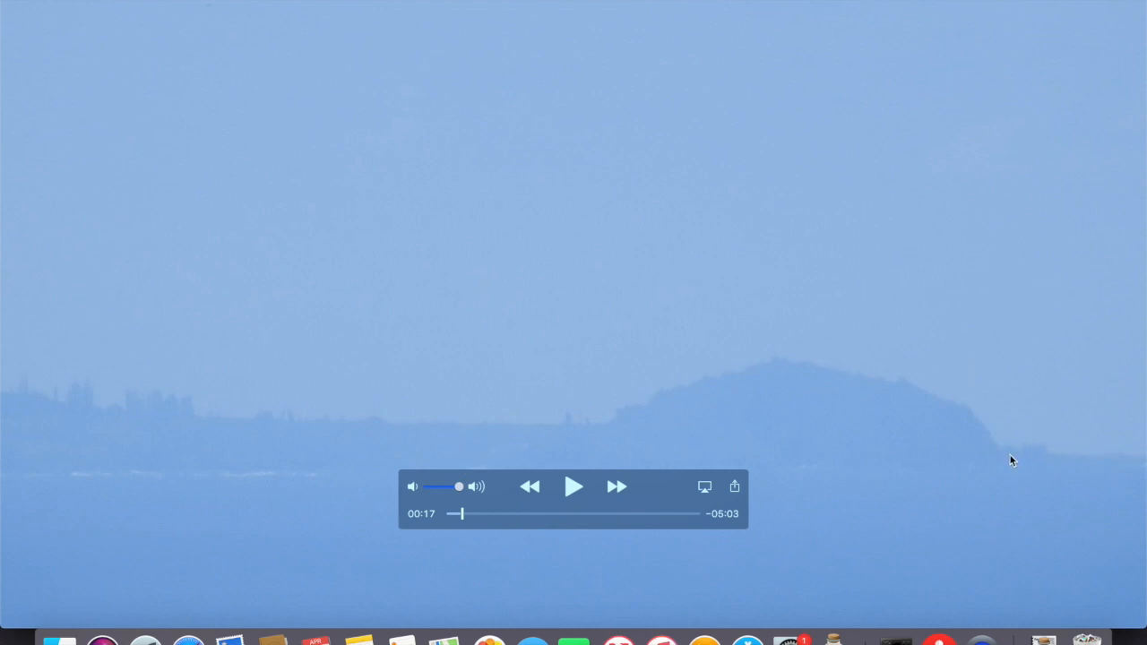
mouse_move(1044, 464)
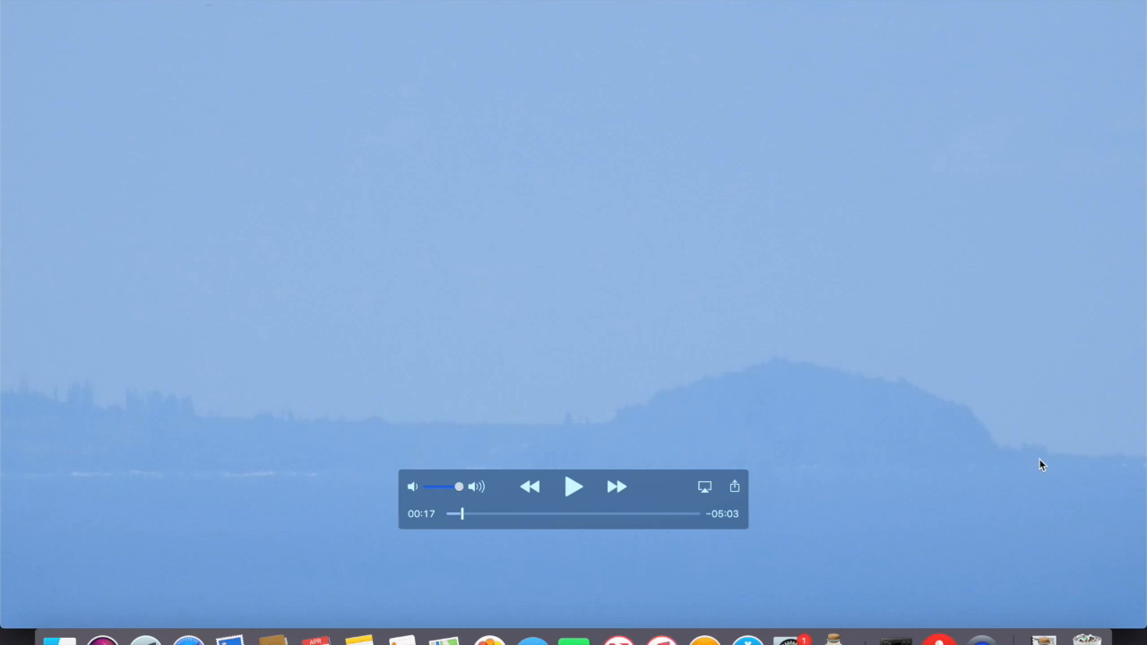
mouse_move(1113, 477)
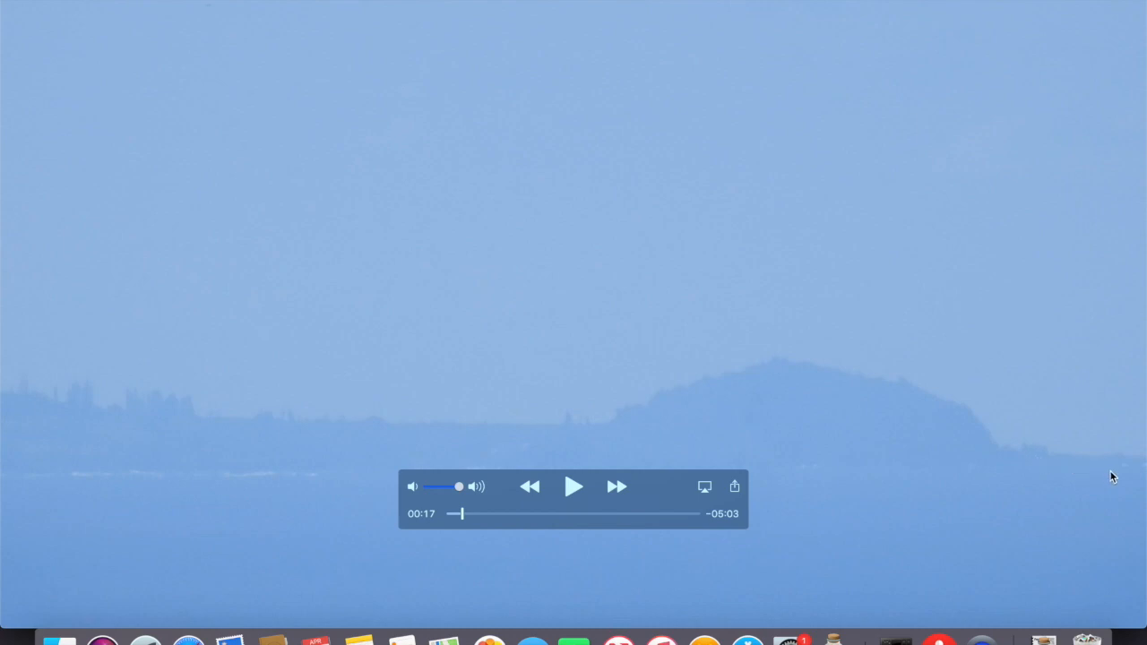
mouse_move(1085, 495)
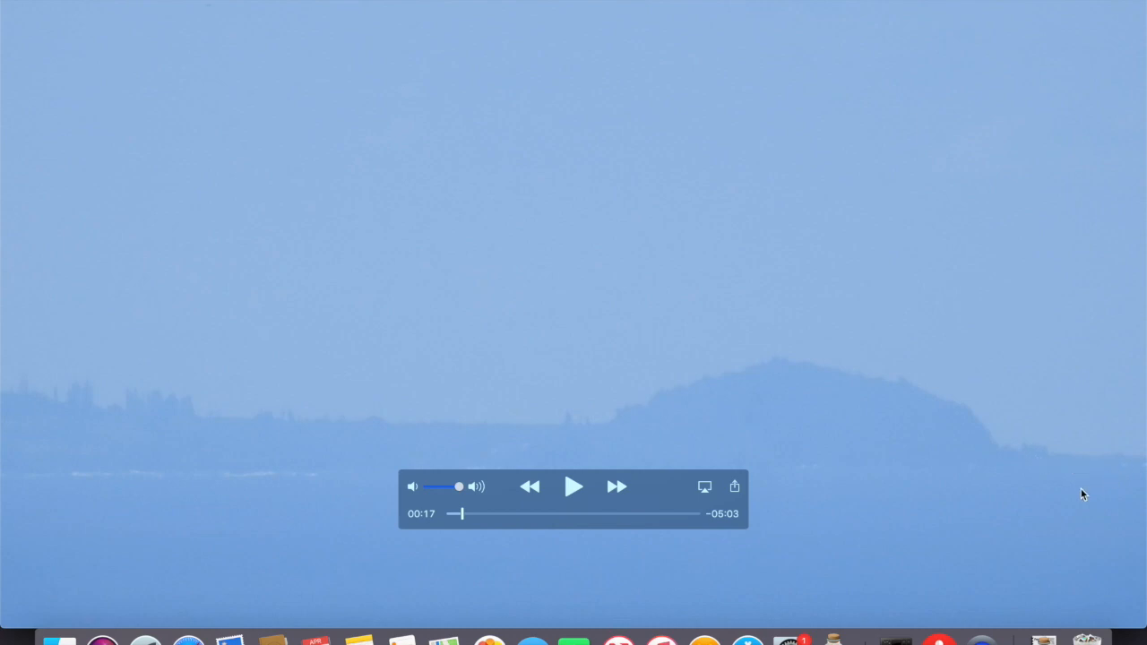
mouse_move(855, 226)
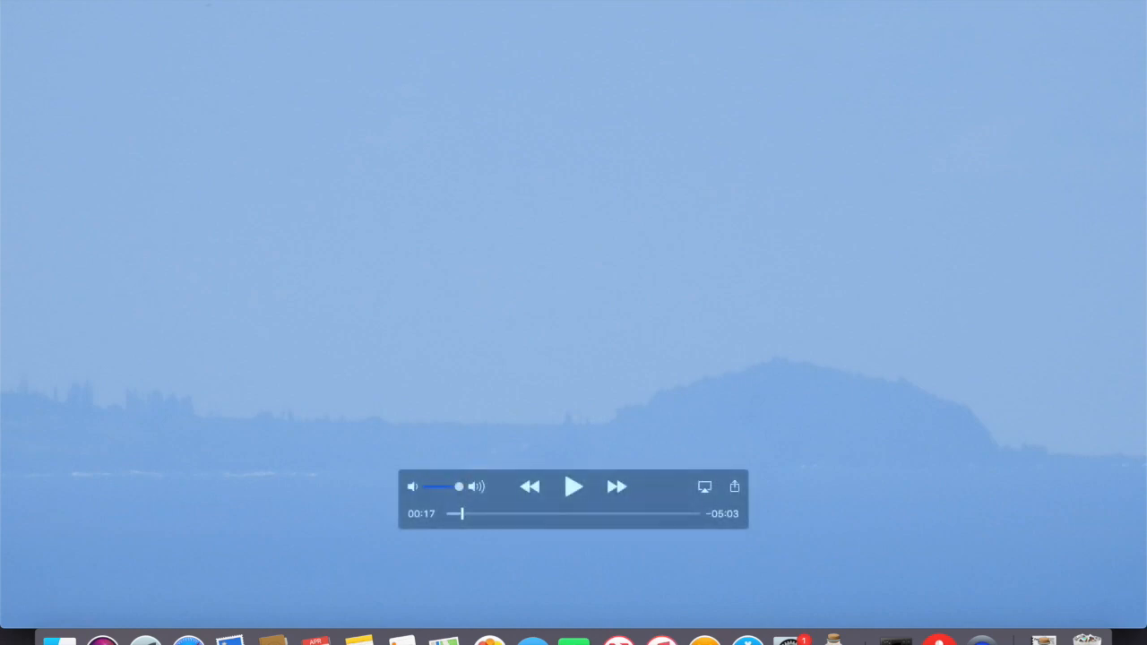
left_click(574, 485)
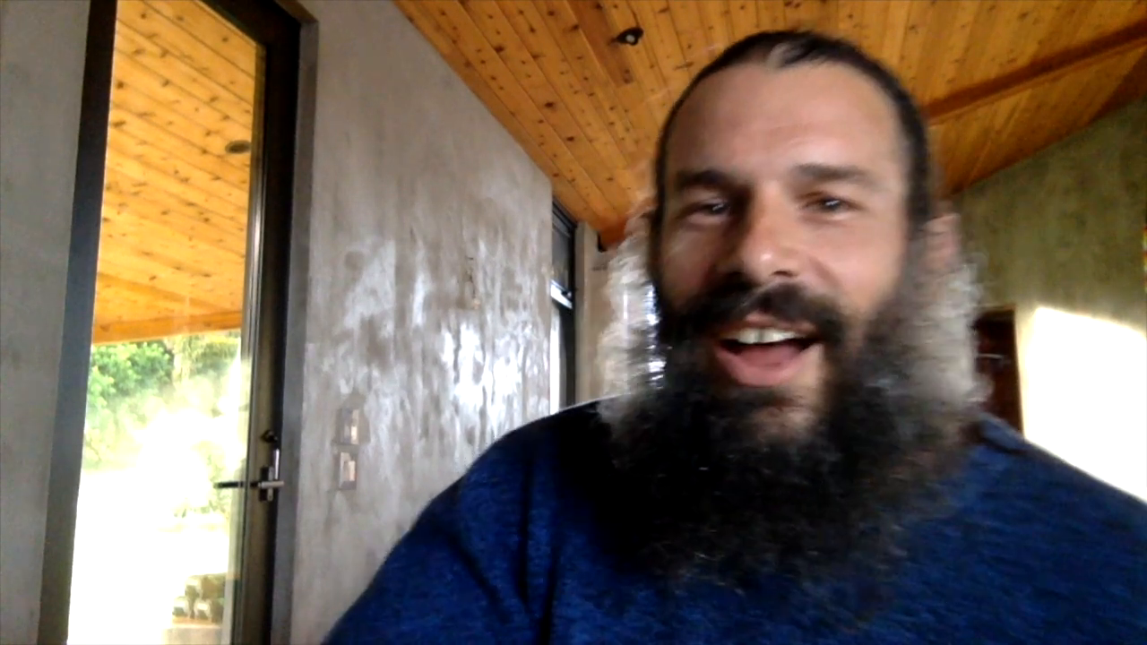